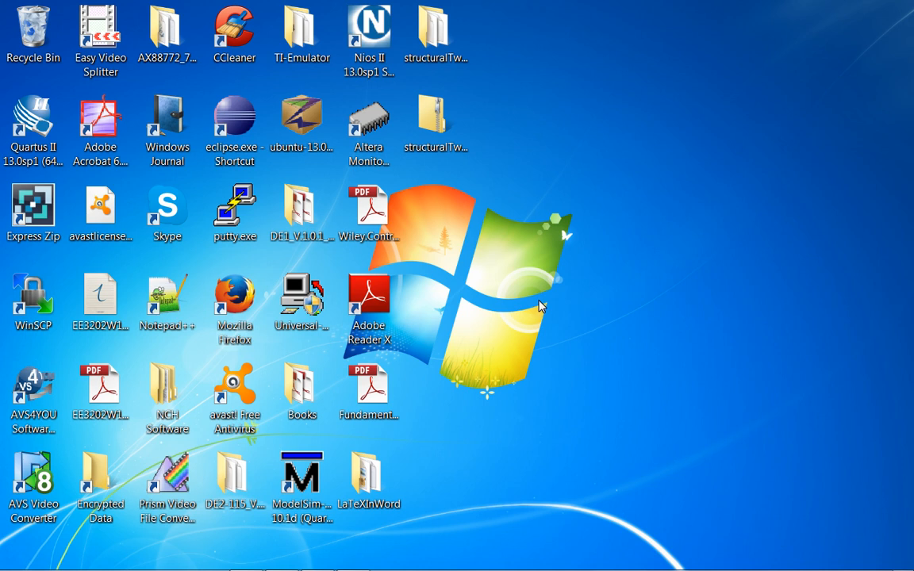
pyautogui.moveTo(552, 295)
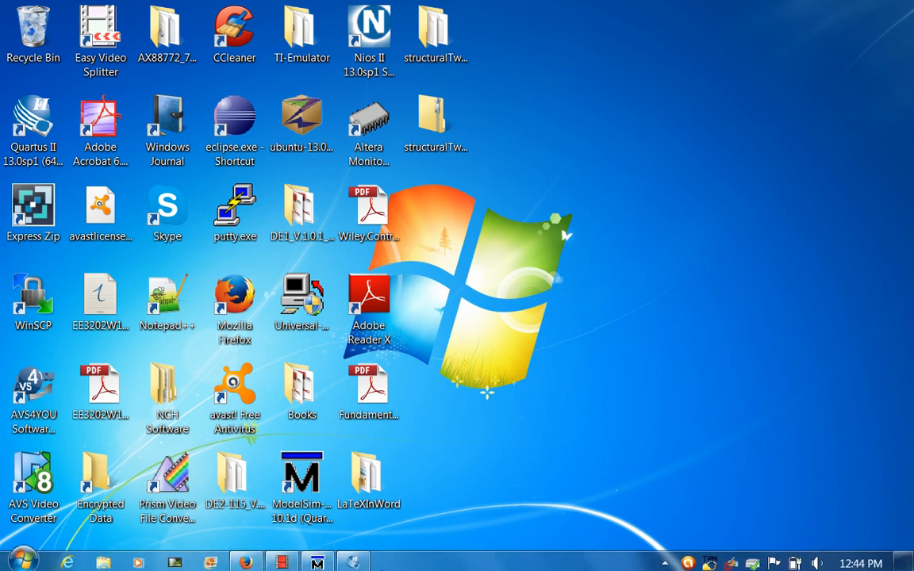
# Show the Firefox ee2902Sp14 index page listing structuralTwoBitCounter.zip, then move to Windows Explorer
pyautogui.click(246, 562)
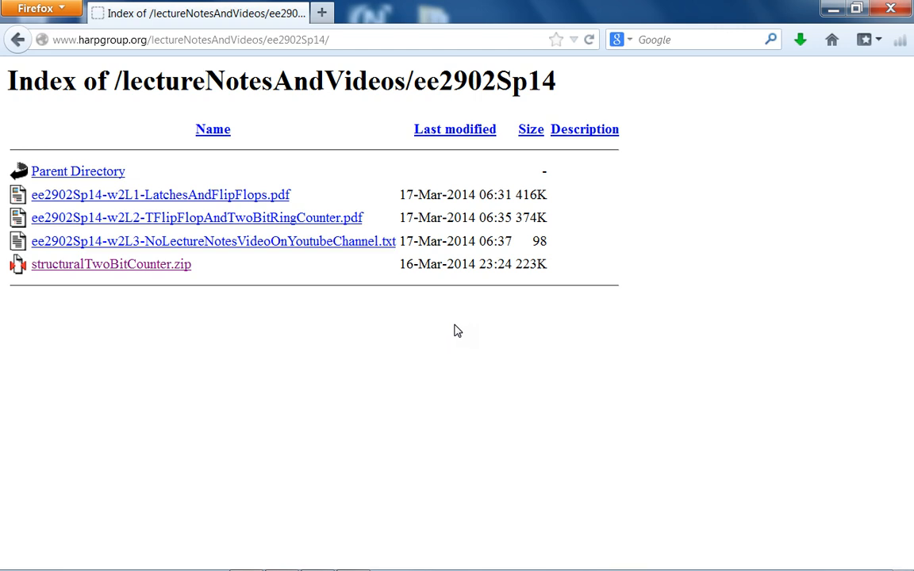
pyautogui.moveTo(738, 200)
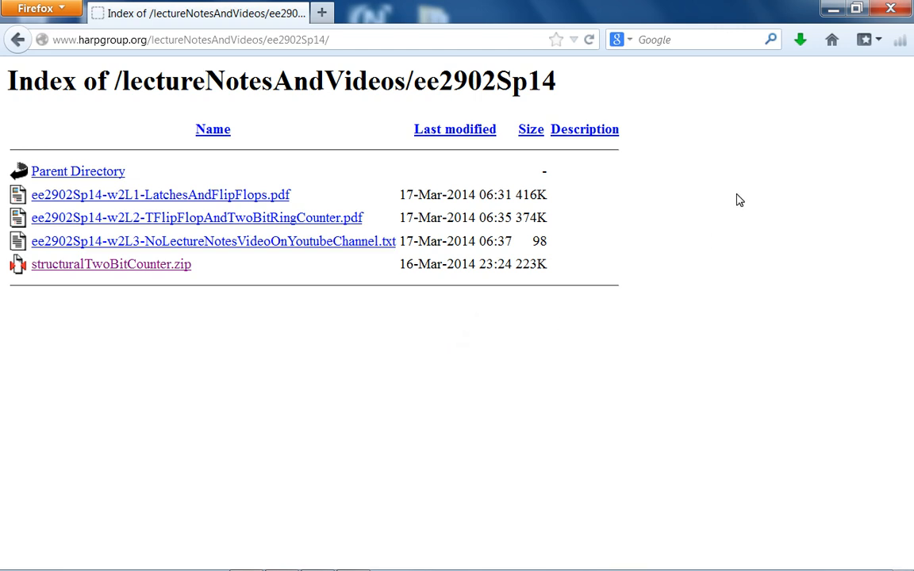
pyautogui.moveTo(768, 197)
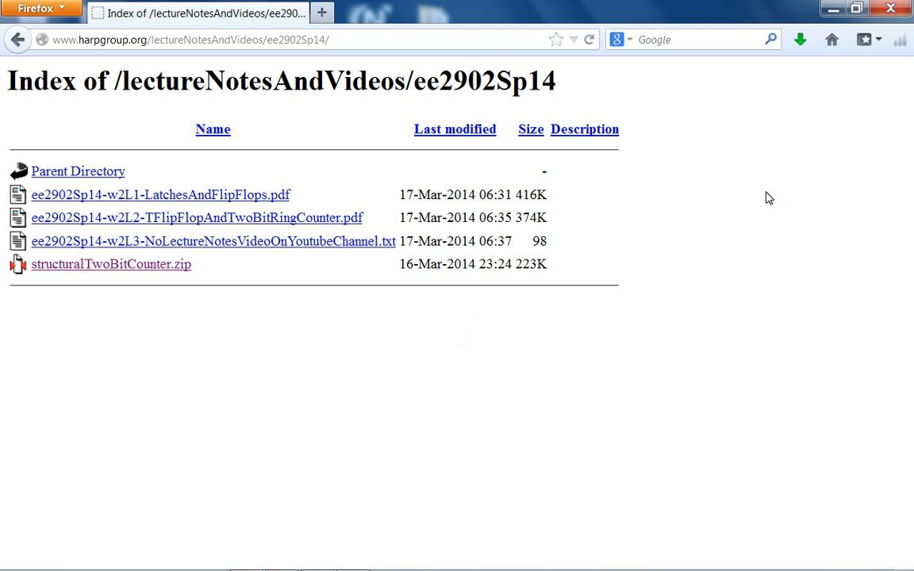
pyautogui.click(138, 39)
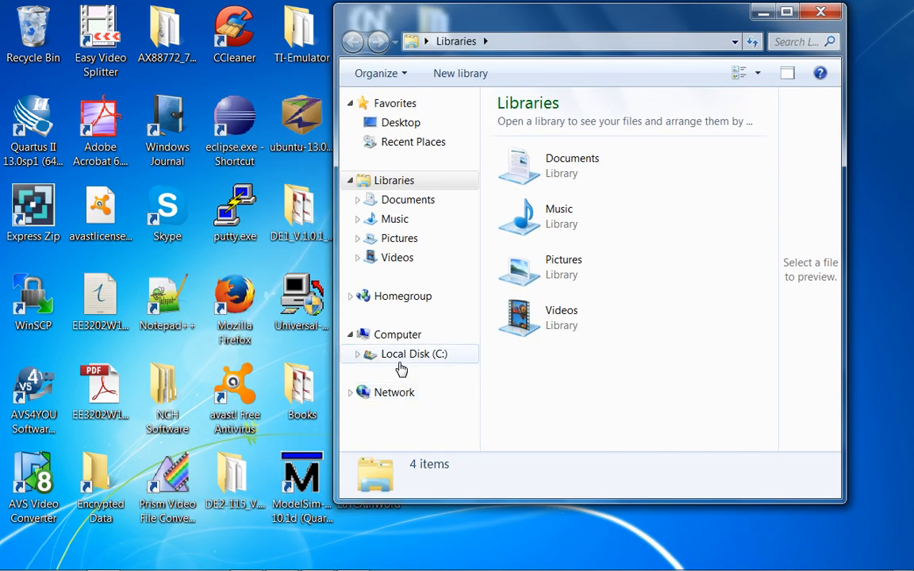
# Create an ee2902 folder on C: holding structuralTwoBitCounter, then launch Quartus II 13.0
pyautogui.click(414, 354)
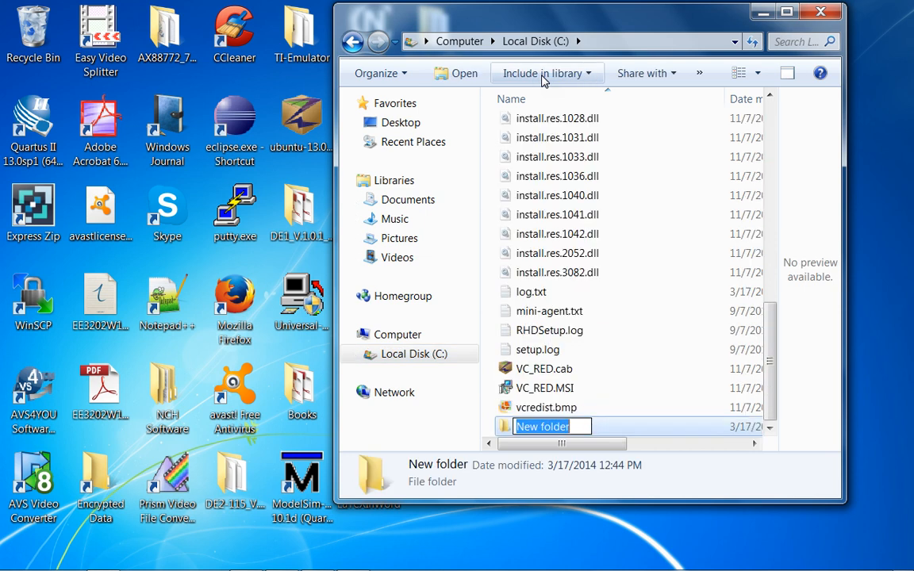
pyautogui.write('2')
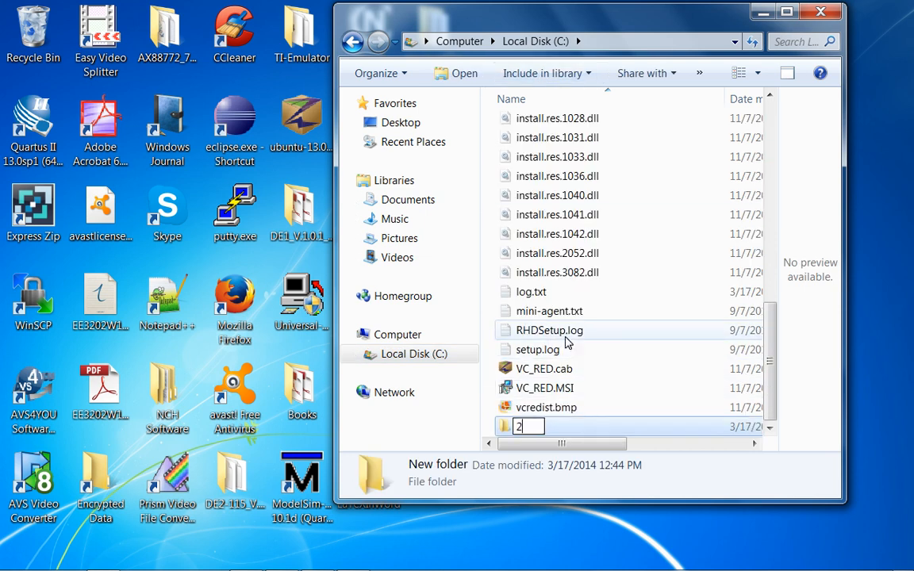
pyautogui.write('ee')
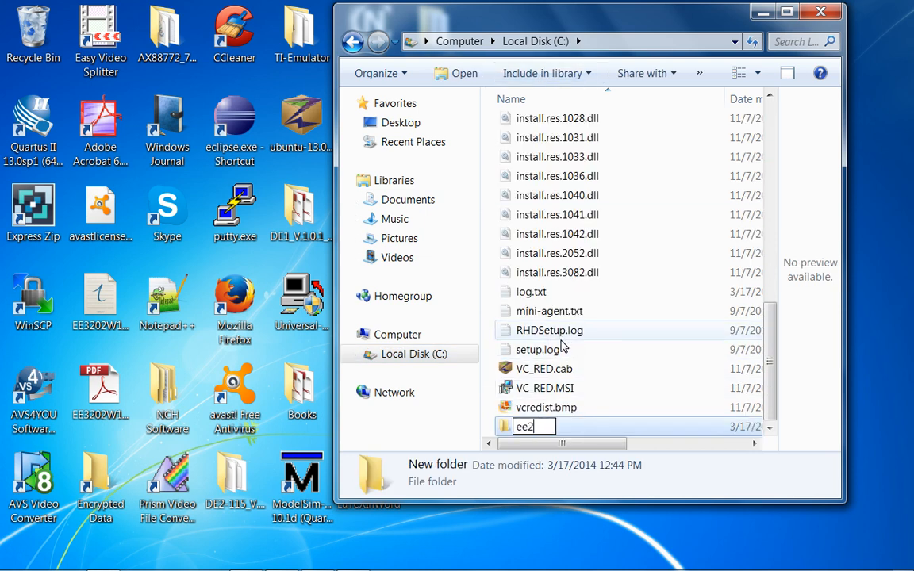
pyautogui.write('90')
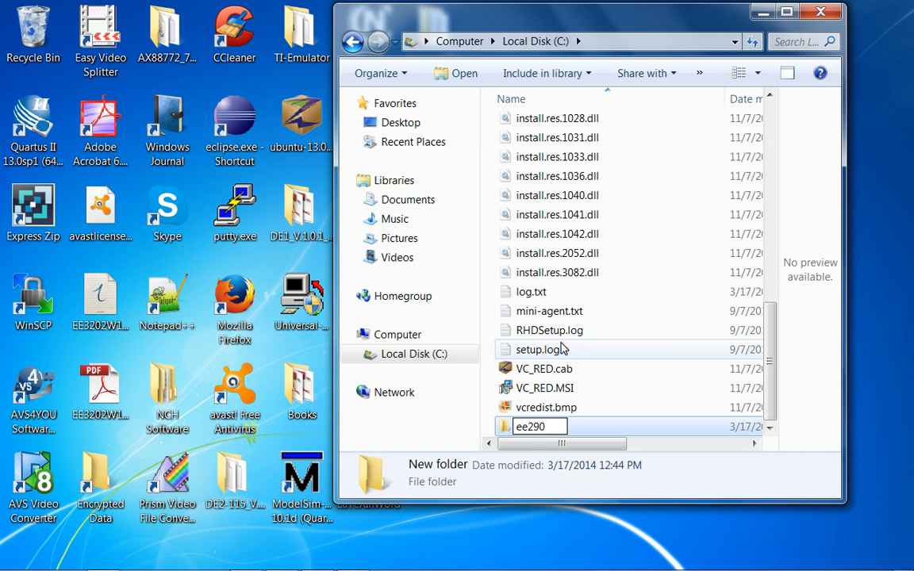
pyautogui.write('2')
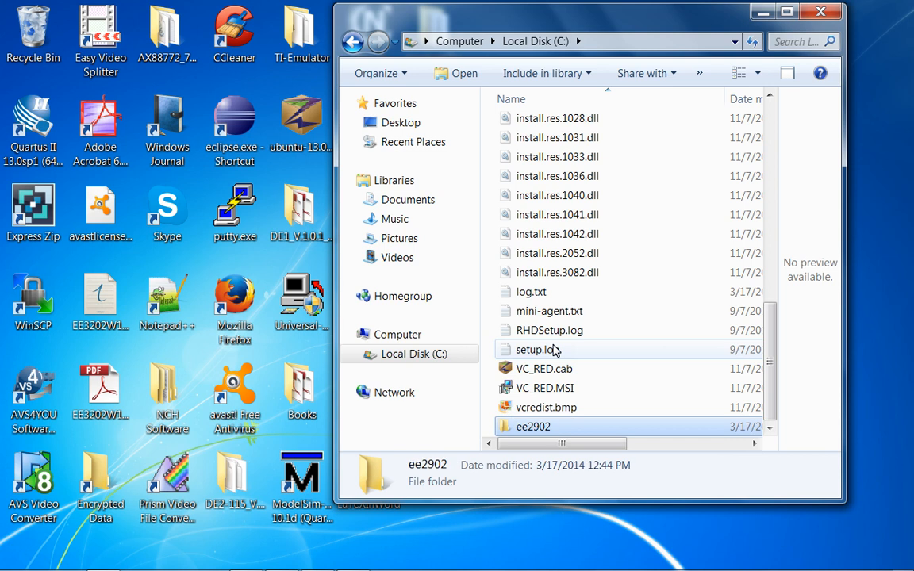
pyautogui.doubleClick(533, 426)
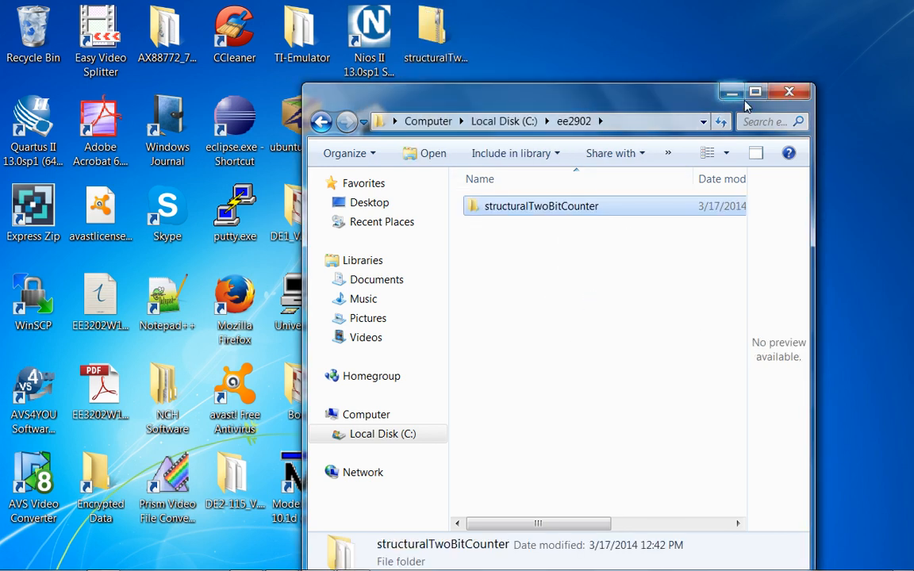
pyautogui.doubleClick(541, 206)
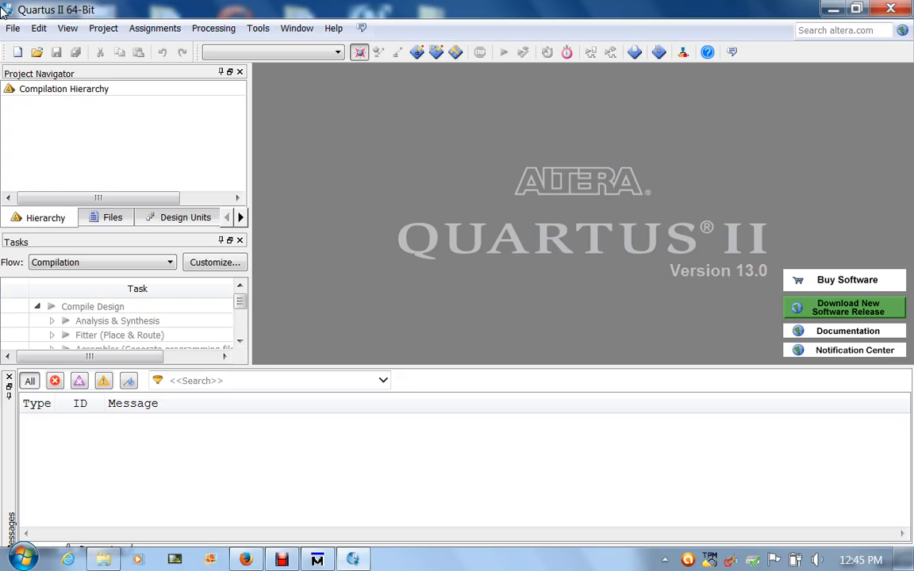
# Open the structuralTwoBitCounter.qpf project from C:\ee2902, agreeing to overwrite the older database
pyautogui.click(12, 27)
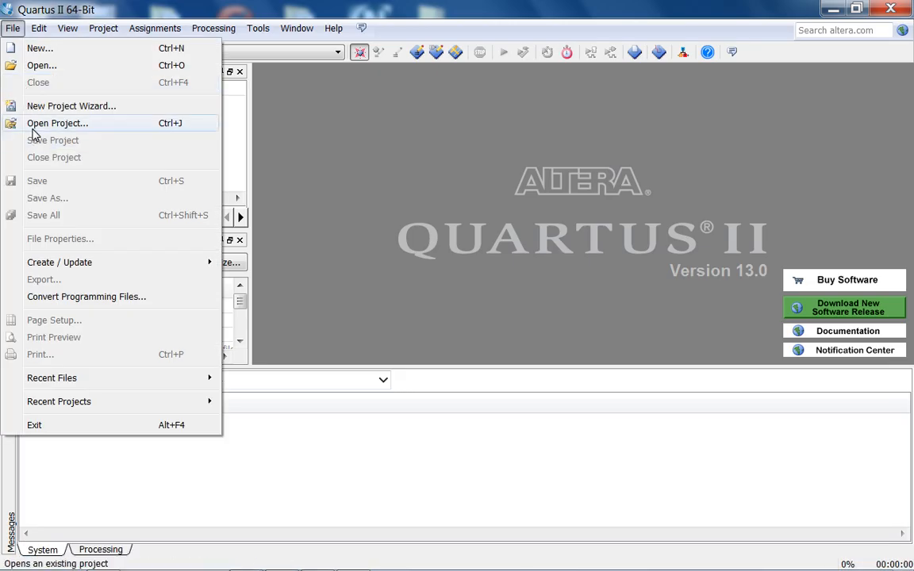
pyautogui.click(57, 123)
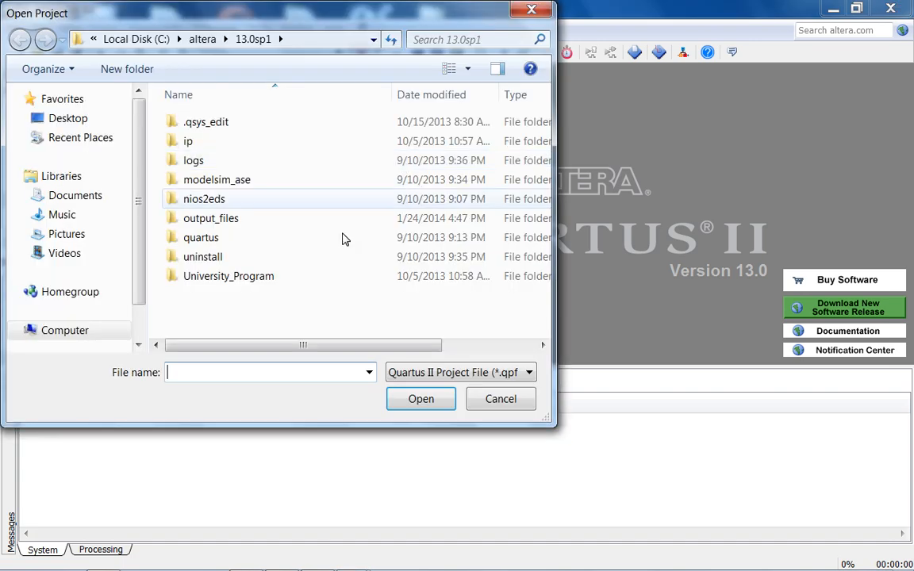
pyautogui.scroll(-3)
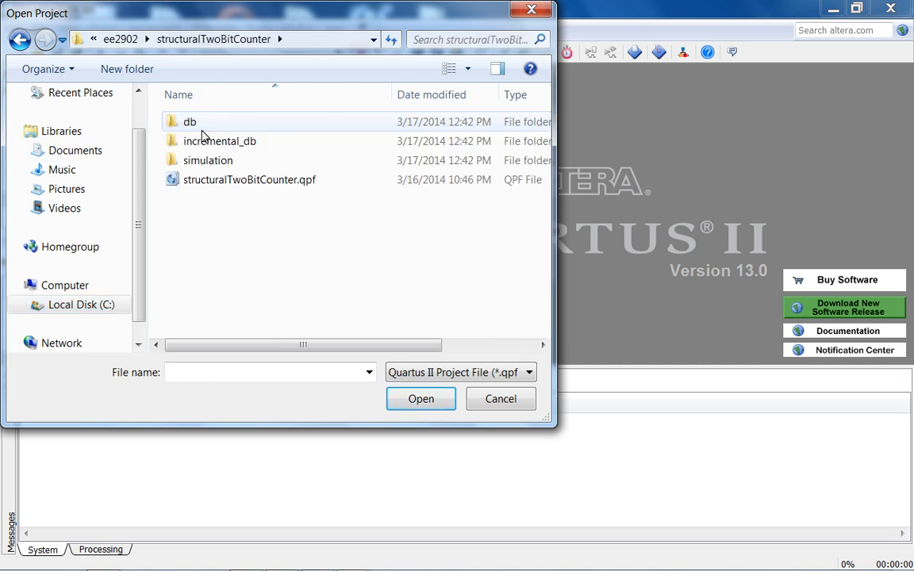
pyautogui.doubleClick(249, 180)
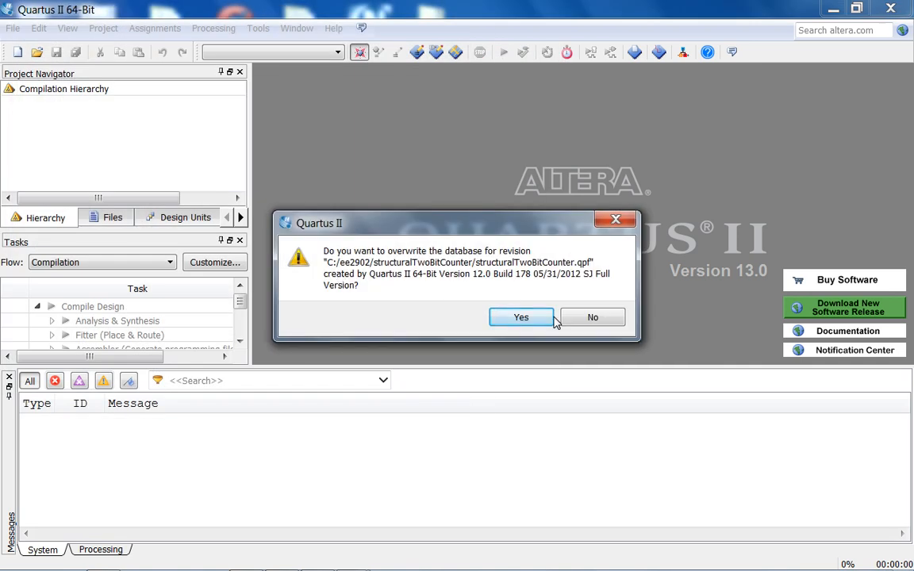
pyautogui.click(520, 317)
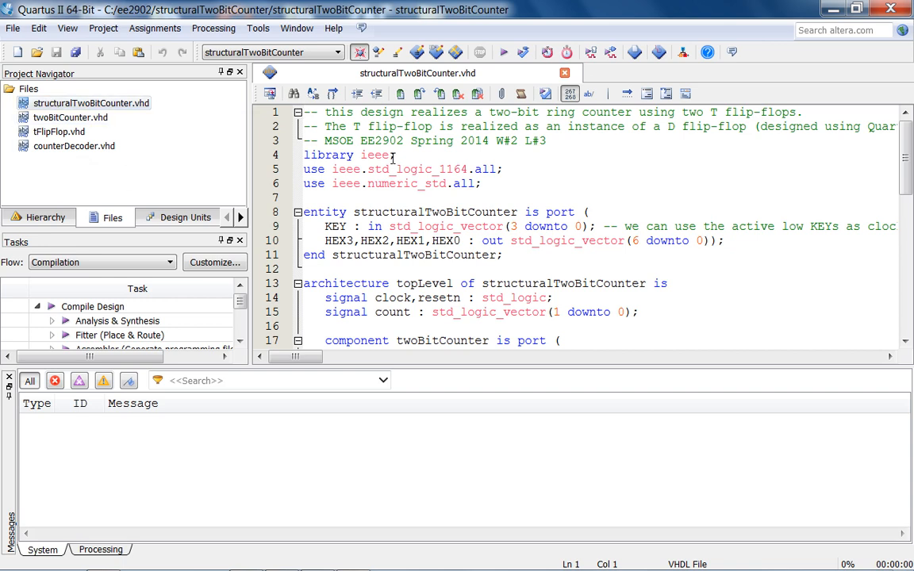
# Review the ring-counter and active-low KEY comments in structuralTwoBitCounter.vhd and show the project hierarchy
pyautogui.moveTo(373, 112); pyautogui.dragTo(590, 112)
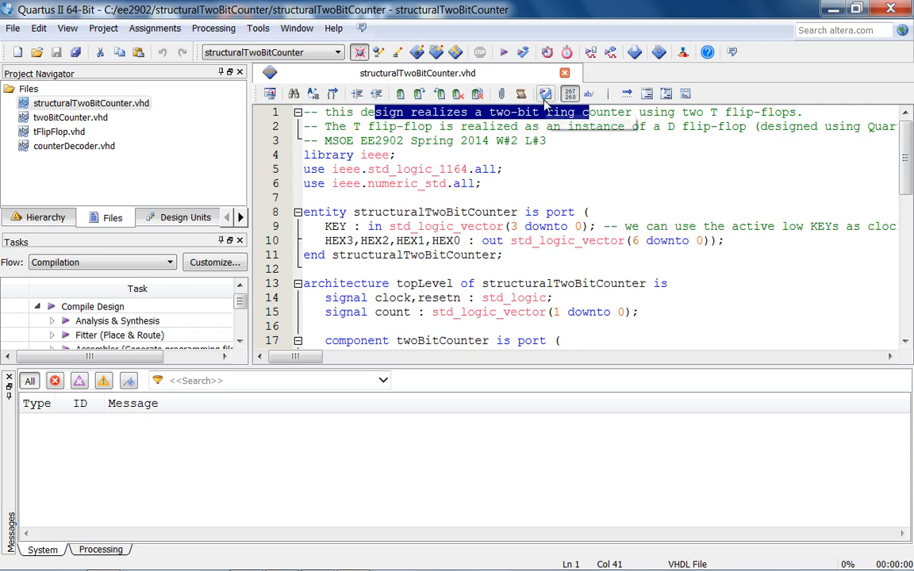
pyautogui.moveTo(545, 94)
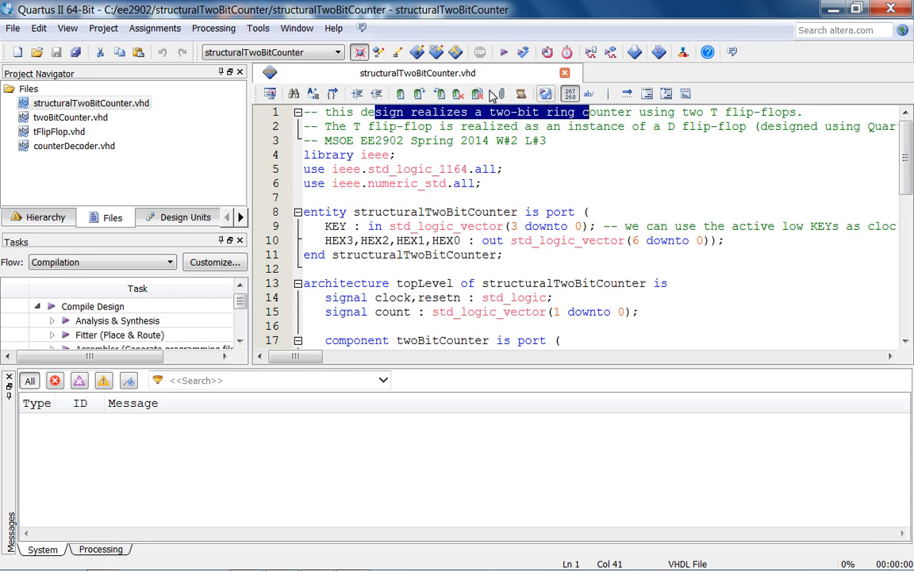
pyautogui.click(45, 216)
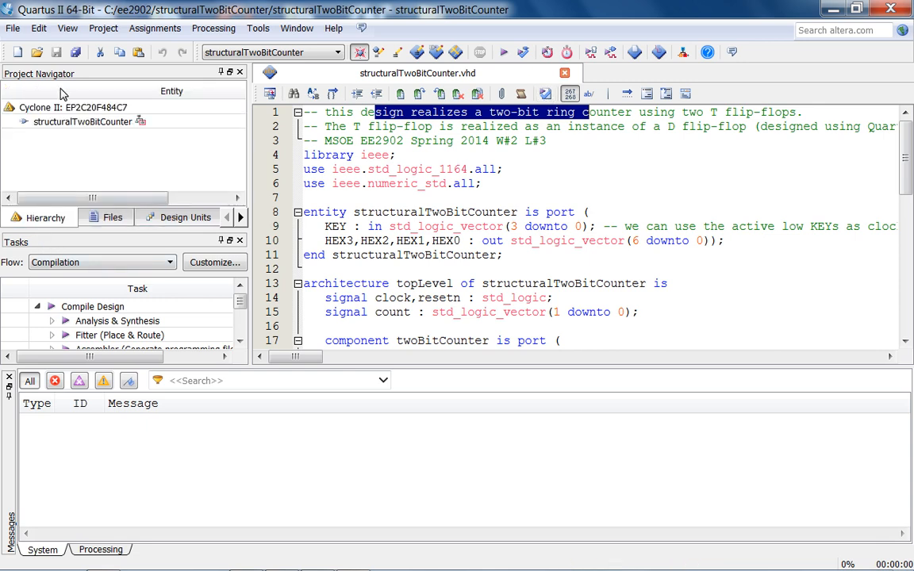
pyautogui.click(72, 108)
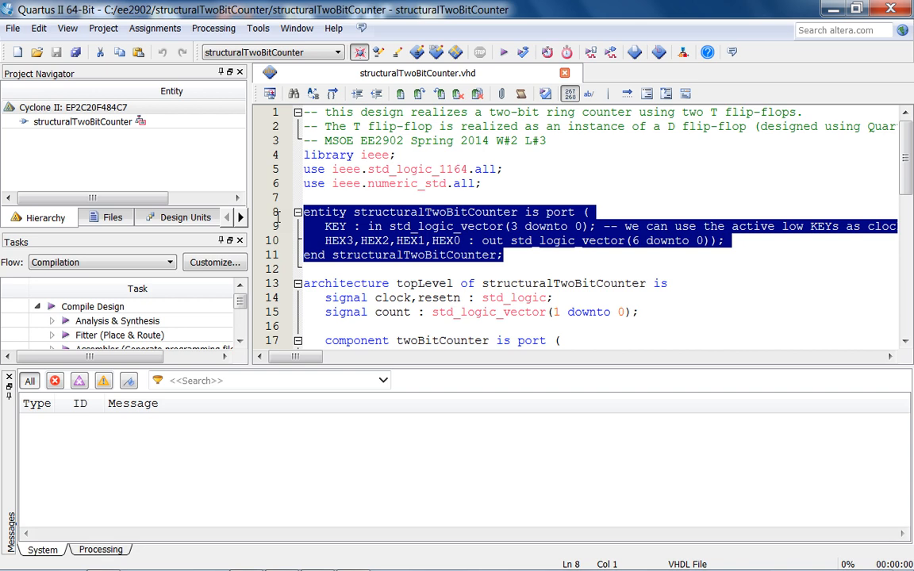
pyautogui.click(350, 184)
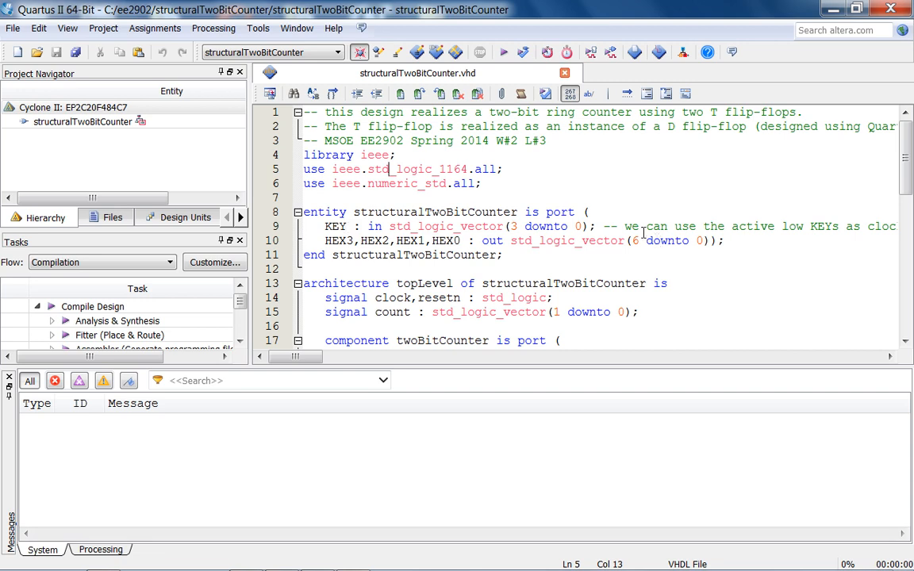
pyautogui.moveTo(643, 226); pyautogui.dragTo(790, 227)
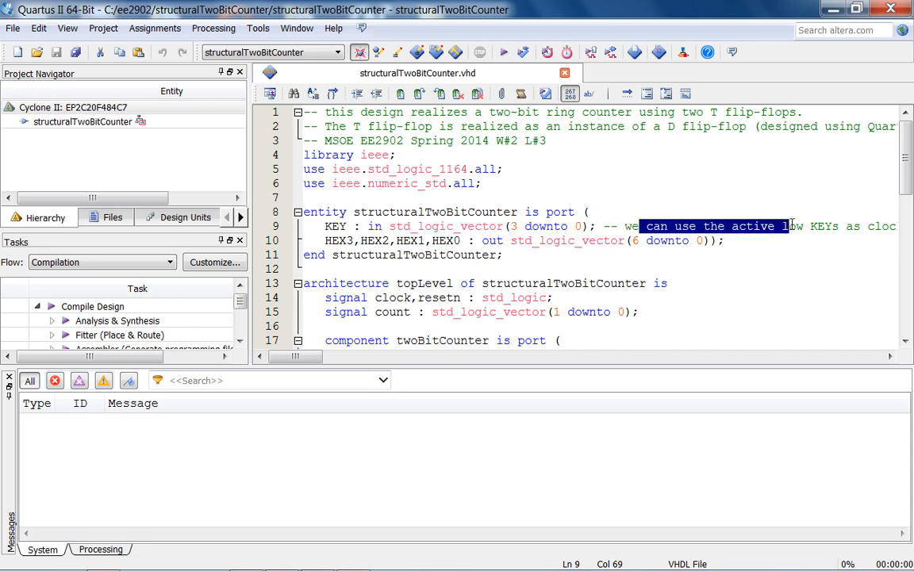
pyautogui.moveTo(662, 199)
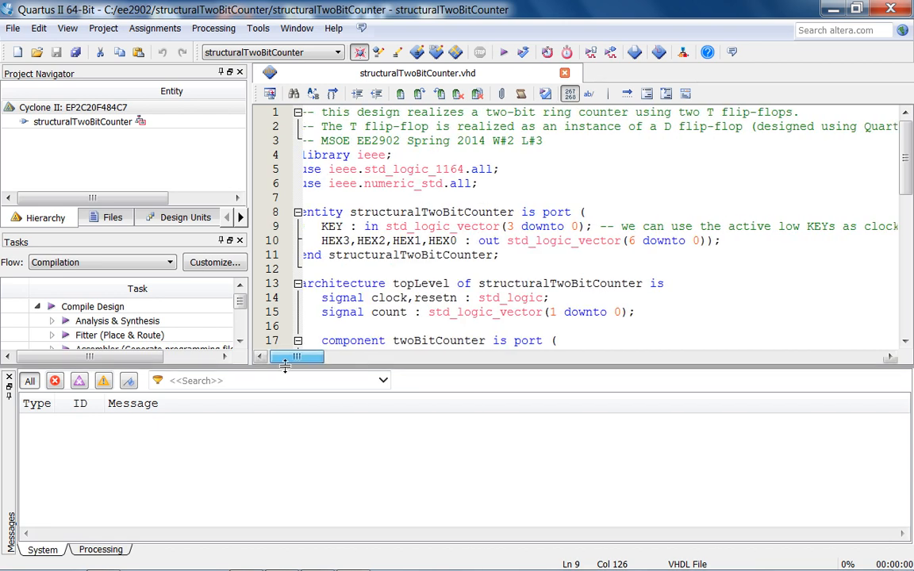
pyautogui.scroll(-3)
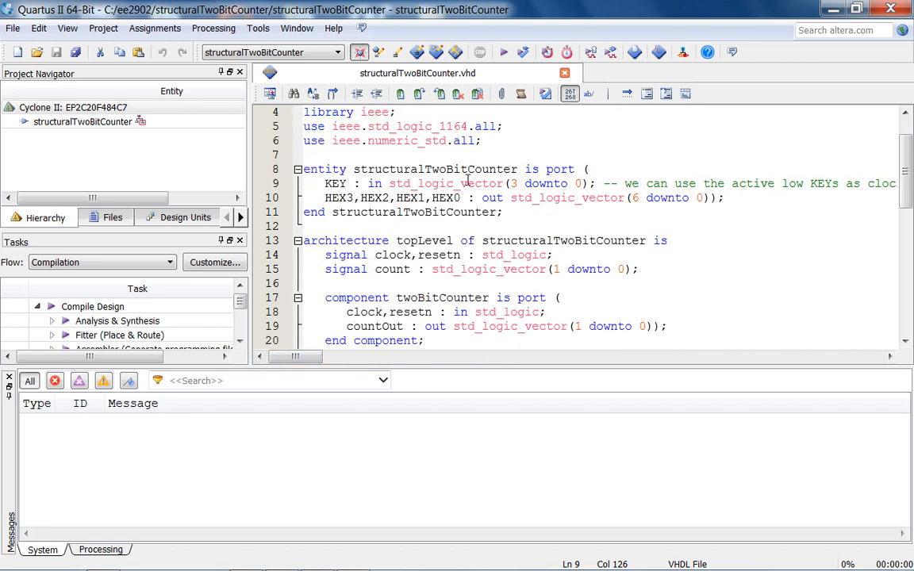
pyautogui.doubleClick(444, 198)
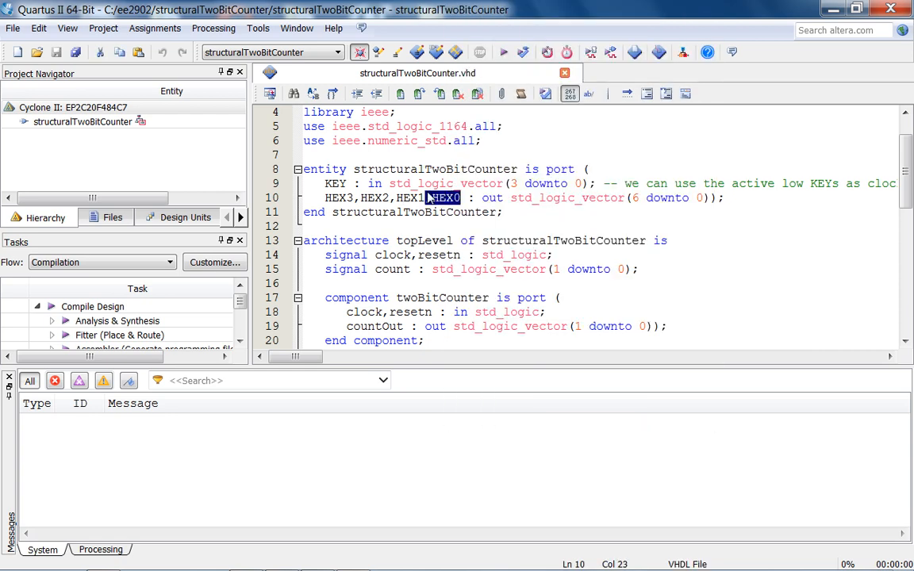
pyautogui.click(428, 198)
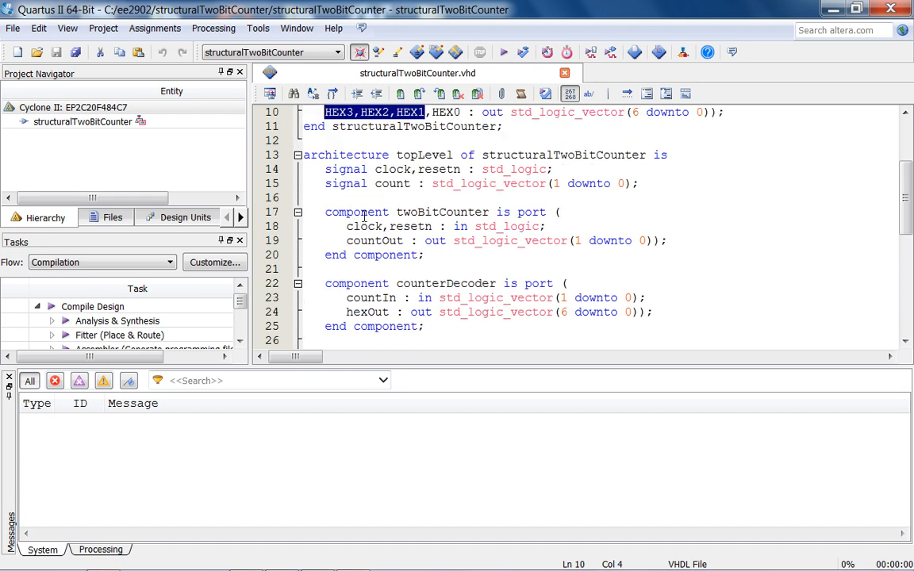
pyautogui.scroll(-3)
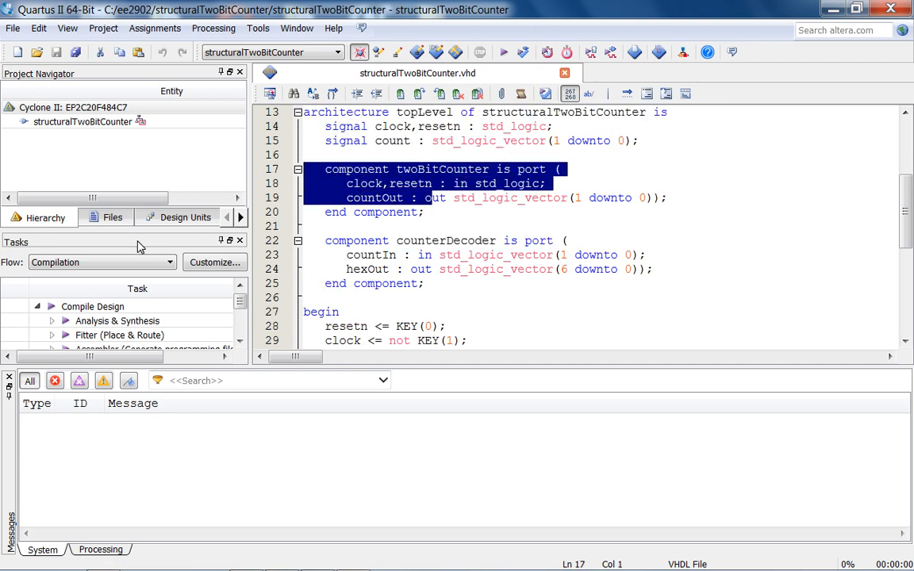
pyautogui.click(113, 217)
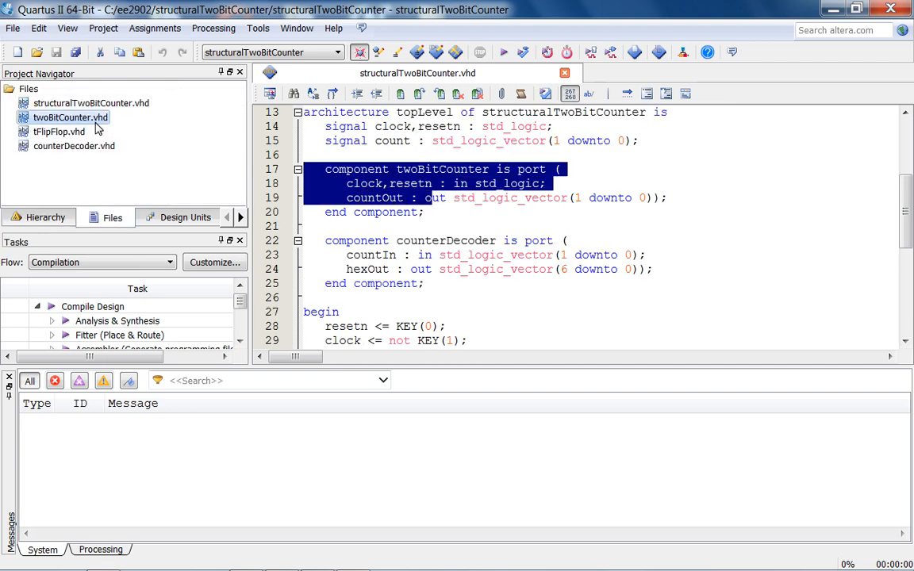
pyautogui.click(58, 131)
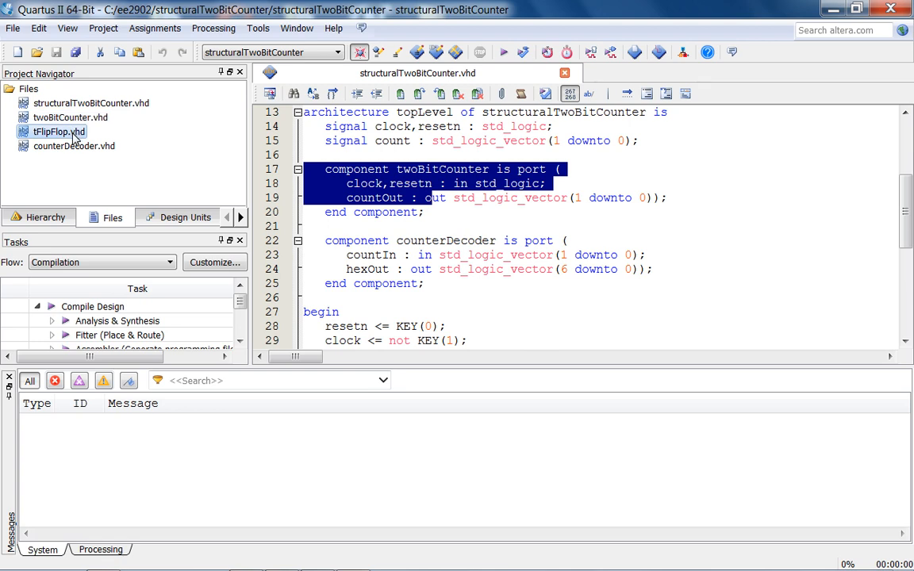
pyautogui.moveTo(59, 132)
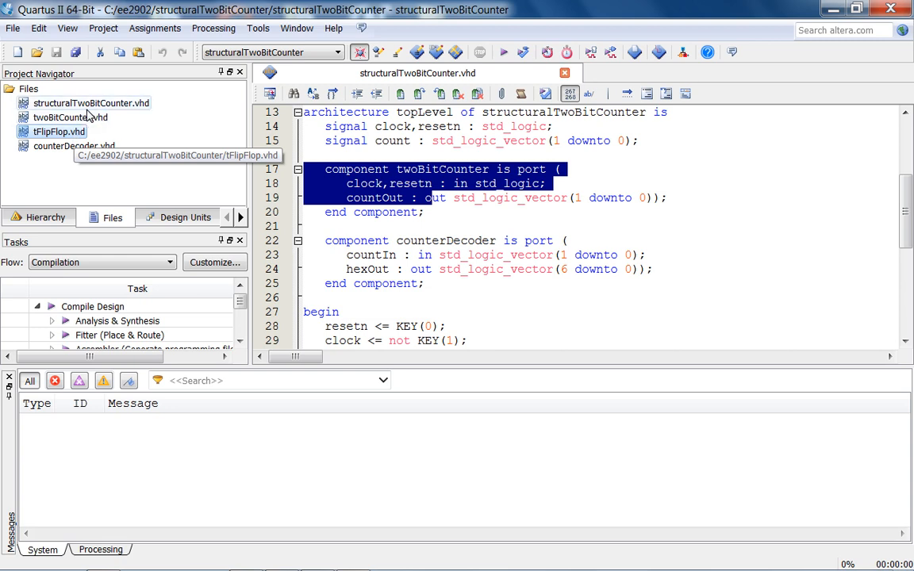
pyautogui.moveTo(93, 119)
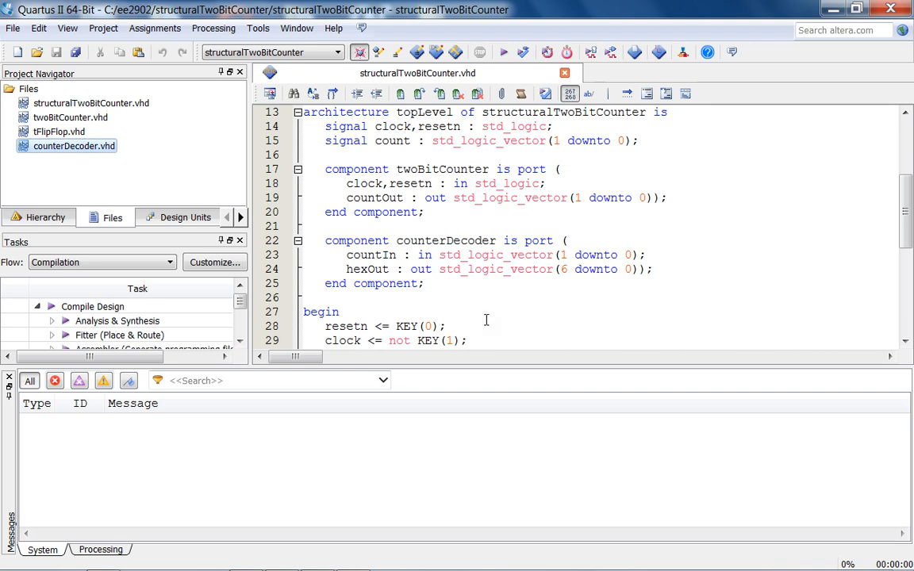
pyautogui.scroll(-3)
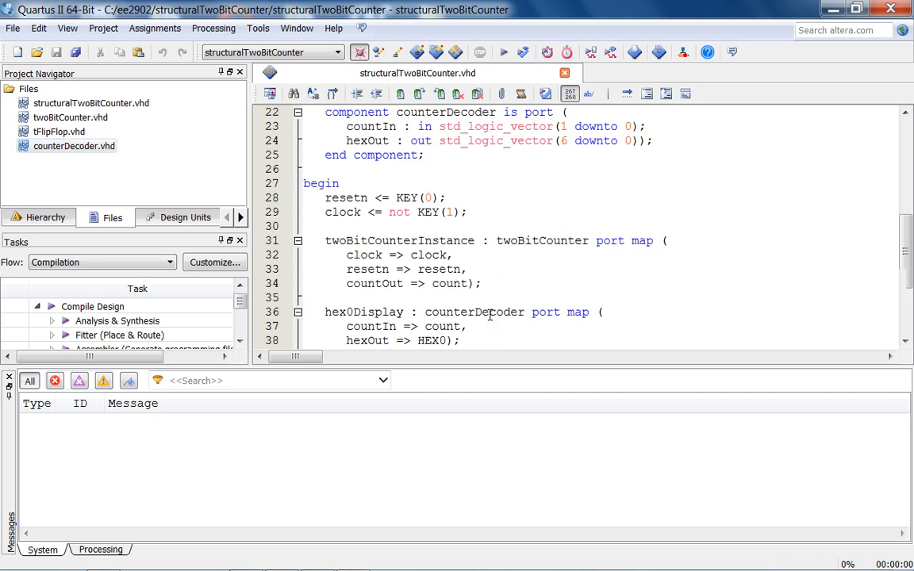
pyautogui.scroll(-3)
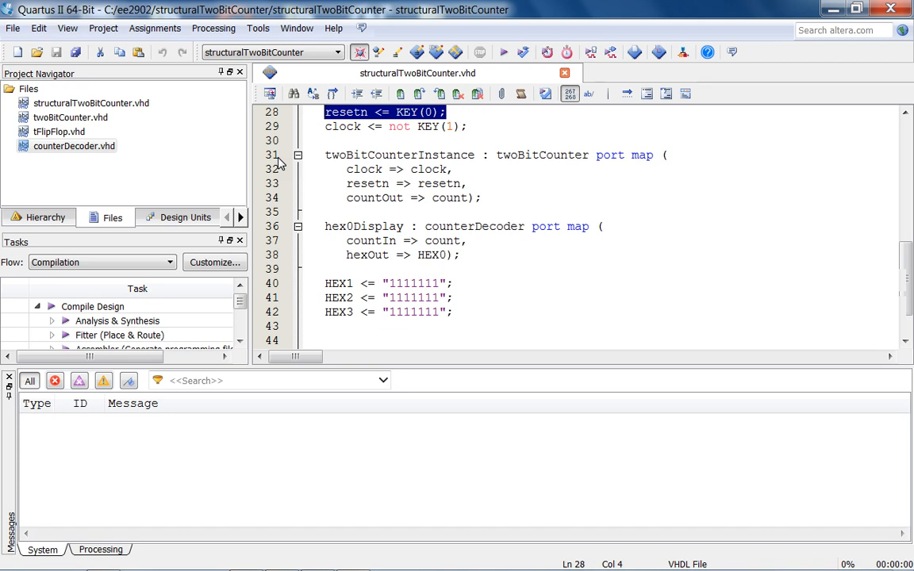
pyautogui.click(361, 127)
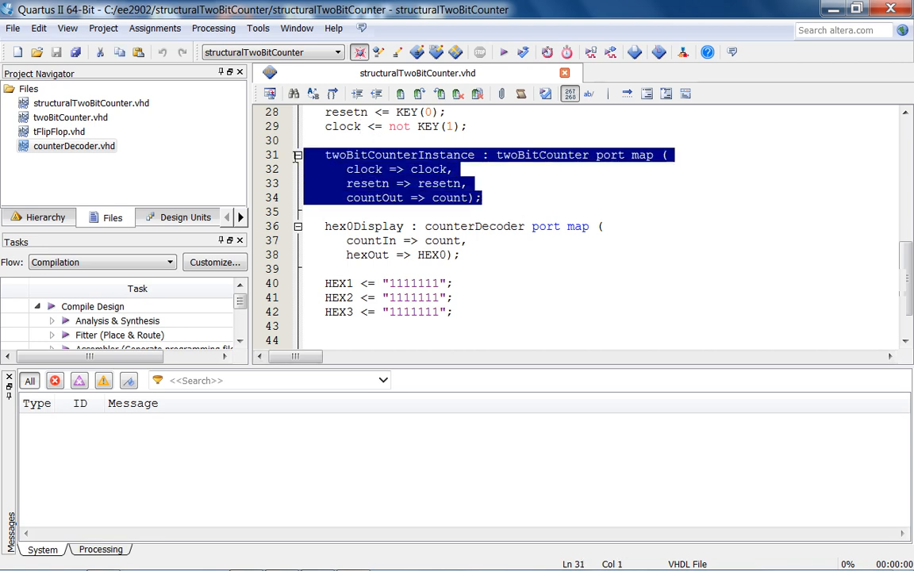
pyautogui.doubleClick(450, 198)
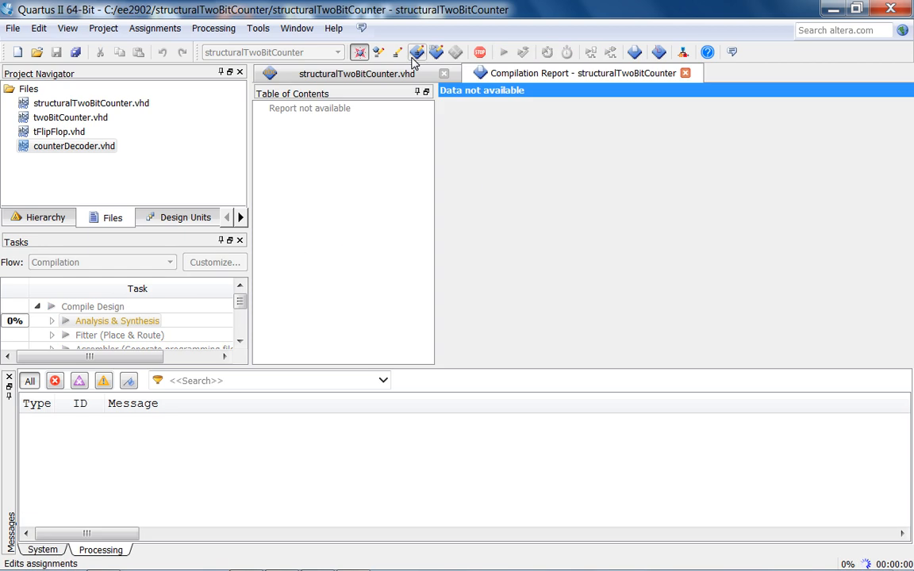
# Run Analysis & Synthesis on the design and acknowledge its success with 0 errors, 28 warnings
pyautogui.click(356, 73)
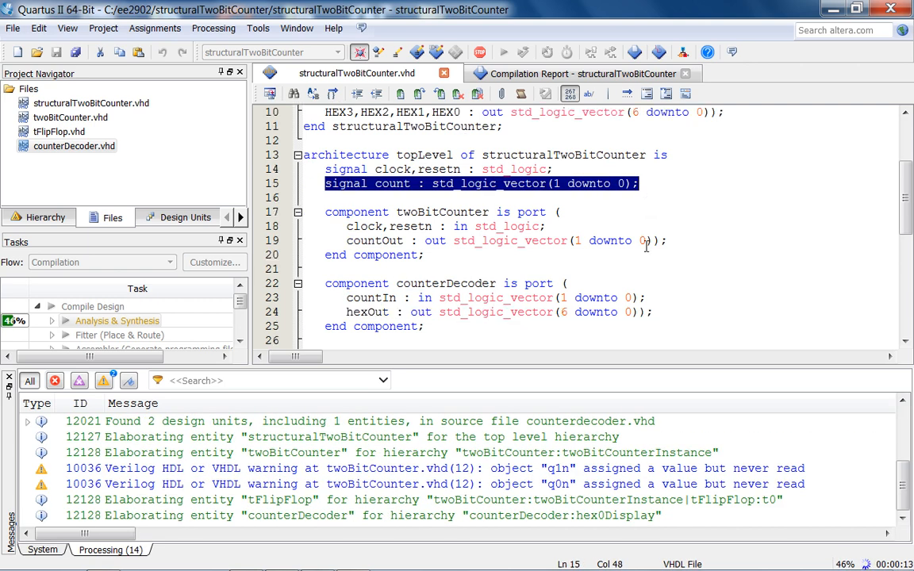
pyautogui.scroll(-3)
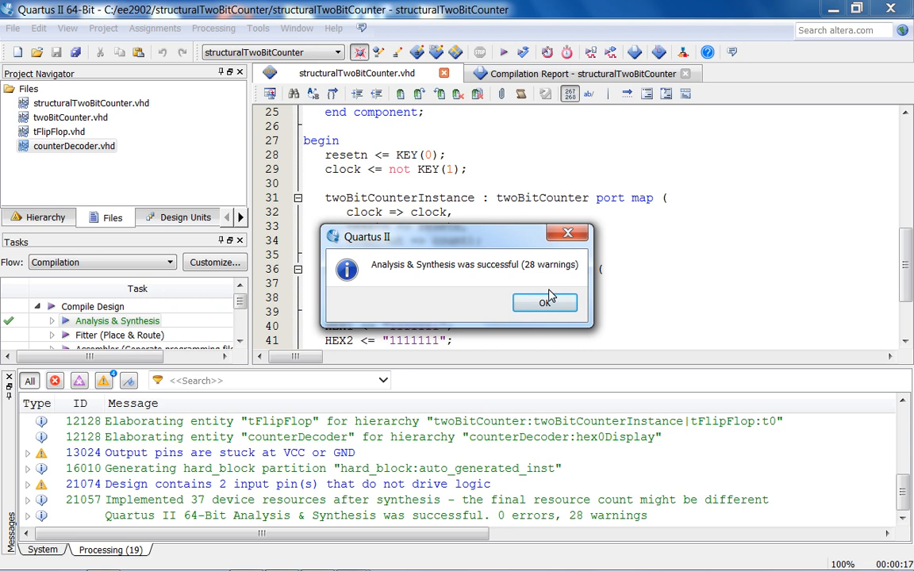
pyautogui.click(545, 303)
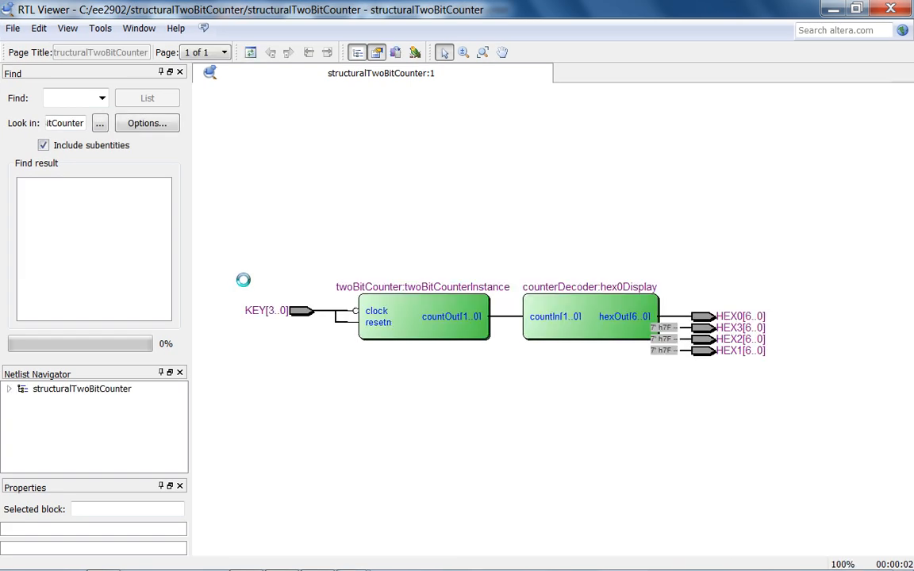
# Inspect the counter-to-decoder RTL schematic, then return to the structuralTwoBitCounter.vhd source
pyautogui.doubleClick(424, 316)
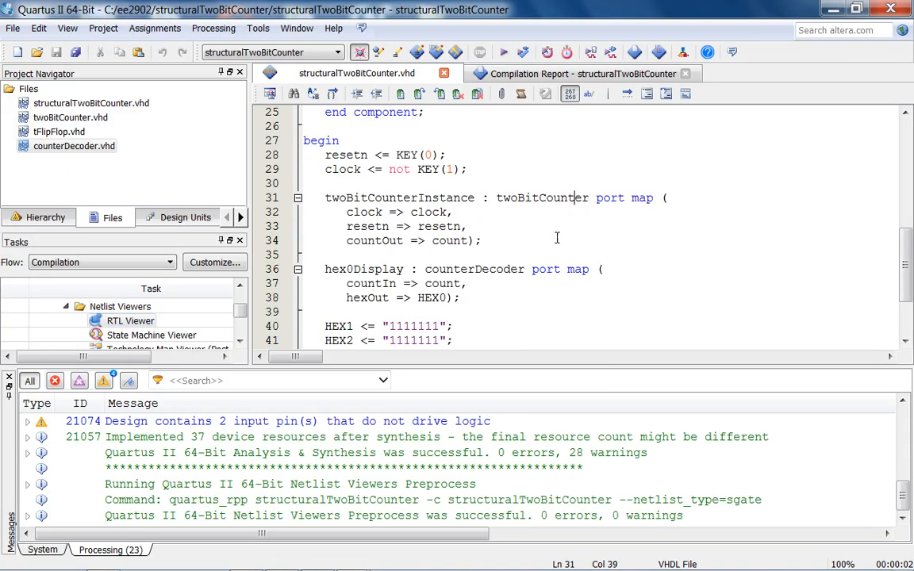
pyautogui.click(91, 104)
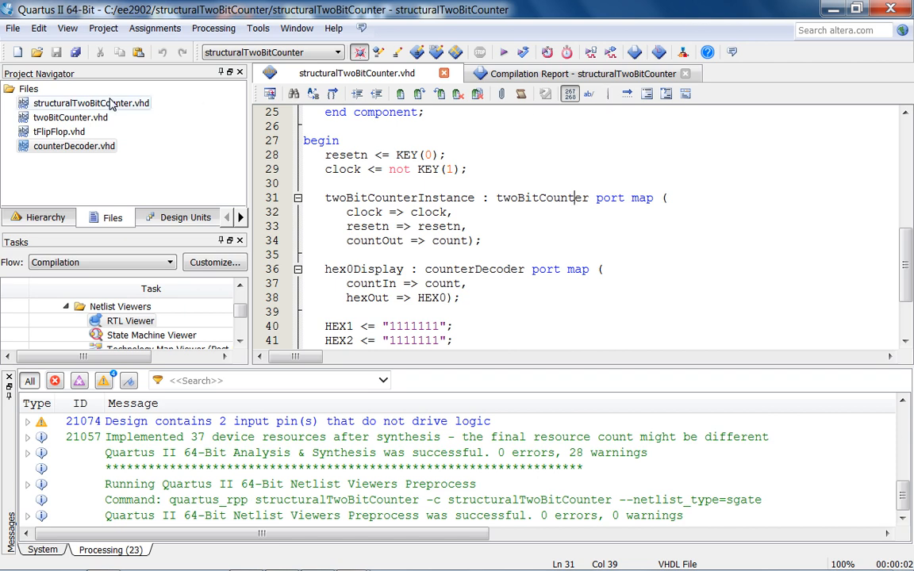
# Read through twoBitCounter.vhd's tFlipFlop instances t0 and t1 and the countOut <= q1&q0 line
pyautogui.doubleClick(71, 118)
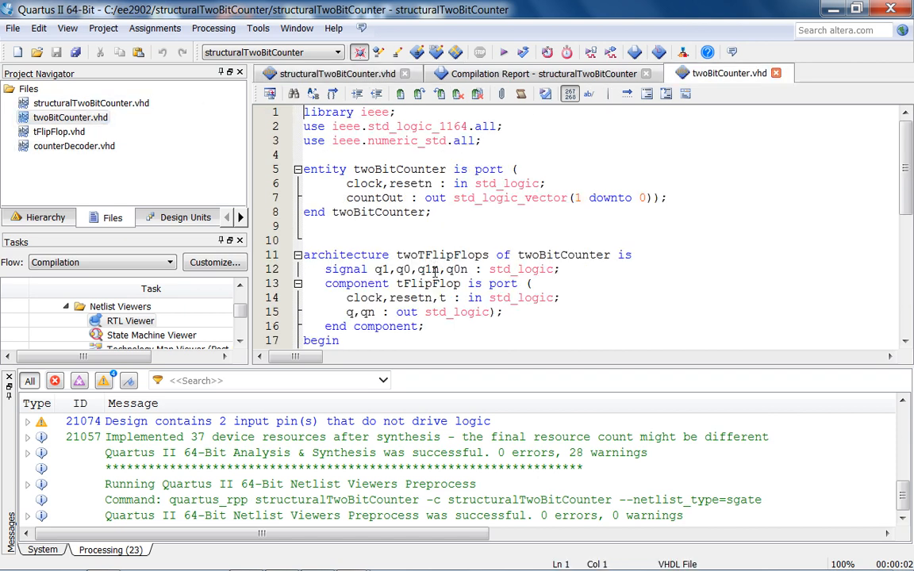
pyautogui.scroll(-3)
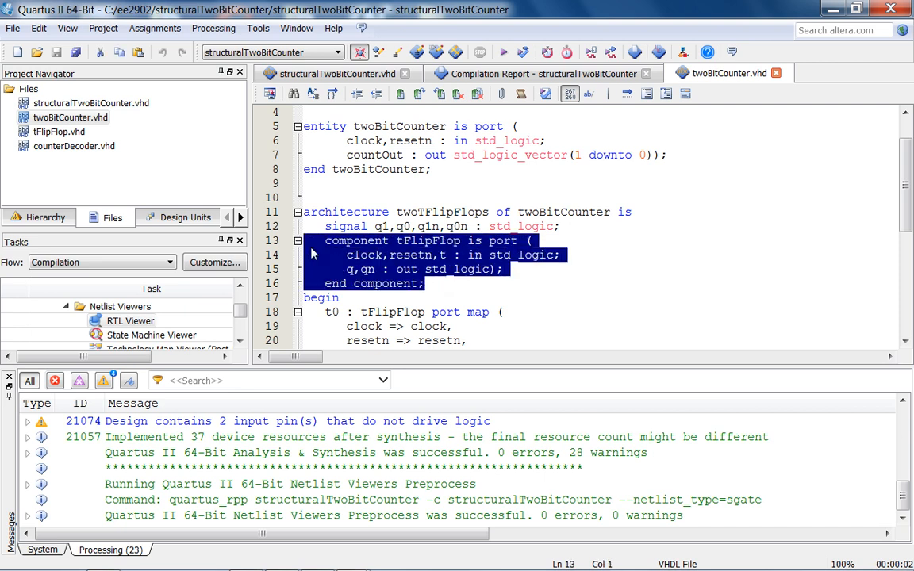
pyautogui.scroll(-3)
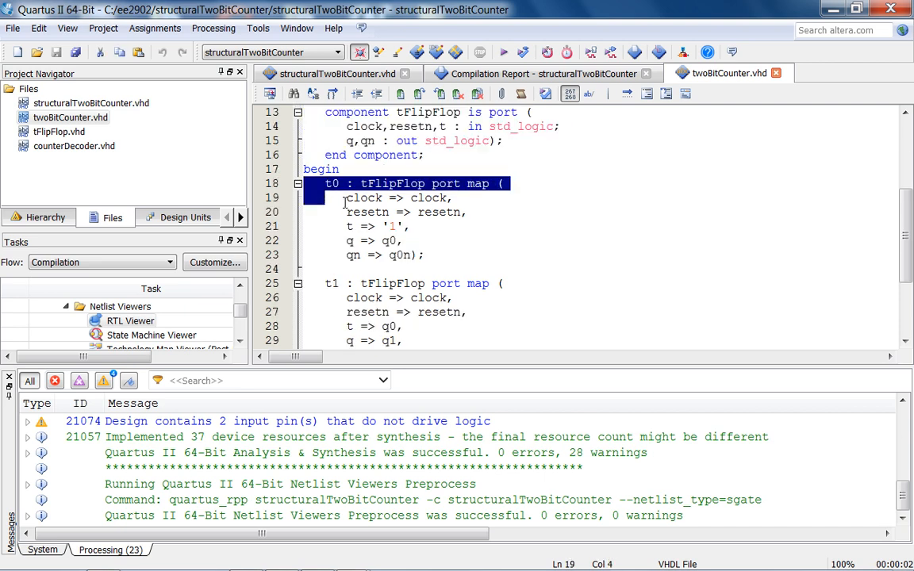
pyautogui.moveTo(345, 197); pyautogui.dragTo(425, 255)
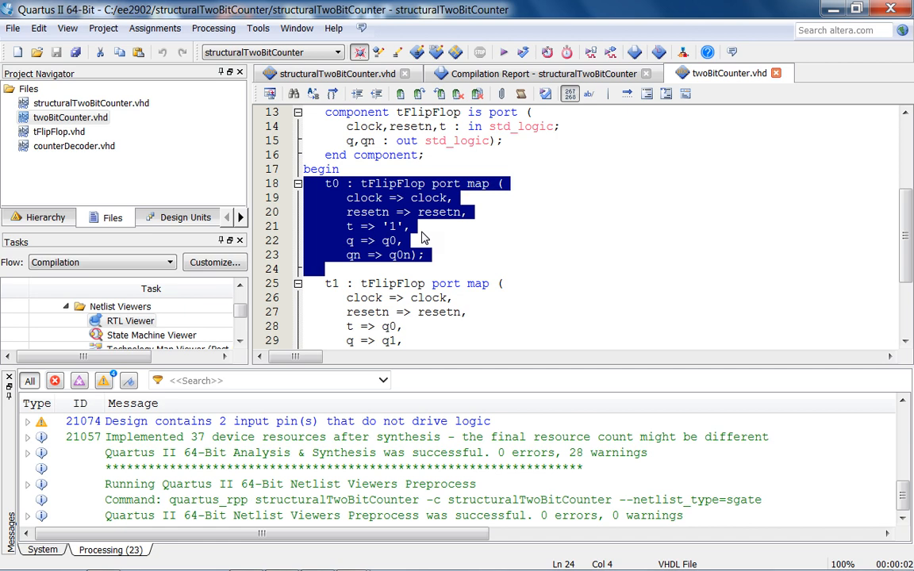
pyautogui.scroll(-3)
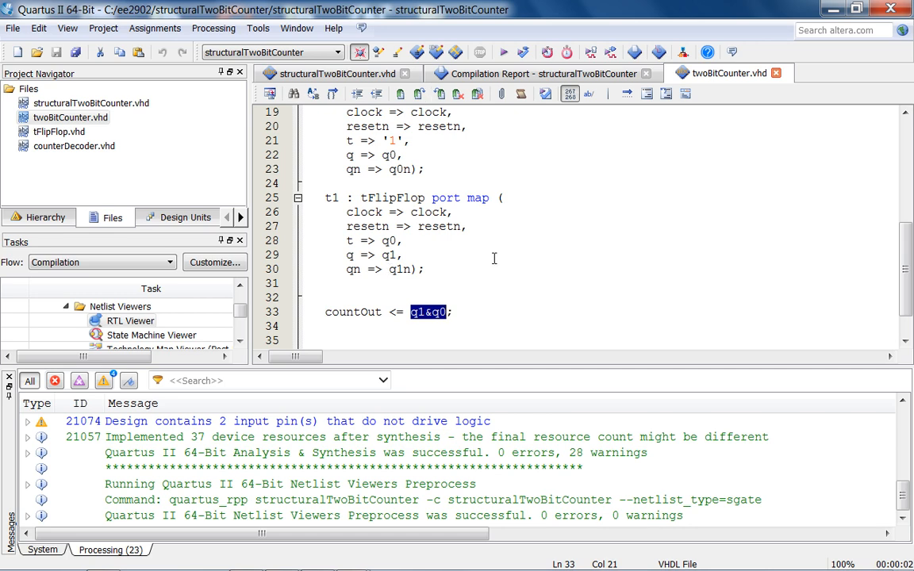
pyautogui.scroll(3)
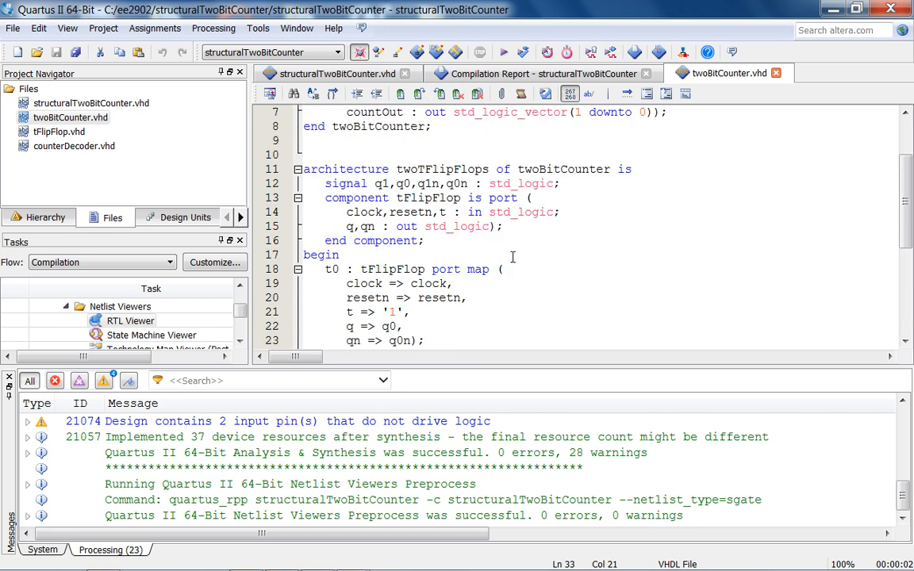
pyautogui.click(59, 131)
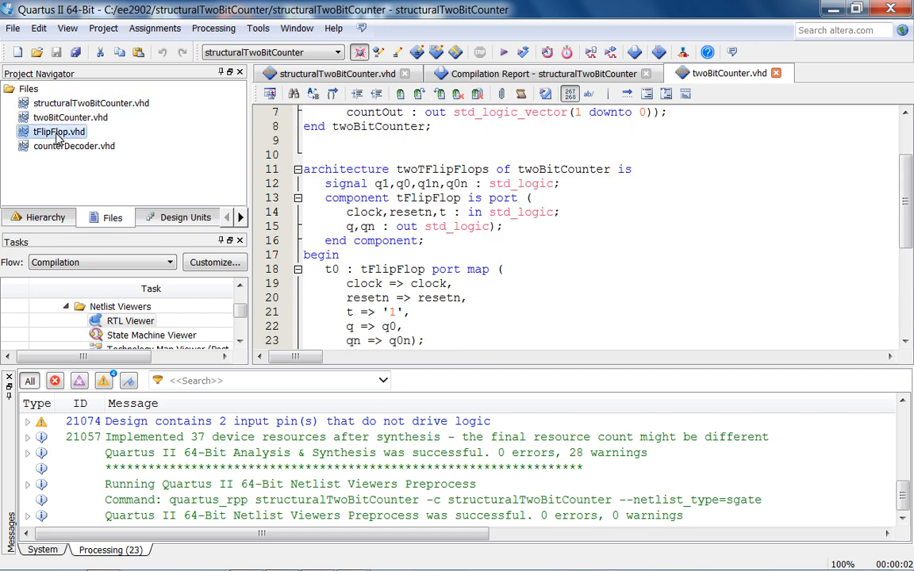
# Open tFlipFlop.vhd and browse the VHDL Altera Primitives DFF/DFFE register templates
pyautogui.doubleClick(58, 132)
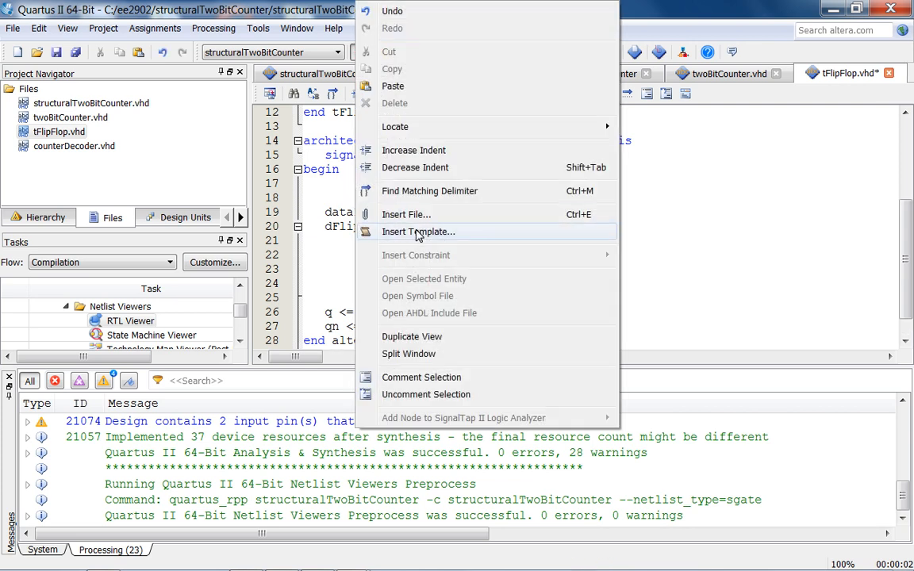
pyautogui.click(418, 232)
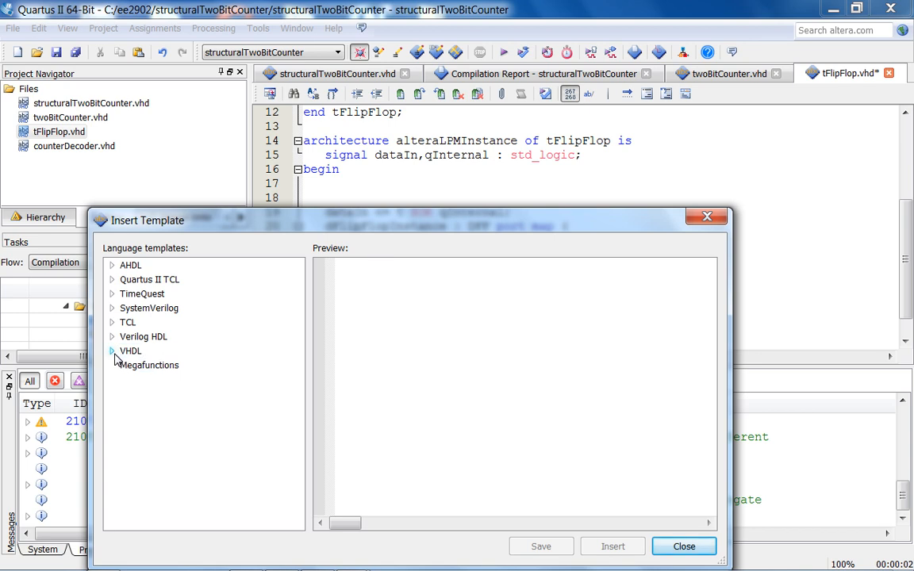
pyautogui.click(112, 350)
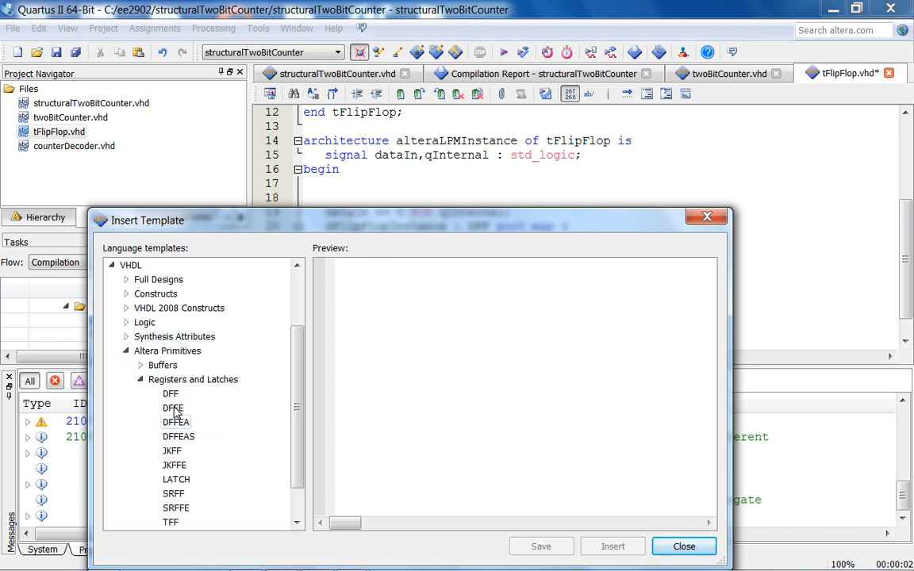
pyautogui.click(173, 408)
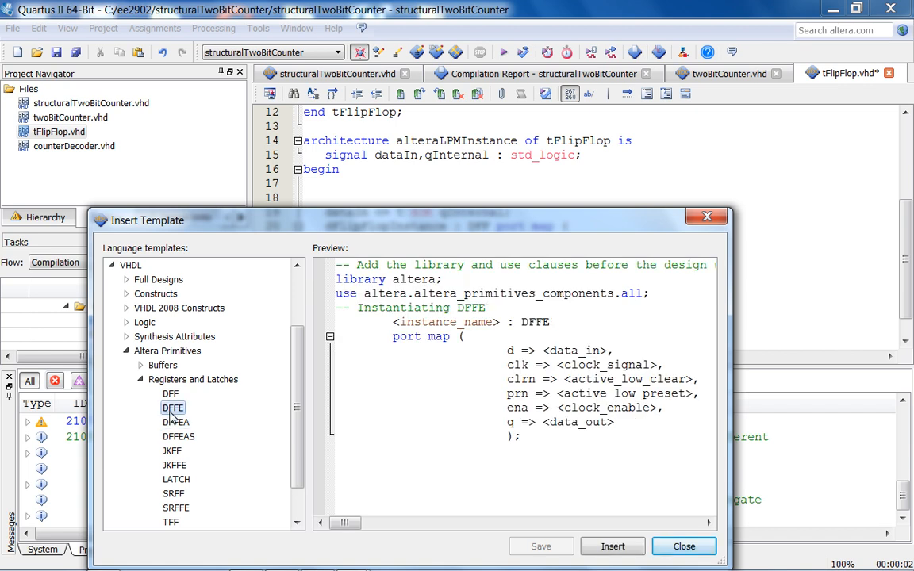
pyautogui.click(170, 394)
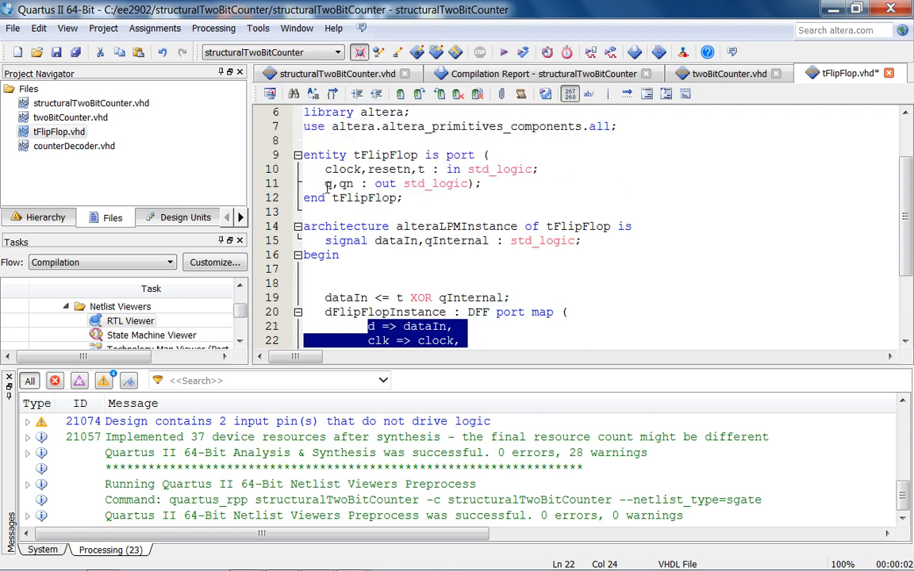
# Replace qInternal with q in the XOR line and DFF port map and rewrite the qn NOT assignment
pyautogui.click(327, 183)
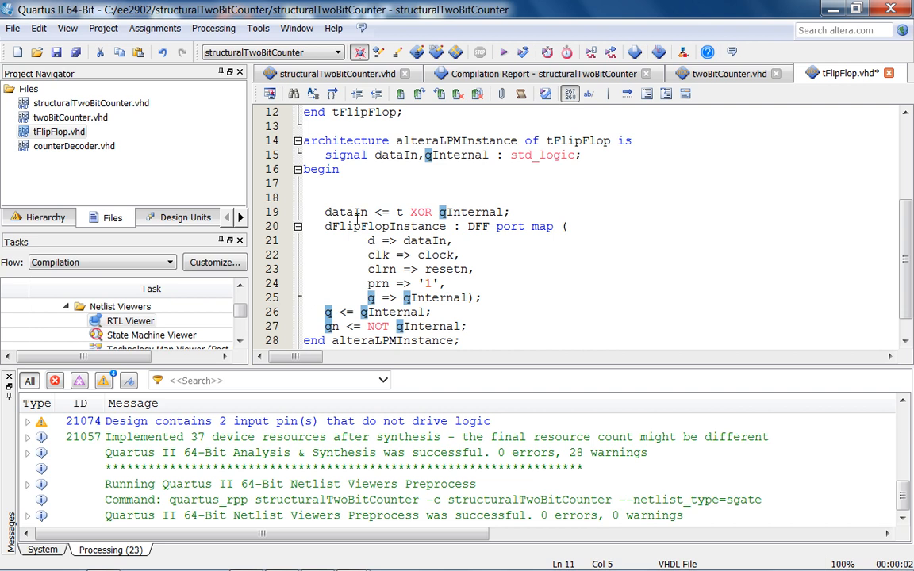
pyautogui.scroll(-3)
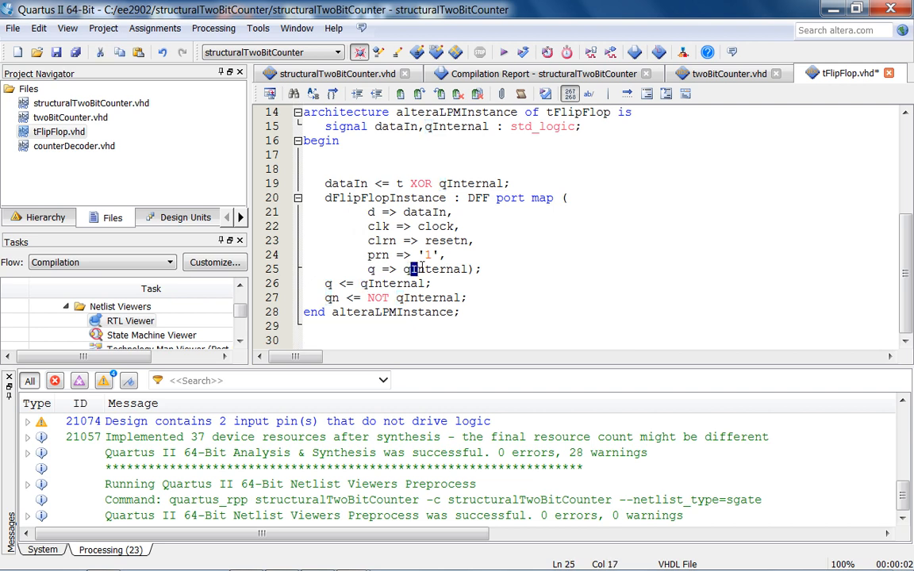
pyautogui.doubleClick(439, 269)
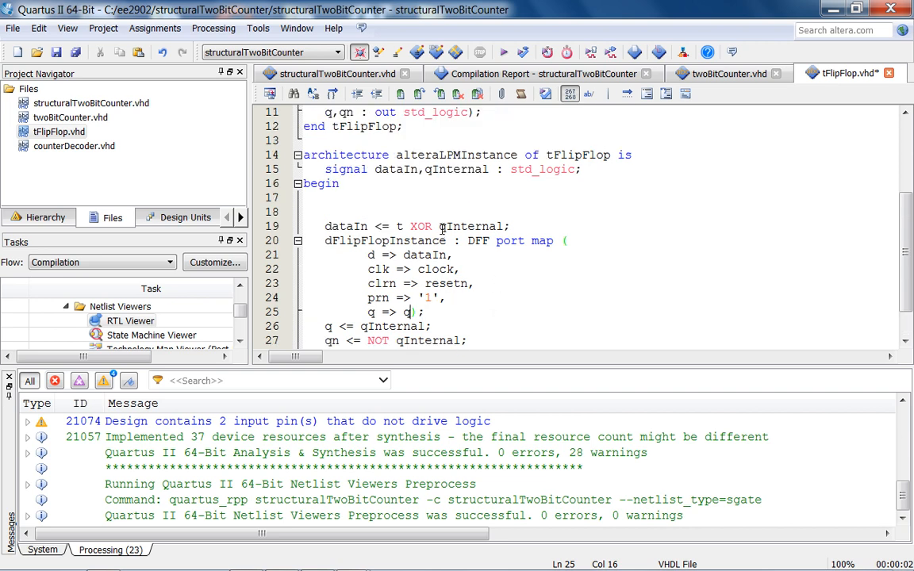
pyautogui.doubleClick(474, 226)
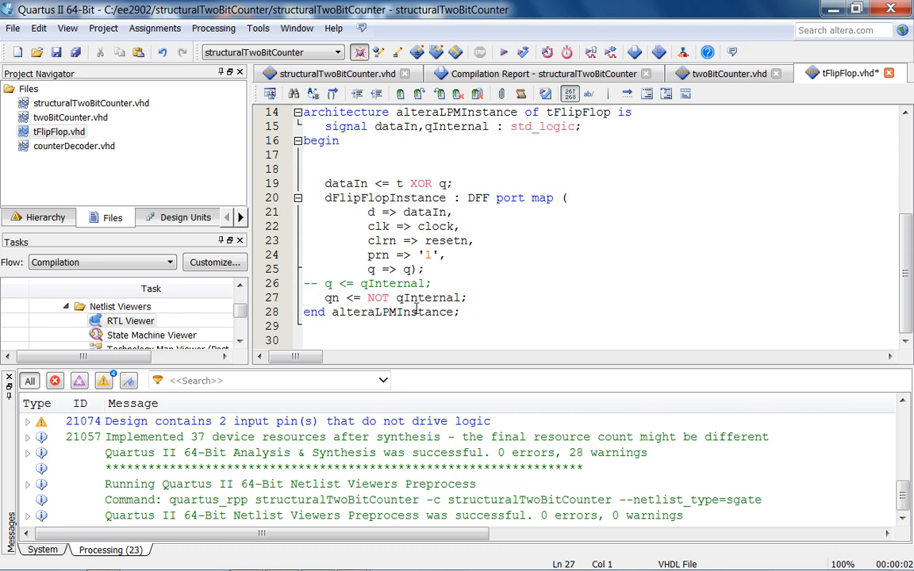
pyautogui.moveTo(368, 298); pyautogui.dragTo(457, 298)
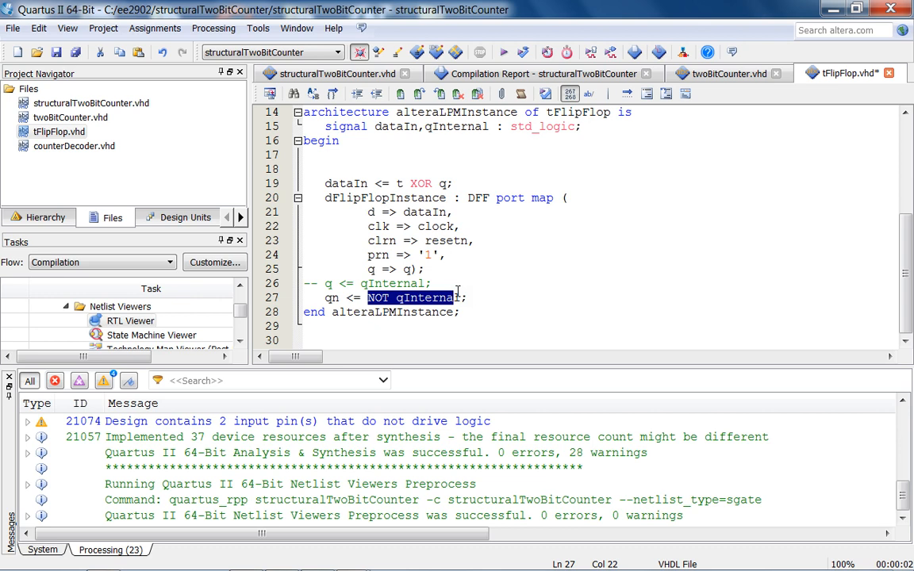
pyautogui.write('NO')
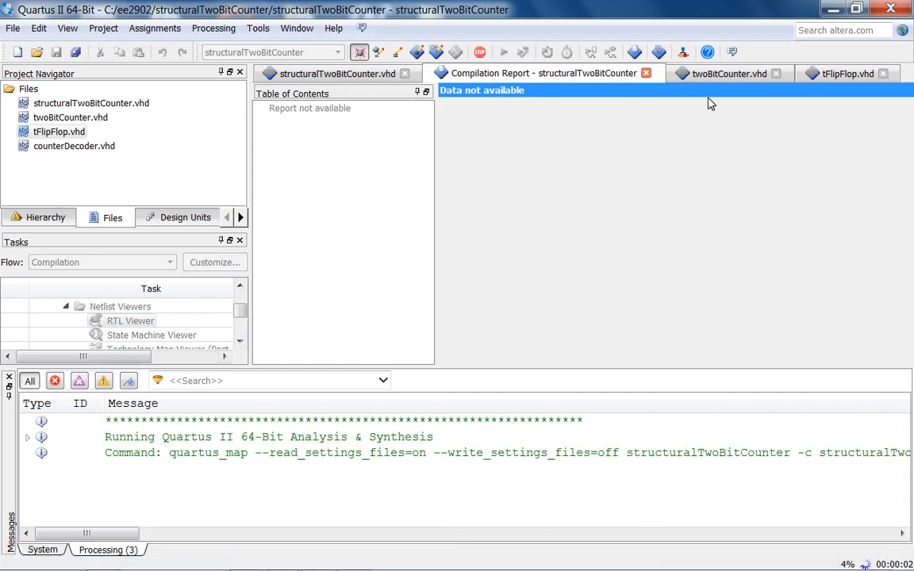
# Rerun synthesis, dismiss the 'cannot read out port q' failure and jump to the erroring tFlipFlop.vhd line to restore qInternal
pyautogui.click(334, 73)
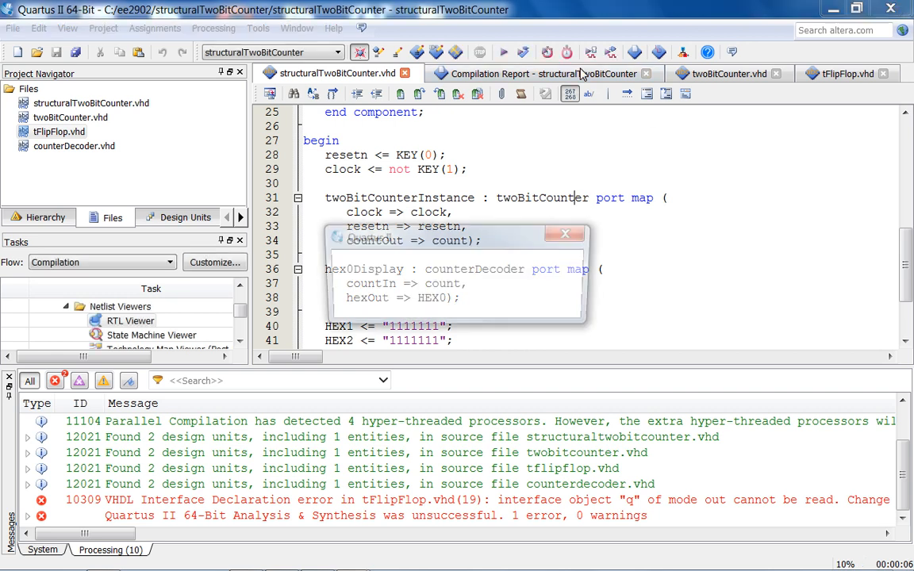
pyautogui.click(565, 233)
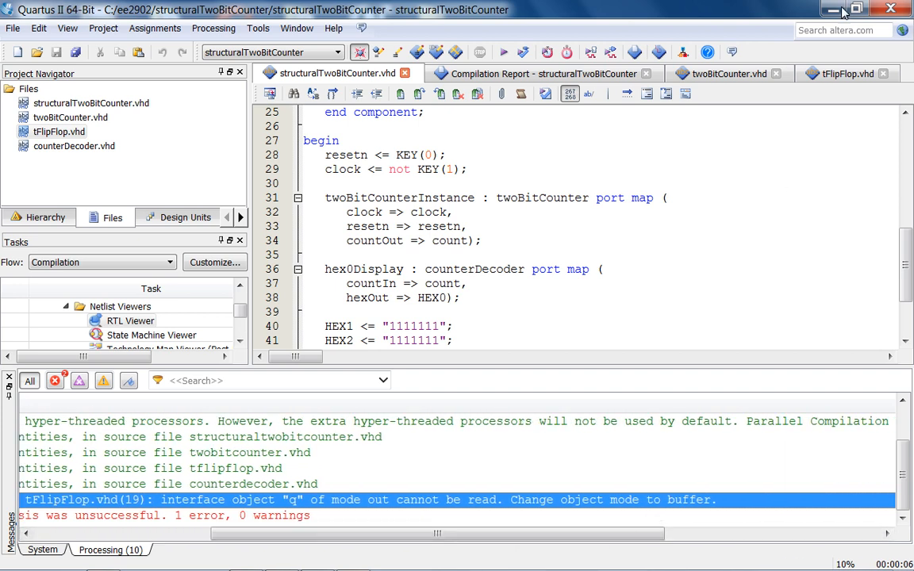
pyautogui.click(848, 73)
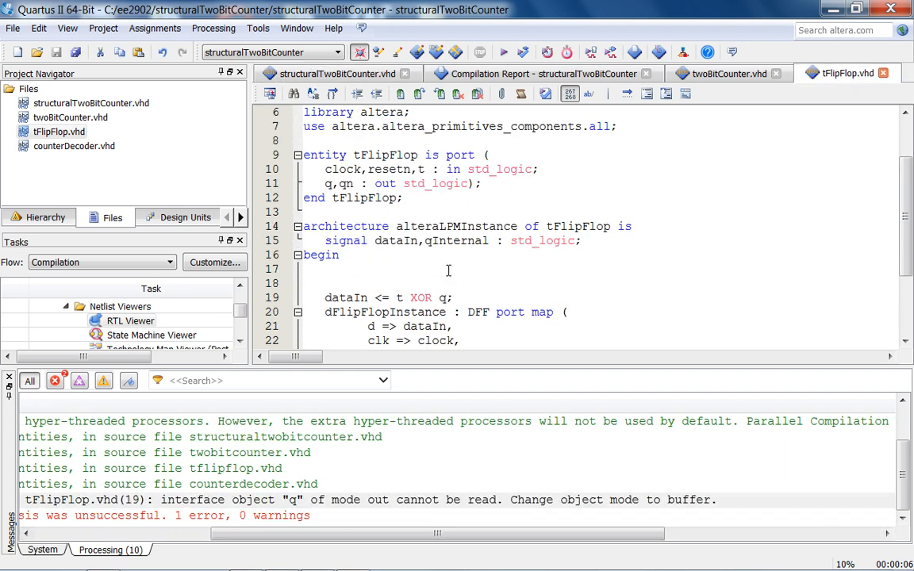
pyautogui.scroll(-3)
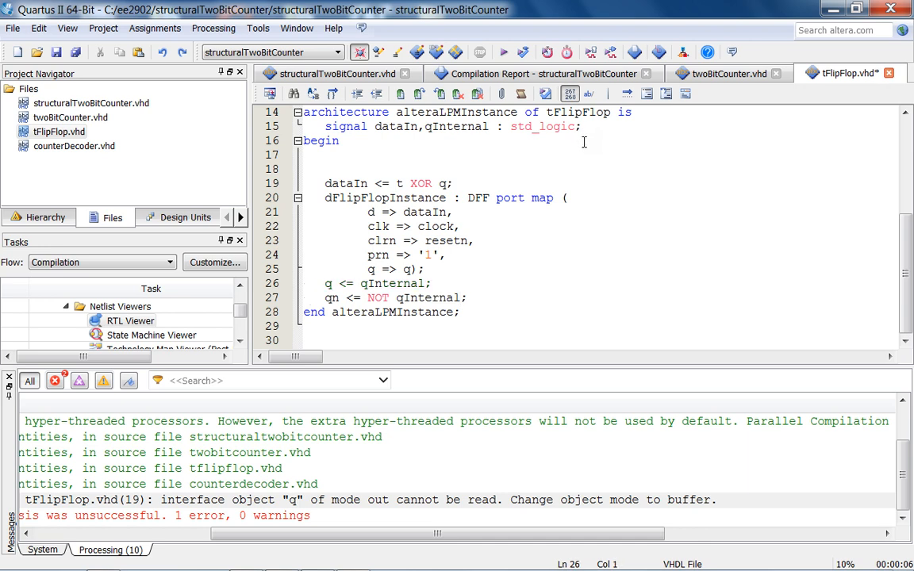
pyautogui.click(304, 284)
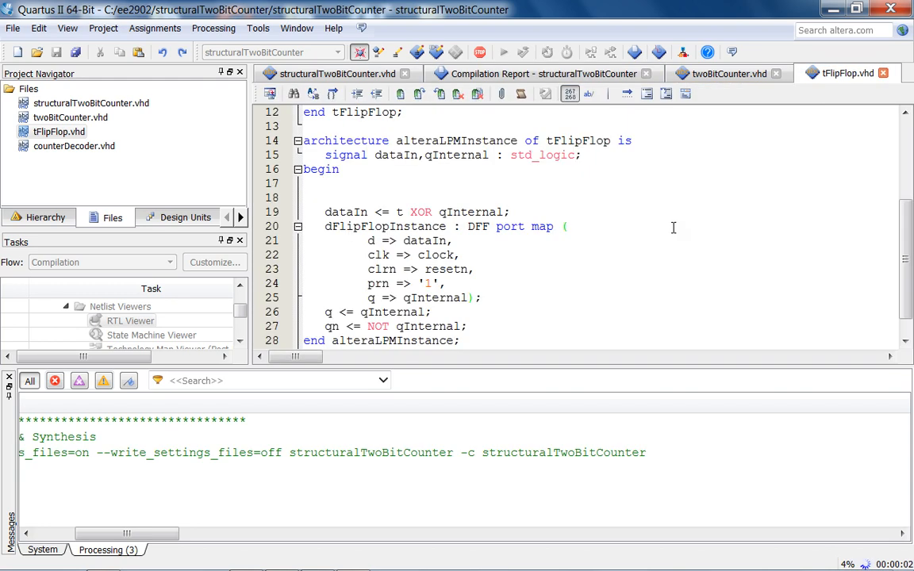
# Acknowledge the successful Analysis & Synthesis (0 errors, 28 warnings) and view the counterDecoder.vhd source
pyautogui.click(468, 297)
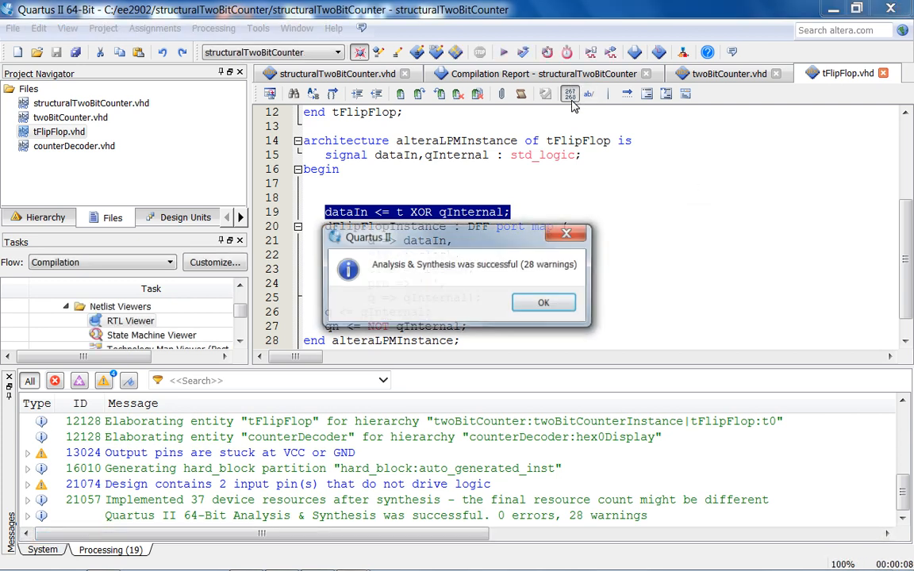
pyautogui.click(543, 303)
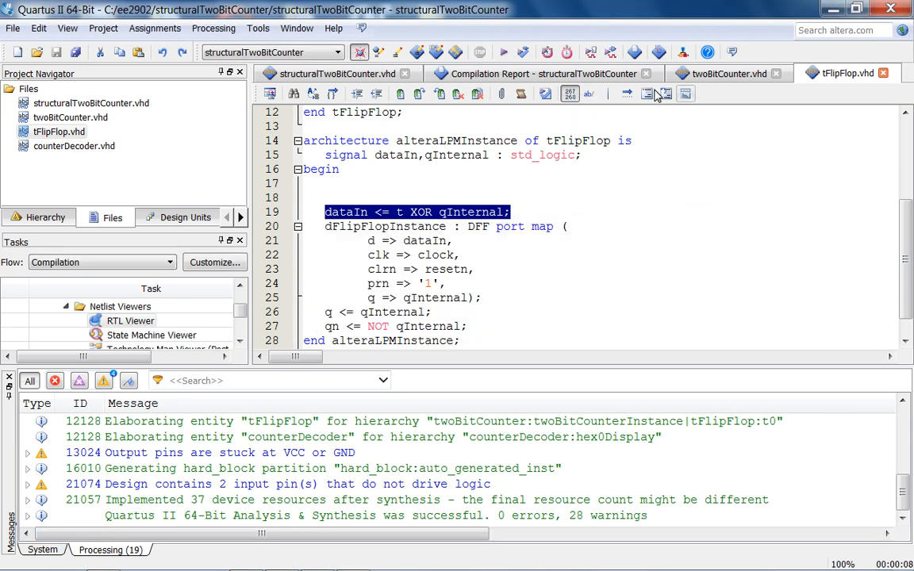
pyautogui.click(645, 73)
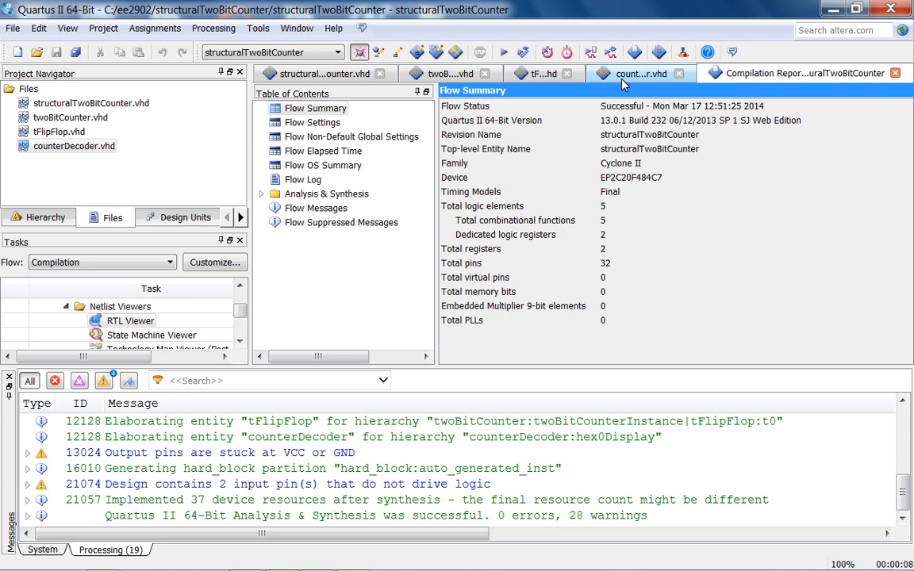
pyautogui.click(635, 73)
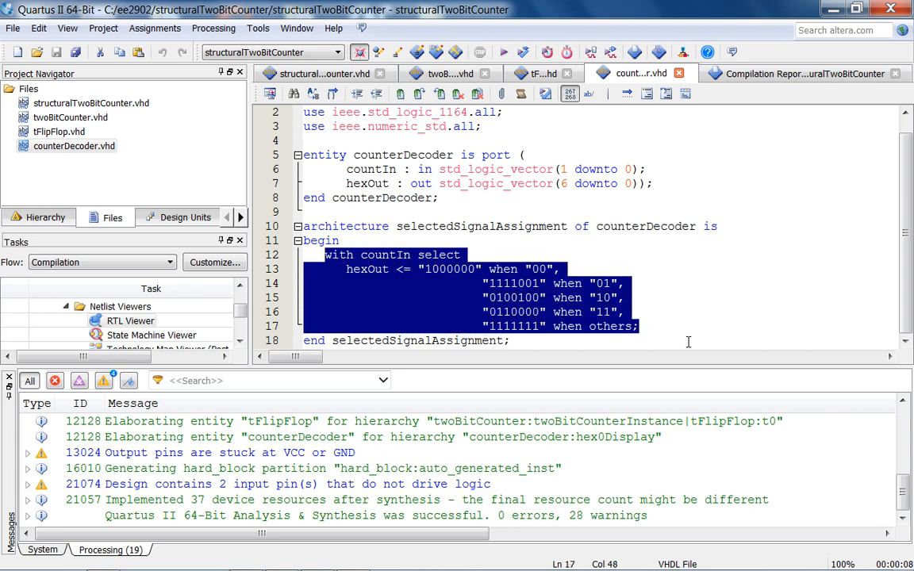
pyautogui.click(418, 255)
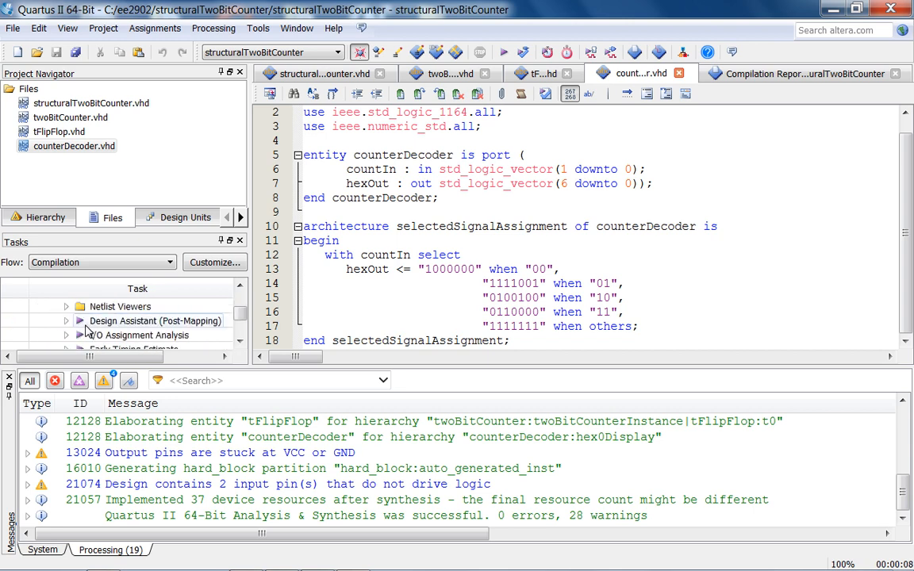
pyautogui.click(67, 306)
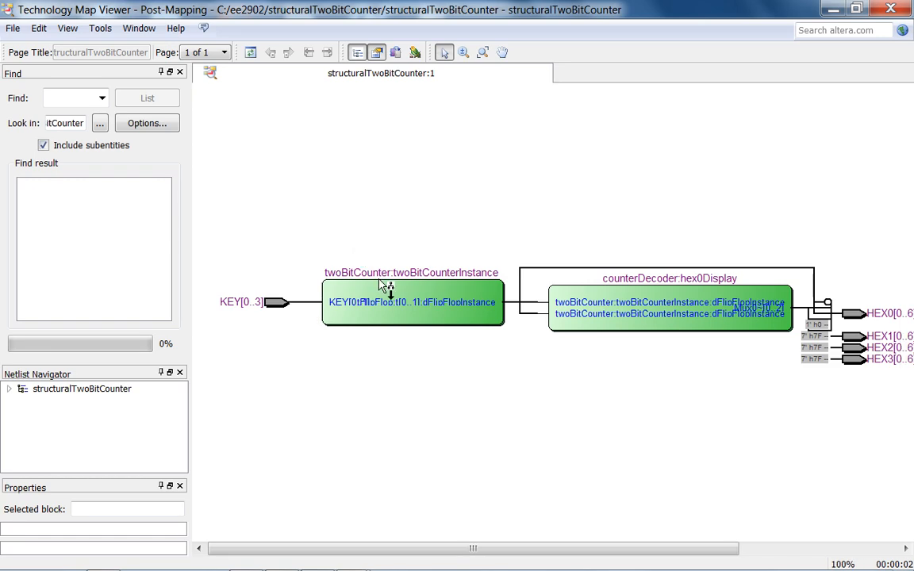
pyautogui.doubleClick(411, 302)
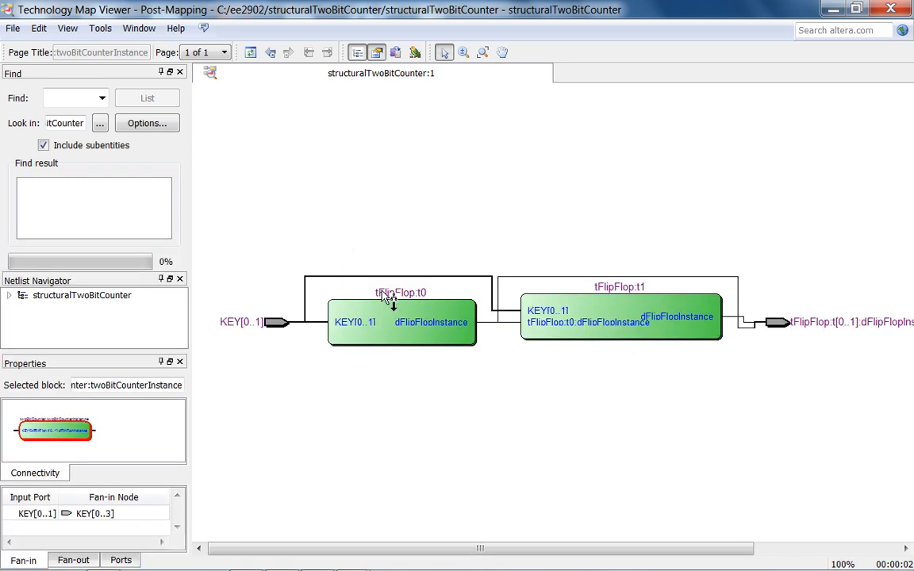
pyautogui.doubleClick(401, 322)
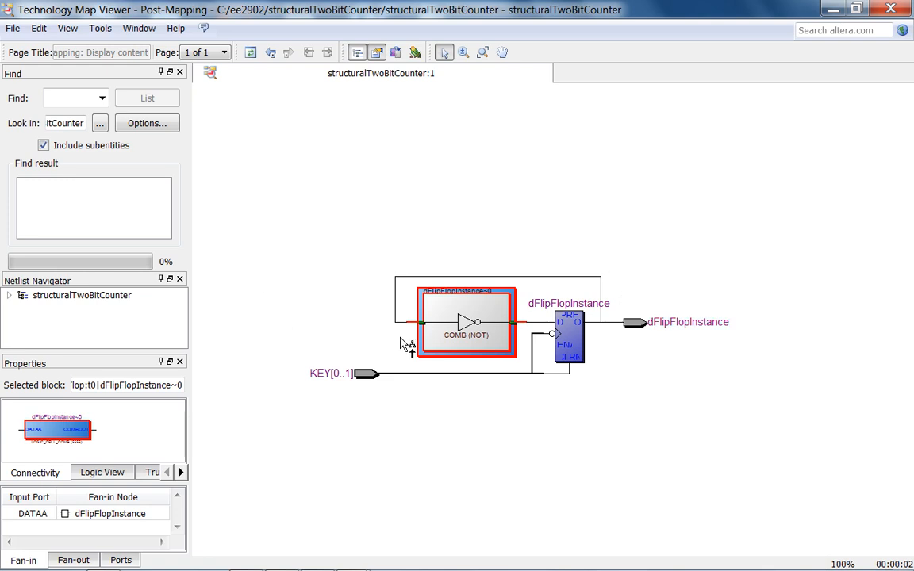
pyautogui.moveTo(488, 338)
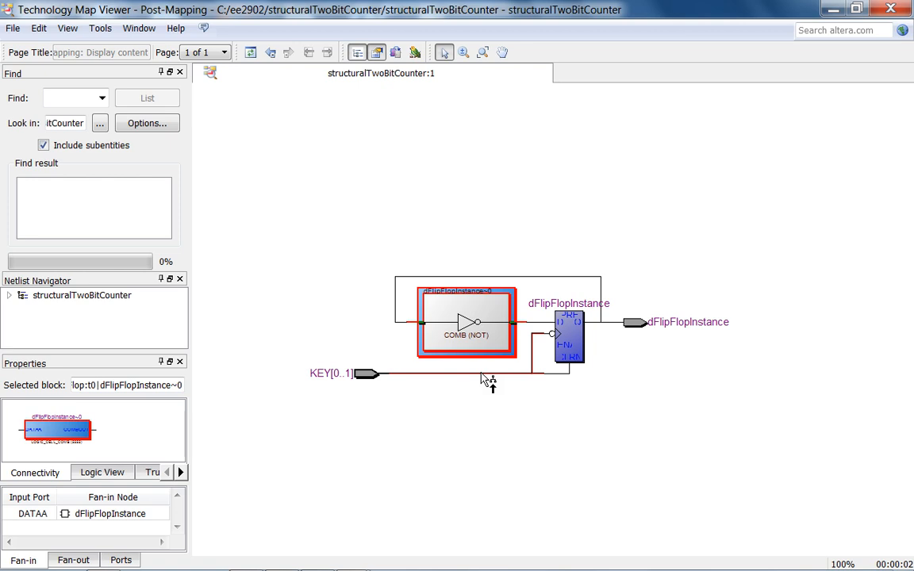
pyautogui.moveTo(487, 380)
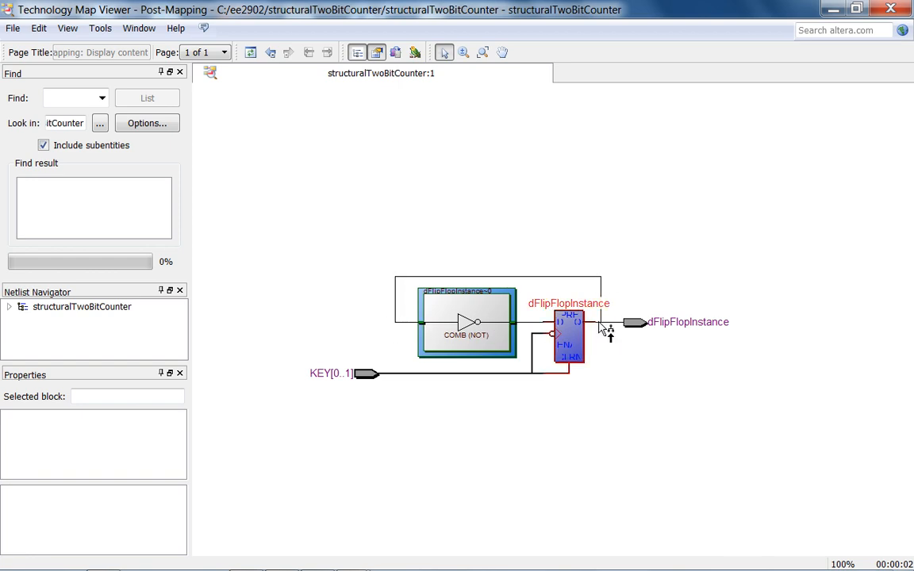
pyautogui.click(250, 52)
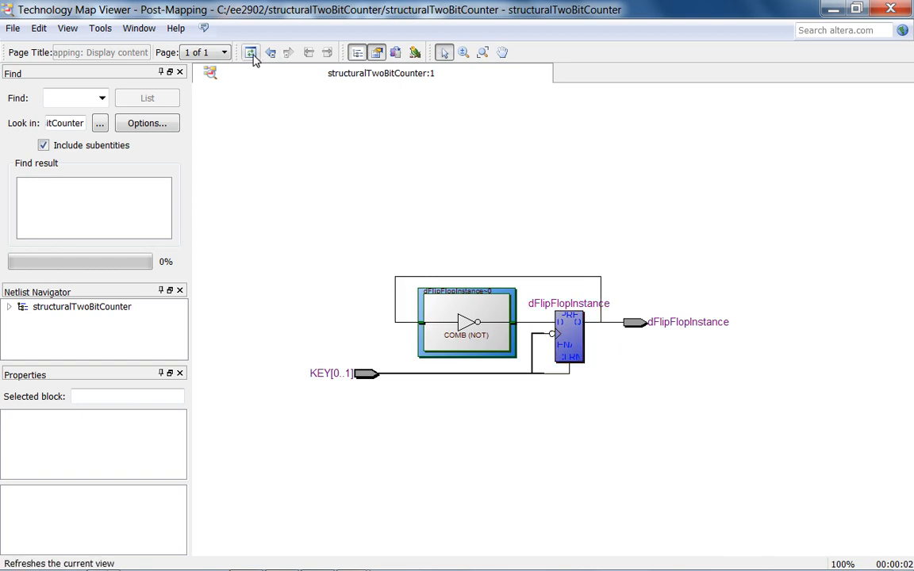
pyautogui.click(270, 52)
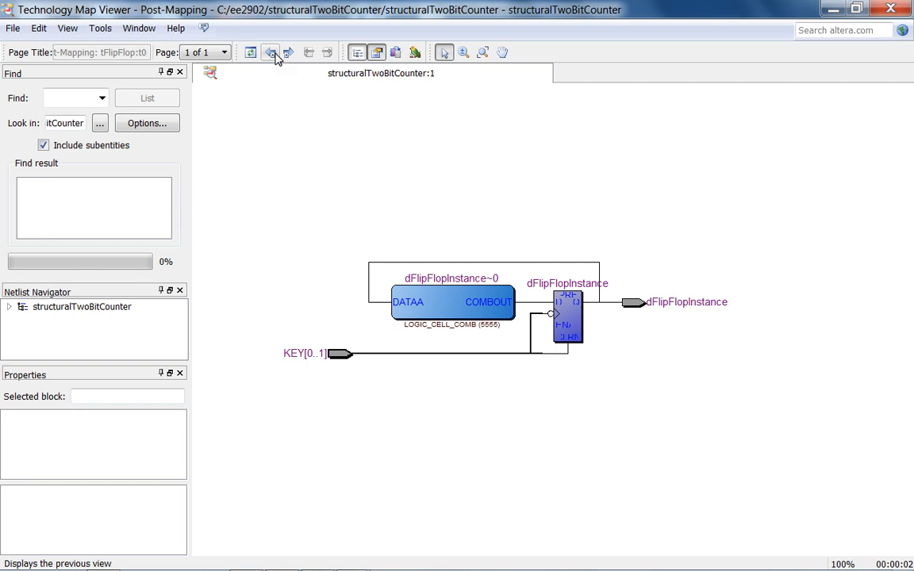
pyautogui.click(288, 52)
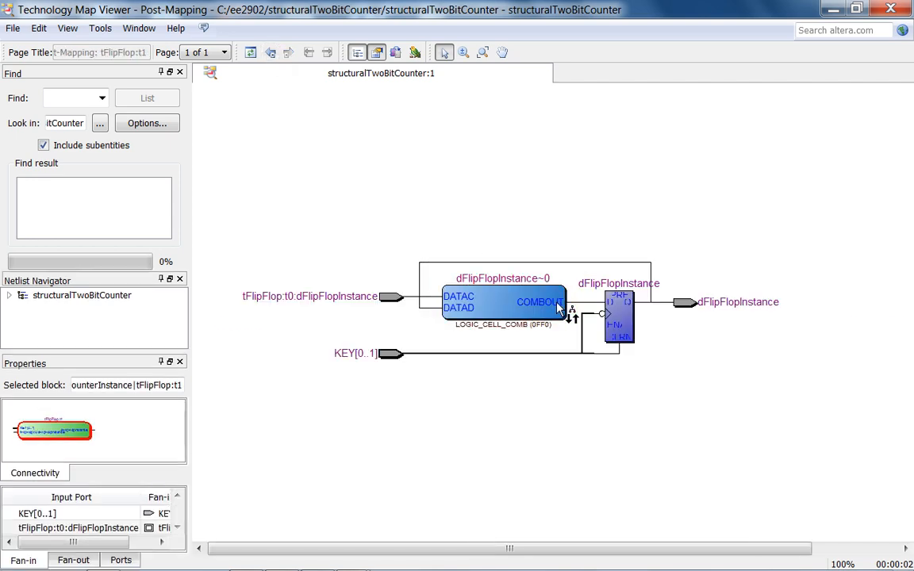
pyautogui.moveTo(524, 308)
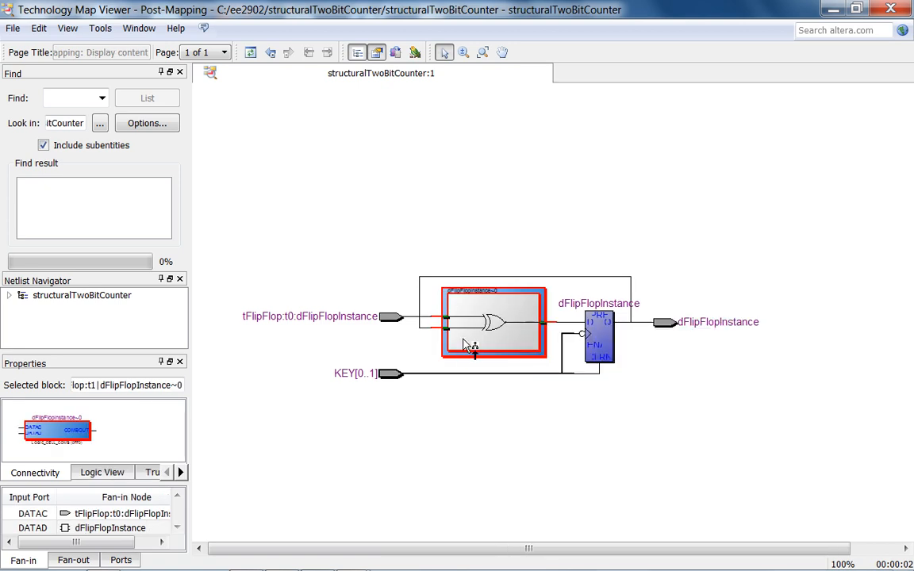
pyautogui.moveTo(475, 350)
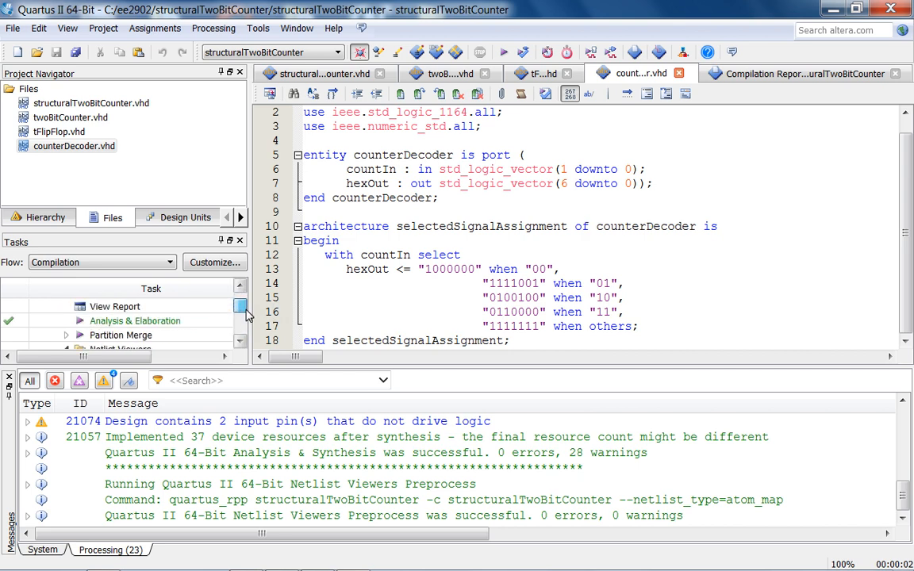
# Put the Quartus II project window away to reveal the Windows desktop
pyautogui.scroll(-3)
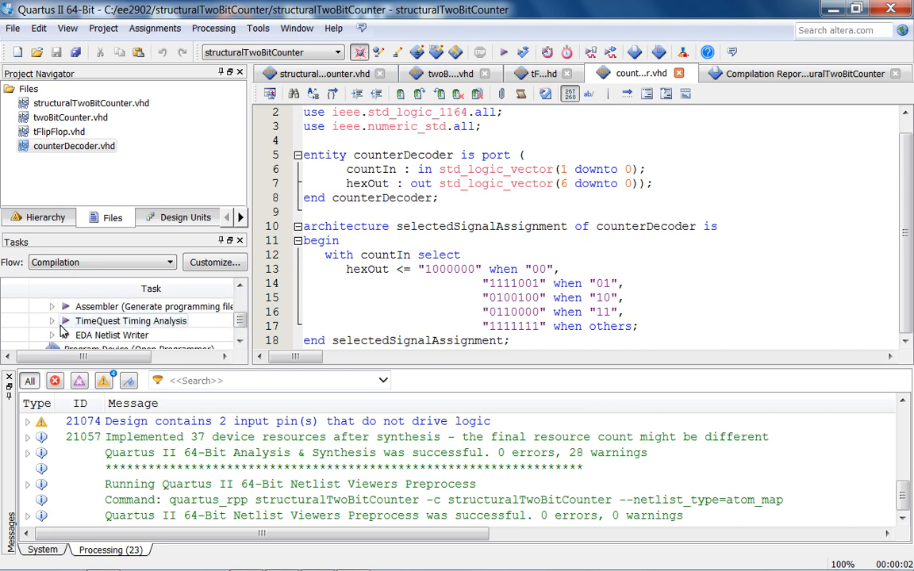
pyautogui.click(52, 307)
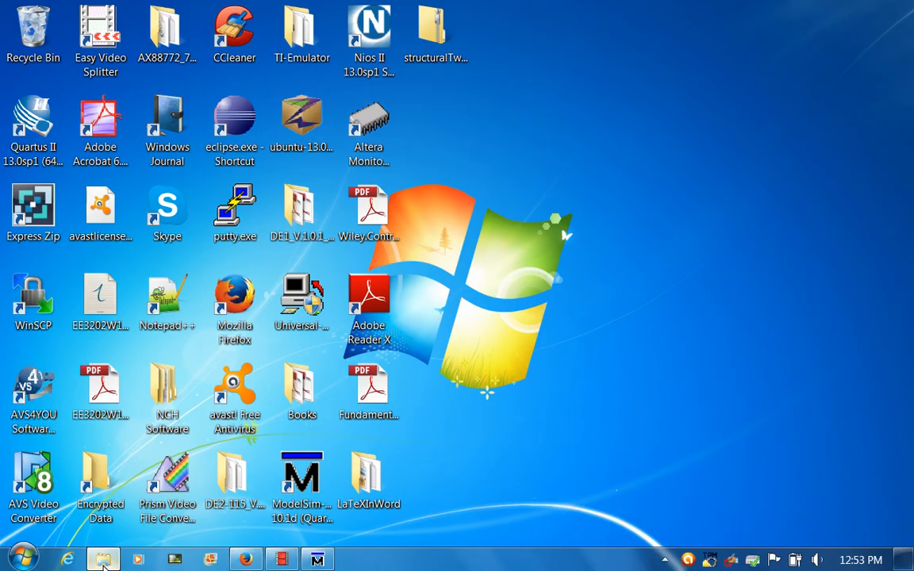
# Delete the work folder and modelsim.ini from the simulation folder, then return to structuralTwoBitCounter
pyautogui.click(316, 559)
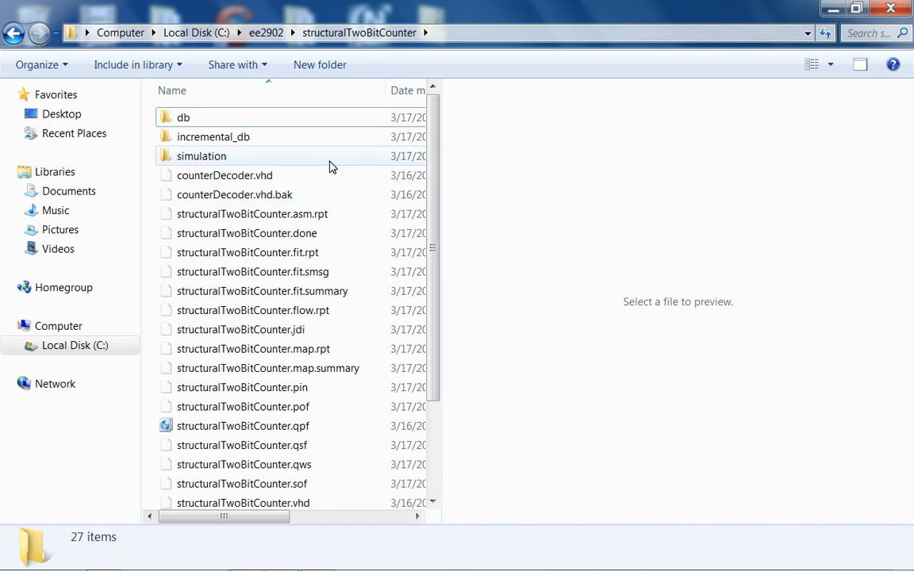
pyautogui.doubleClick(201, 156)
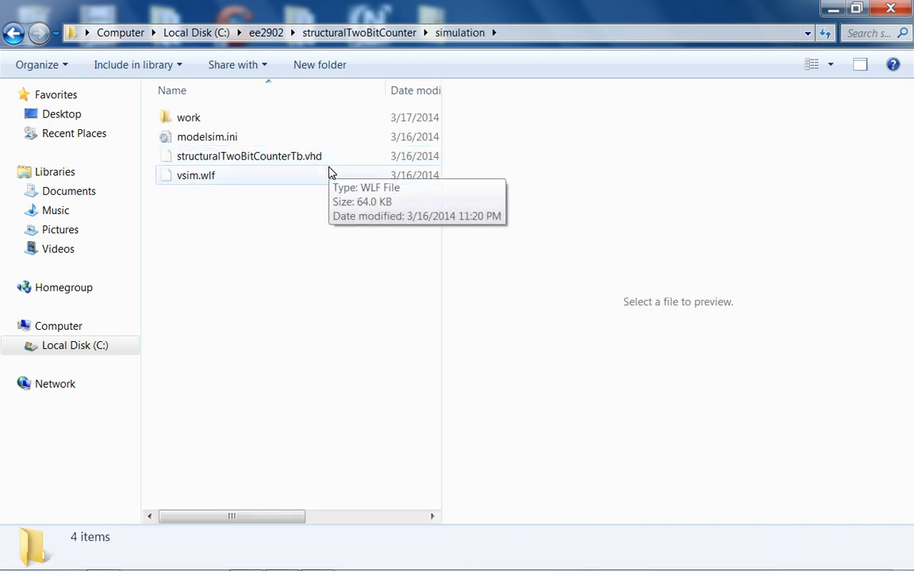
pyautogui.click(188, 118)
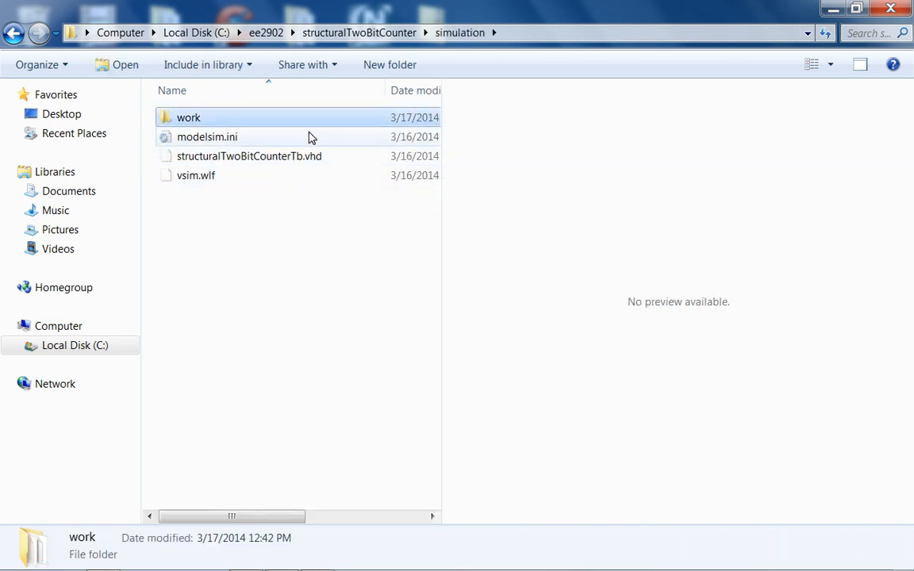
pyautogui.click(207, 136)
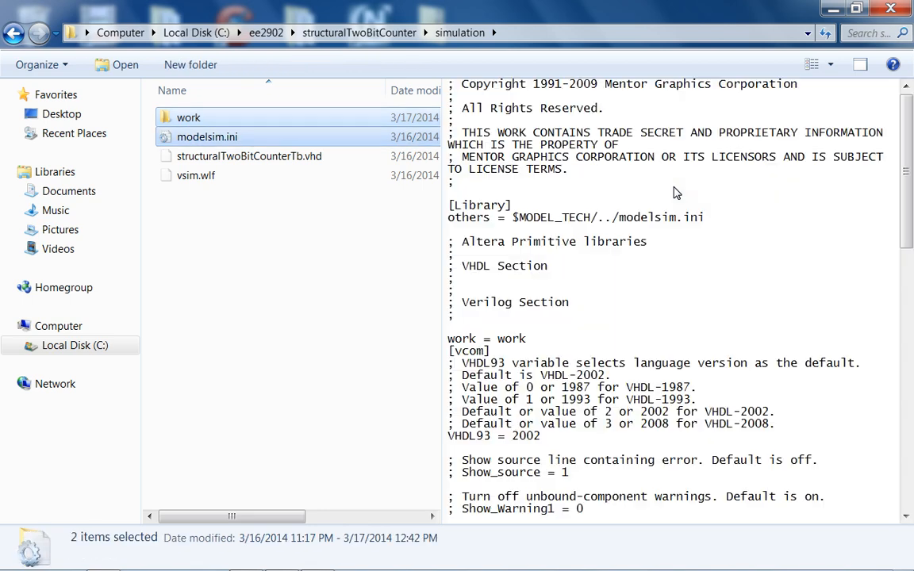
pyautogui.press('Delete')
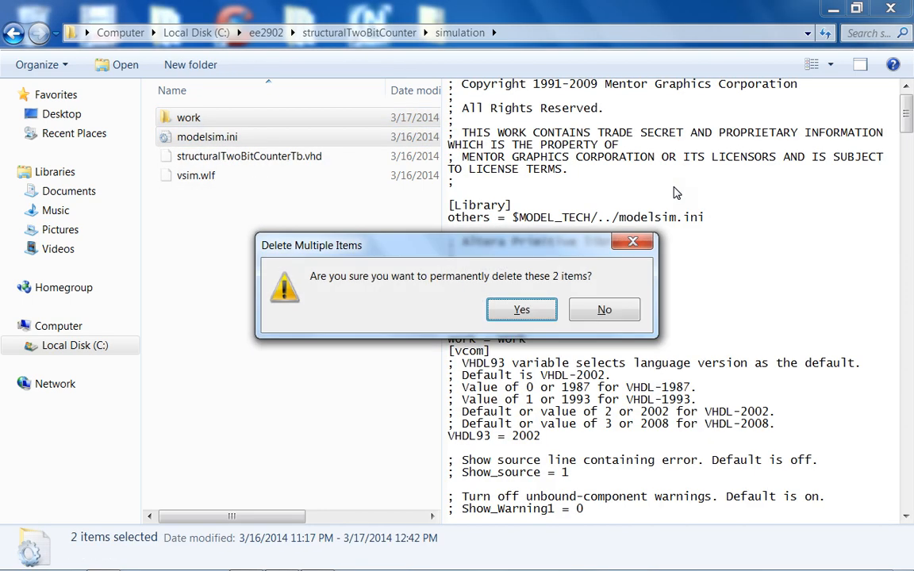
pyautogui.click(521, 309)
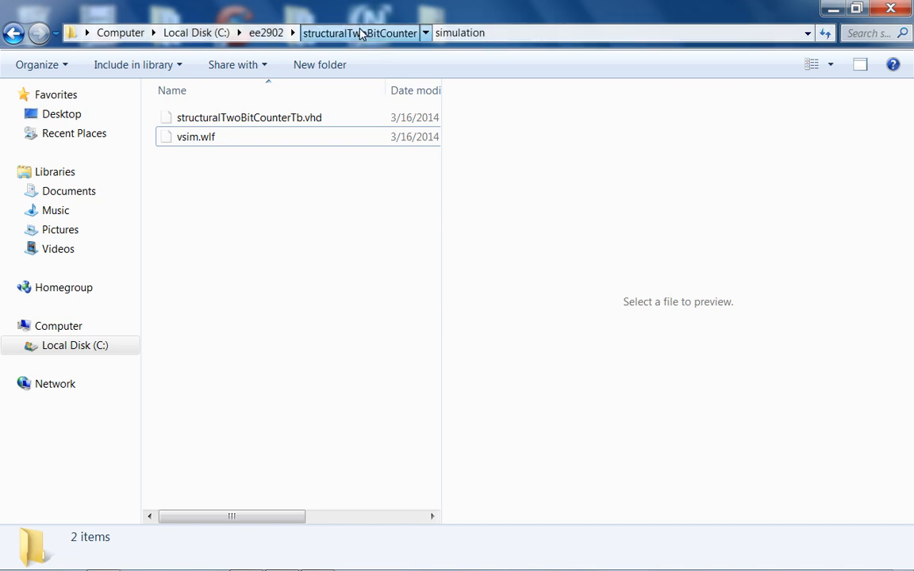
pyautogui.click(359, 33)
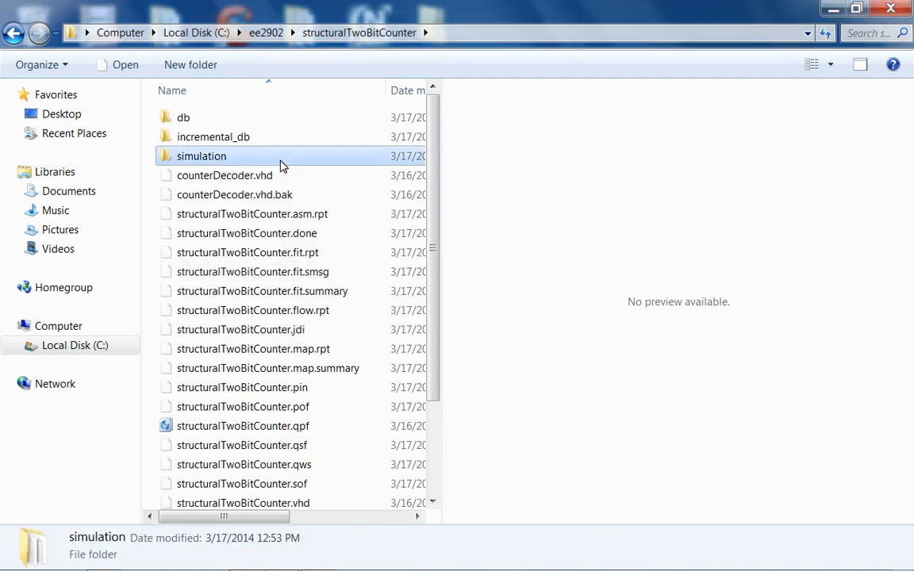
pyautogui.doubleClick(201, 155)
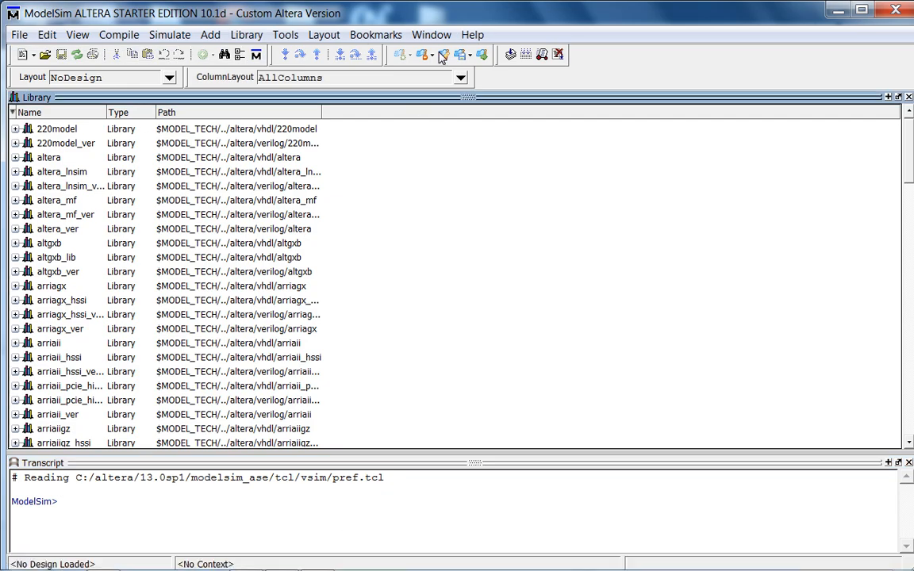
pyautogui.click(471, 34)
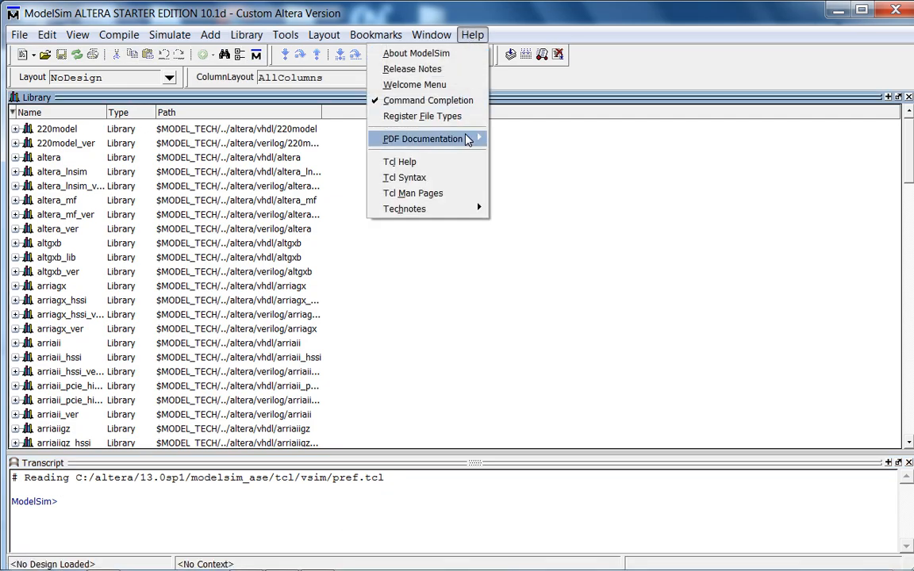
pyautogui.moveTo(423, 139)
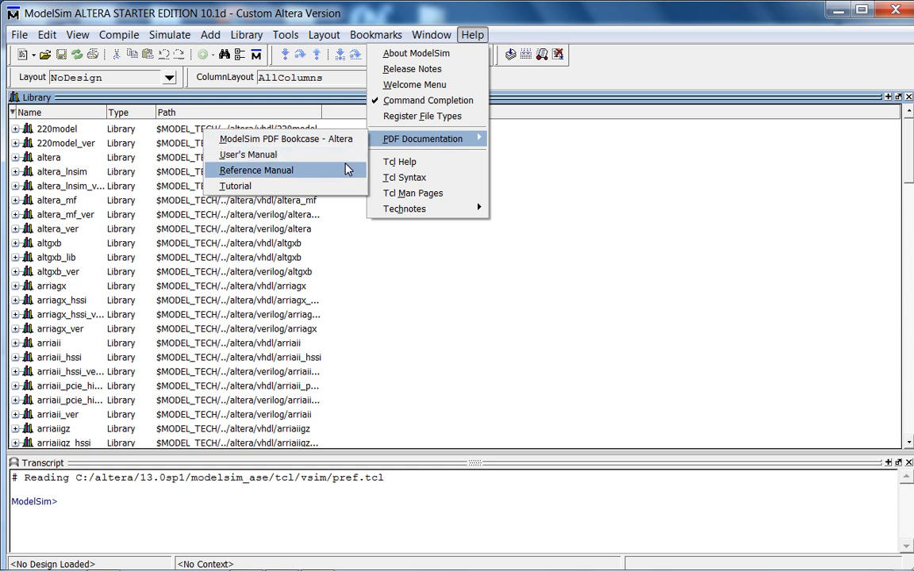
pyautogui.moveTo(247, 154)
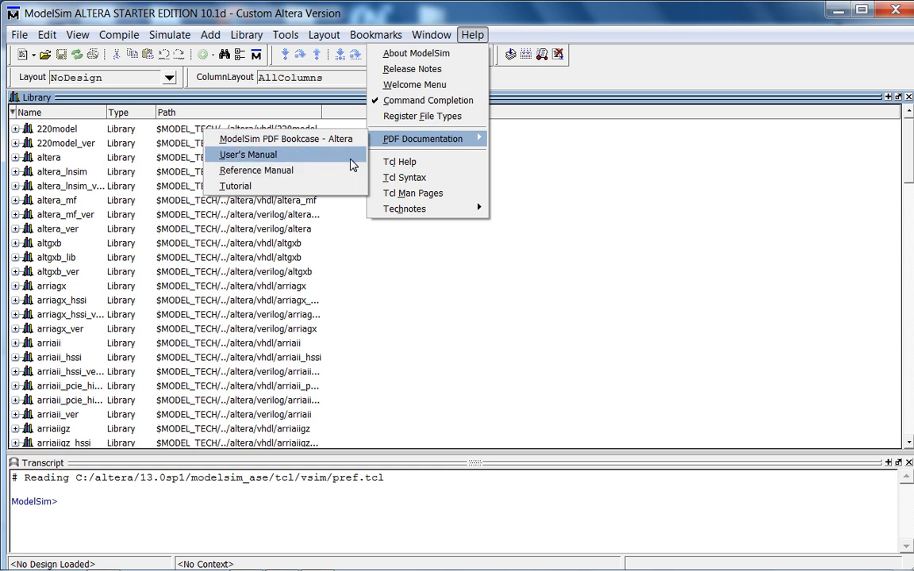
pyautogui.moveTo(235, 186)
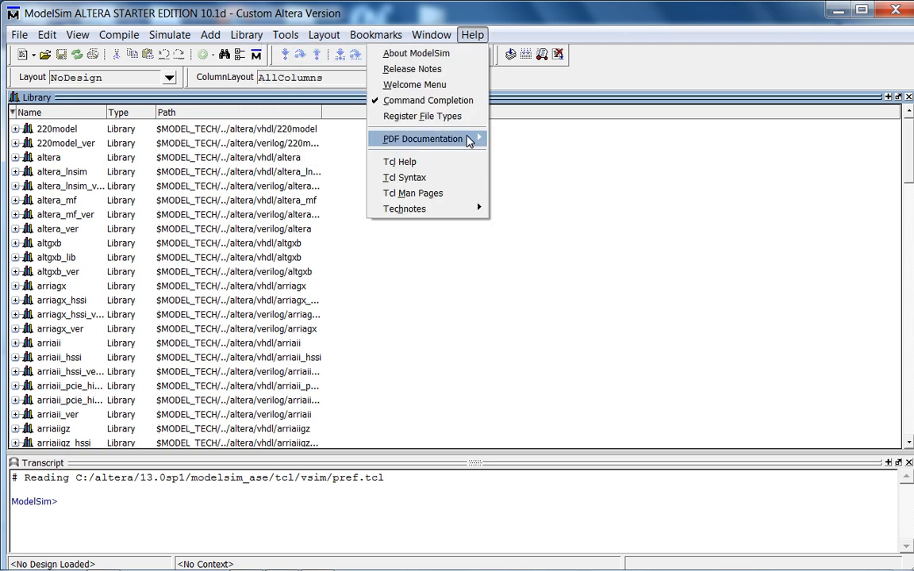
pyautogui.click(432, 34)
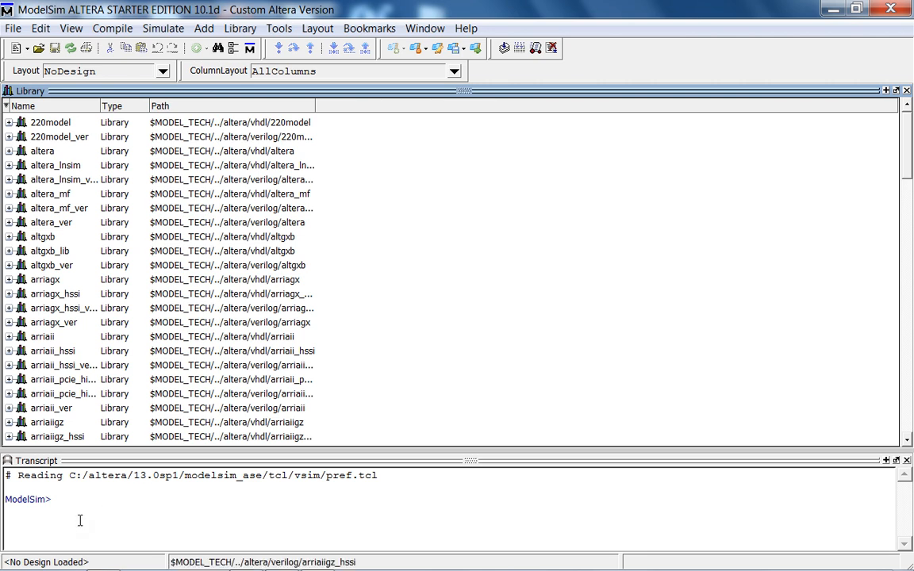
# Change directory to C:/ee2902/structuralTwoBitCounter/simulation and create the work library with vlib work
pyautogui.write('pwd')
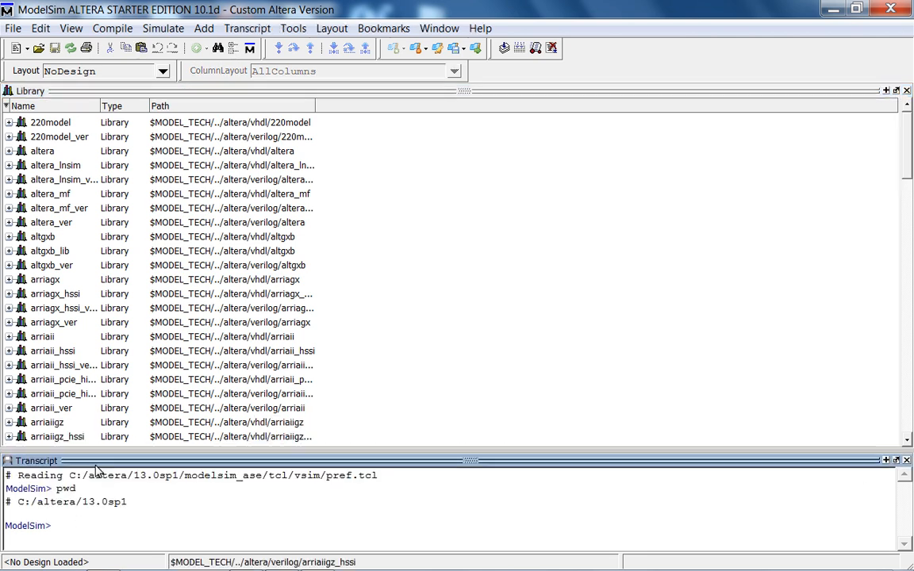
pyautogui.write('cd C:/ee')
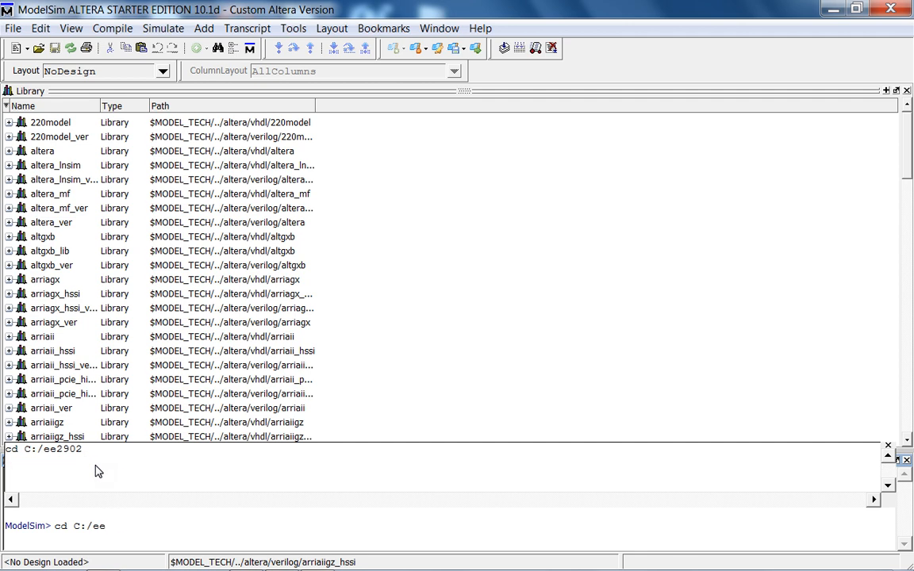
pyautogui.write('/structuralTwoBitCounter/simulation')
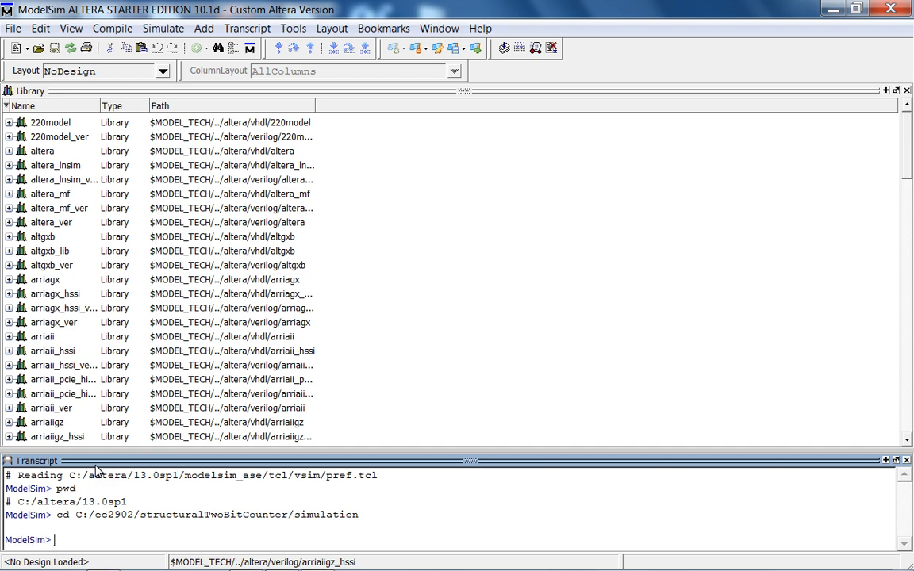
pyautogui.write('vlib work')
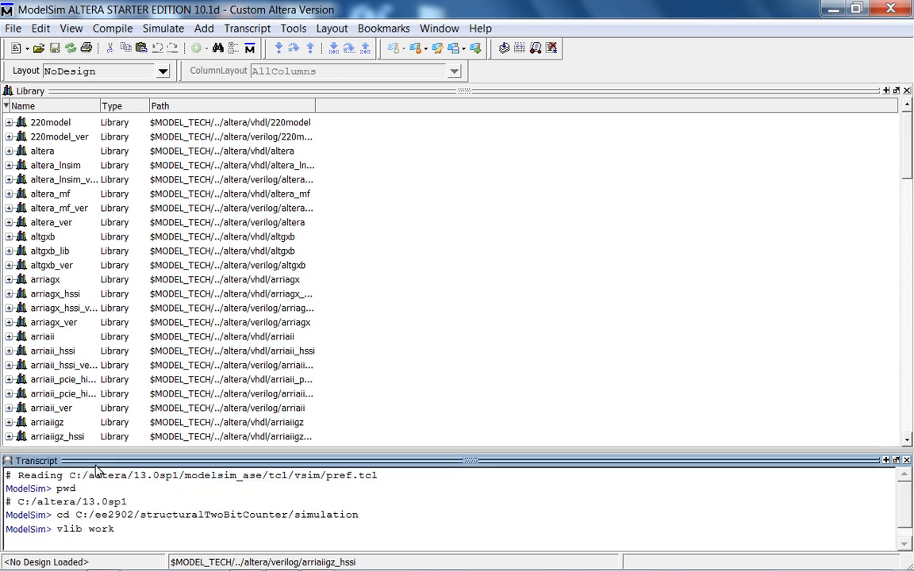
pyautogui.press('Return')
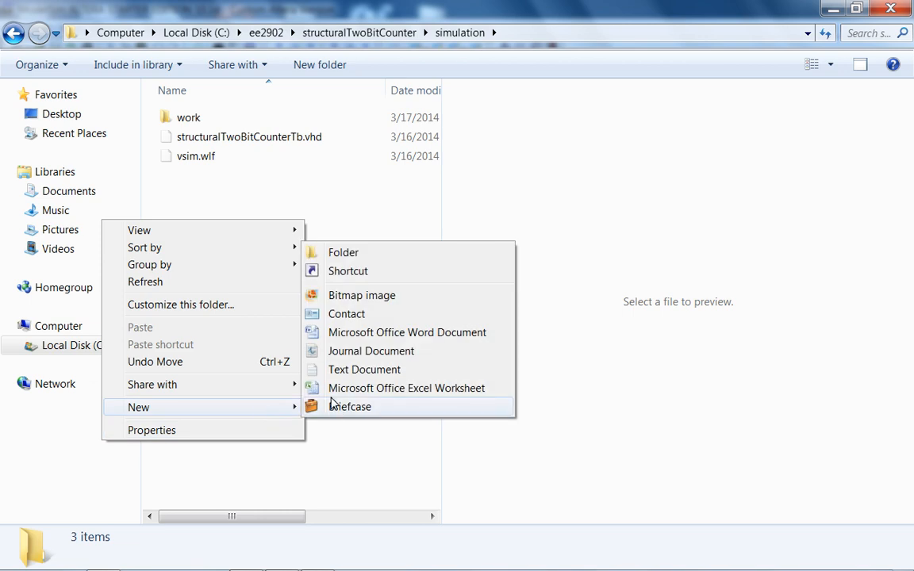
# Create a new text document named structuralTwoBitCounterScript.do in the simulation folder and minimize Explorer
pyautogui.click(365, 369)
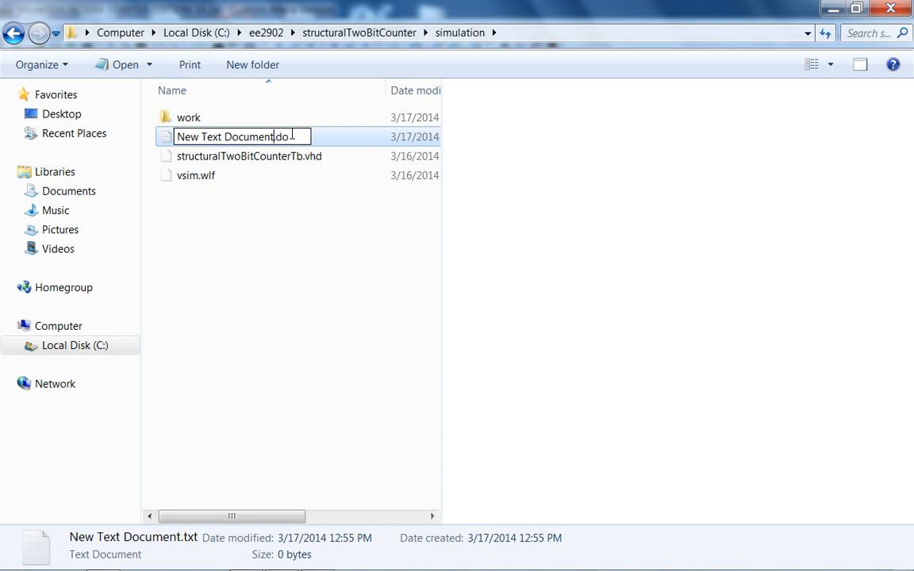
pyautogui.doubleClick(236, 136)
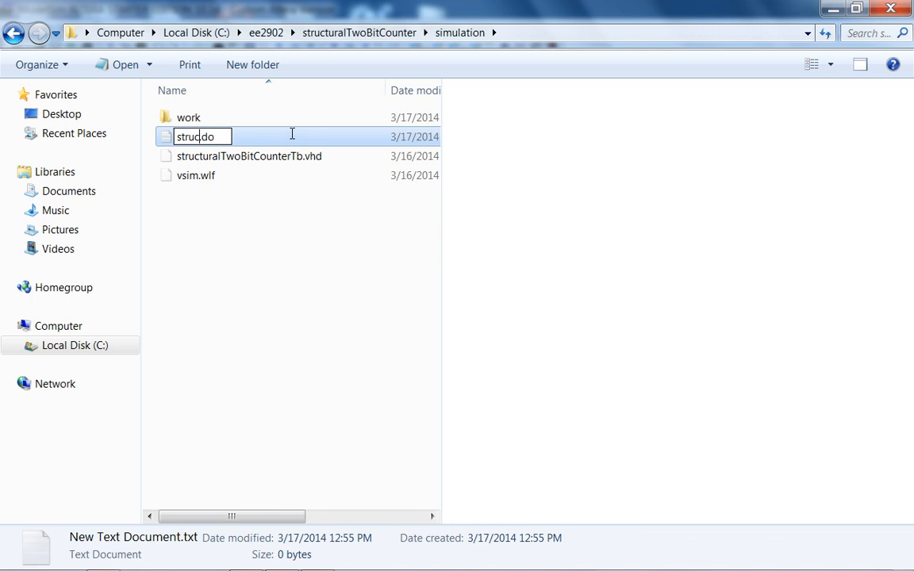
pyautogui.write('structuralTwoBitCounterScript.')
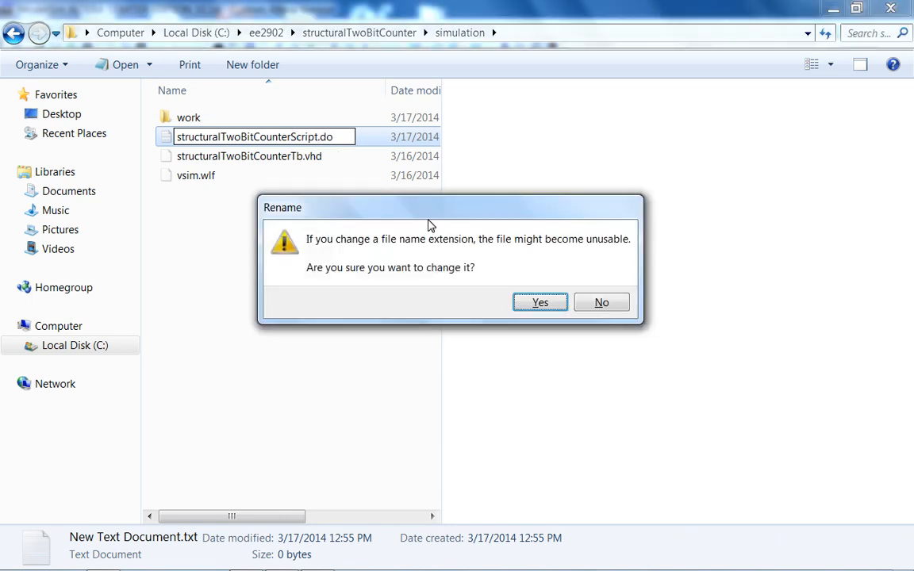
pyautogui.click(540, 303)
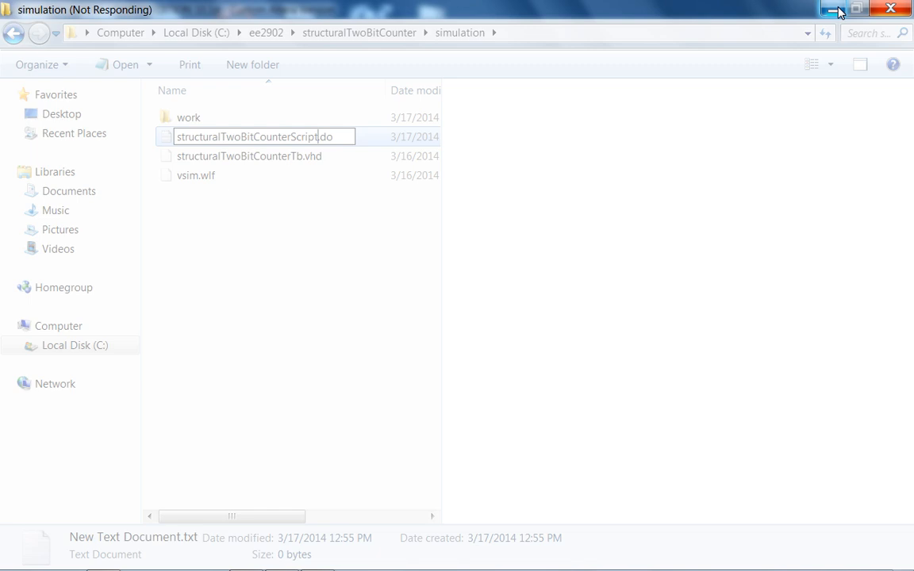
pyautogui.click(102, 560)
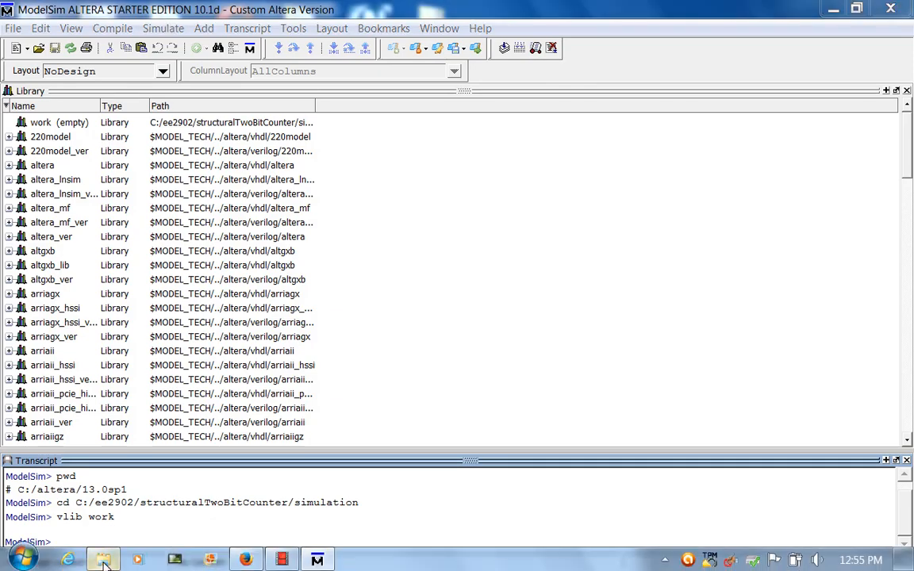
# Map the work library so modelsim.ini is copied and updated, then hide ModelSim
pyautogui.click(101, 559)
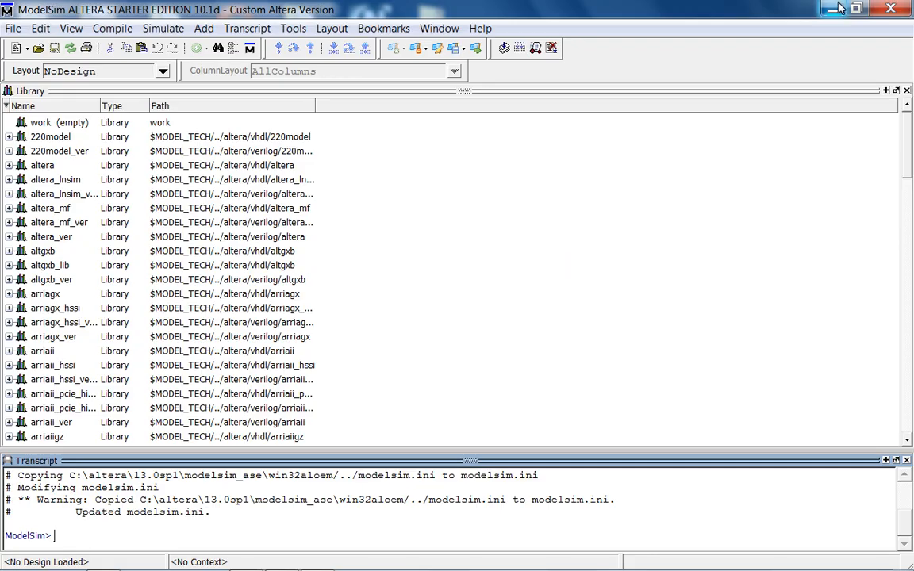
pyautogui.click(22, 557)
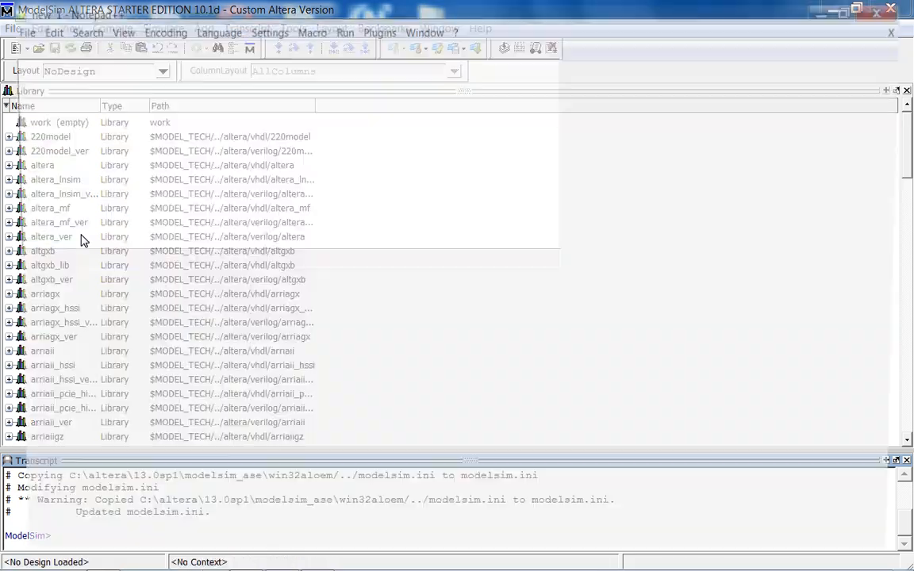
# Open structuralTwoBitCounterTb.vhd from C:\ee2902\structuralTwoBitCounter\simulation in Notepad++
pyautogui.click(12, 28)
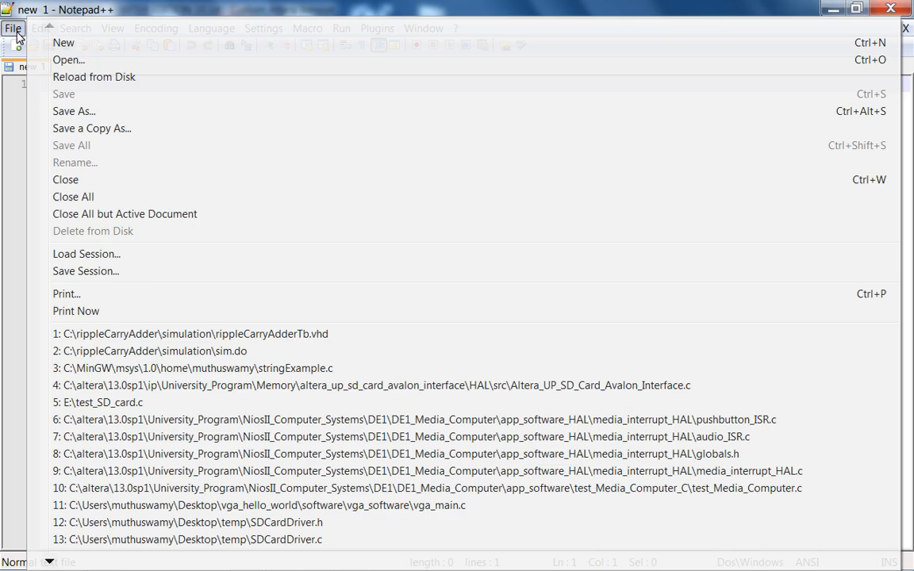
pyautogui.moveTo(72, 67)
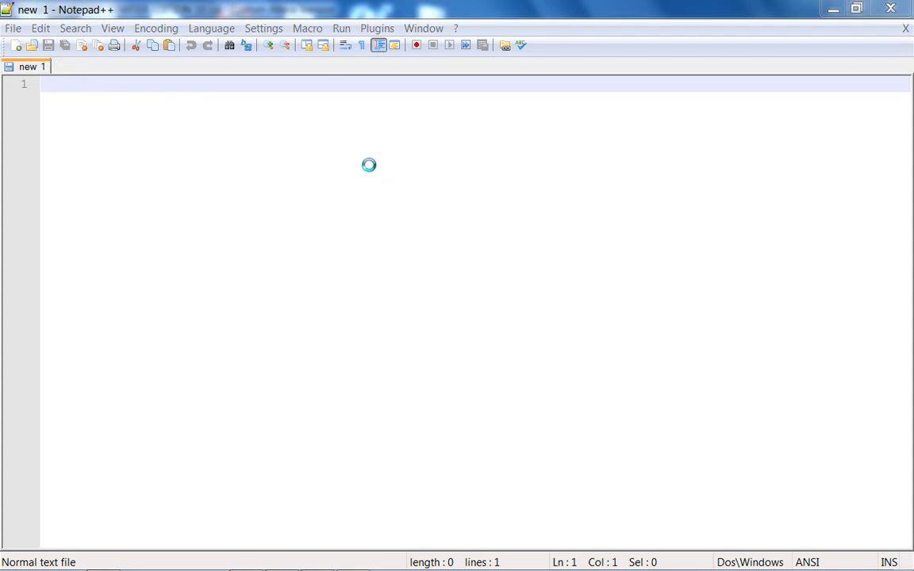
pyautogui.click(32, 45)
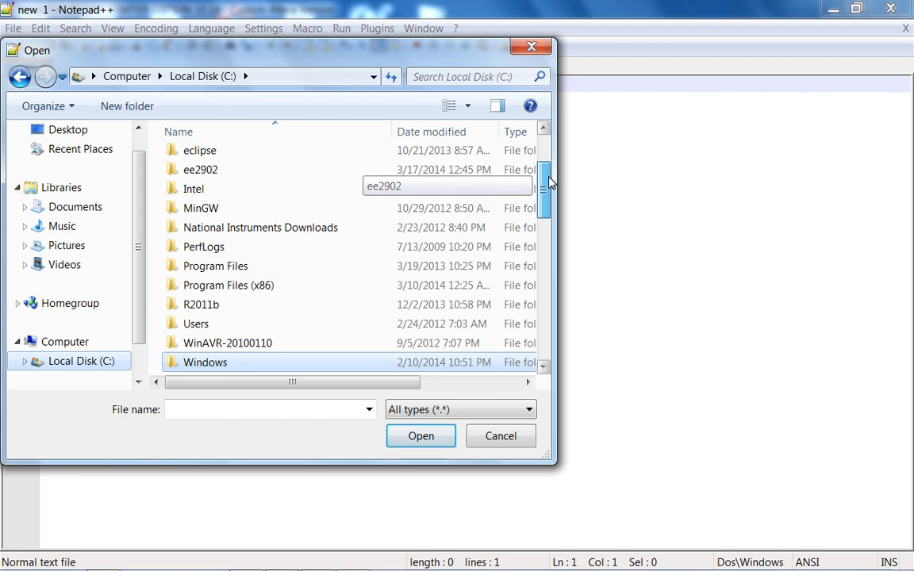
pyautogui.doubleClick(200, 169)
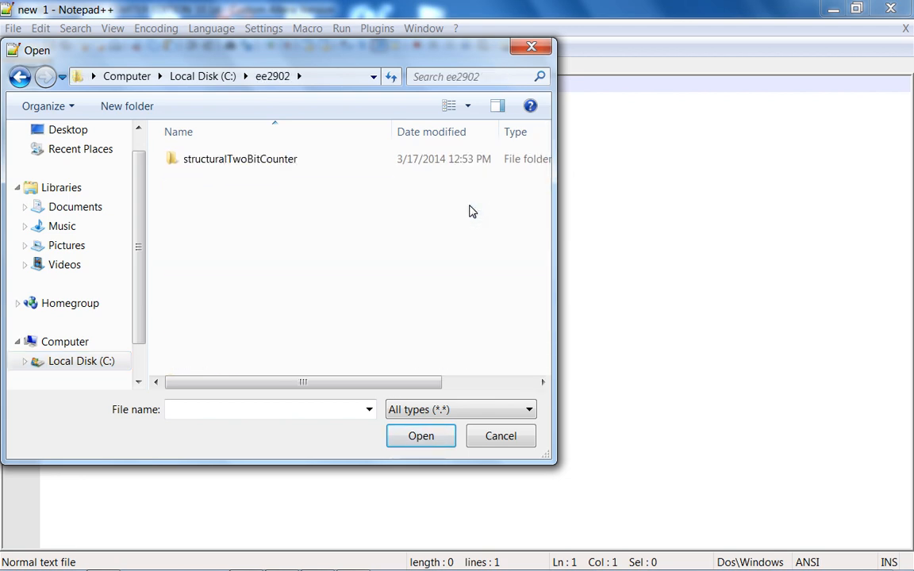
pyautogui.doubleClick(240, 159)
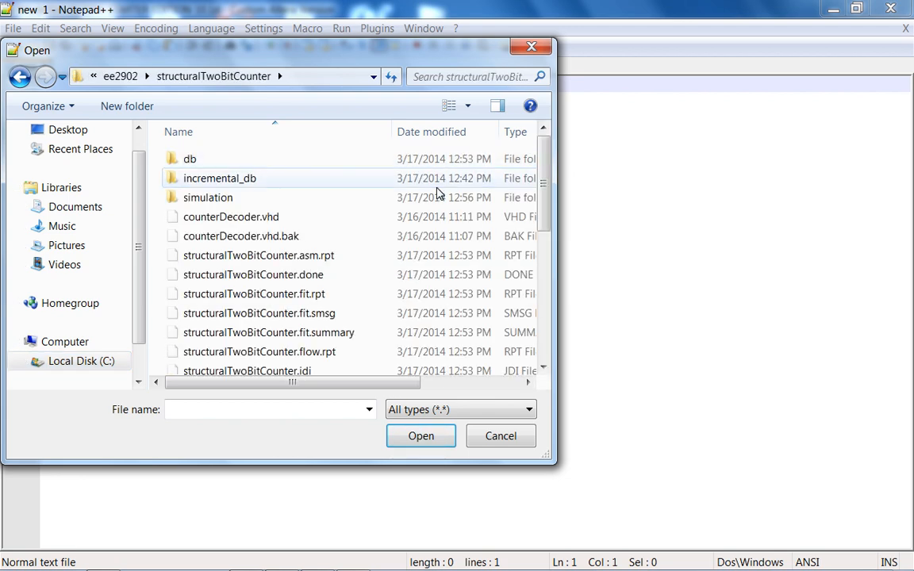
pyautogui.doubleClick(208, 198)
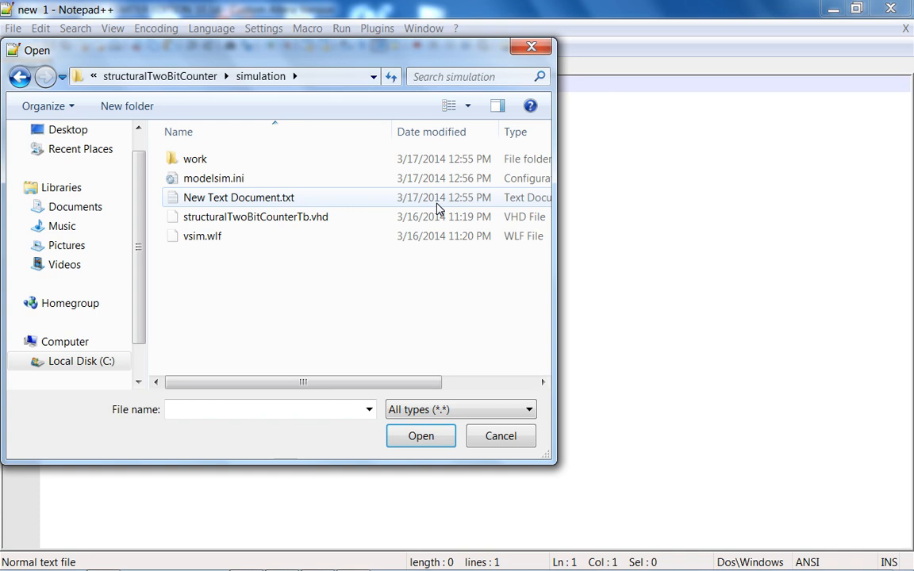
pyautogui.click(256, 217)
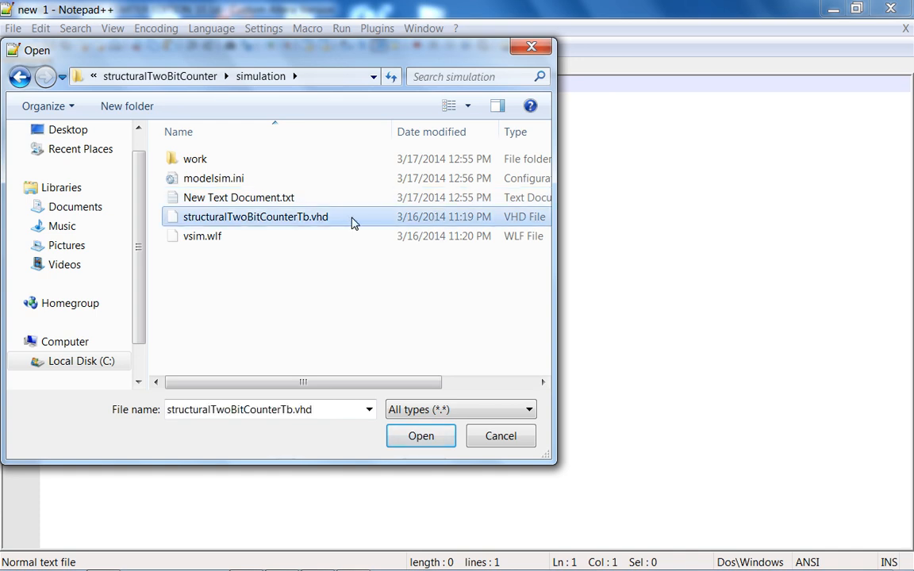
pyautogui.rightClick(256, 216)
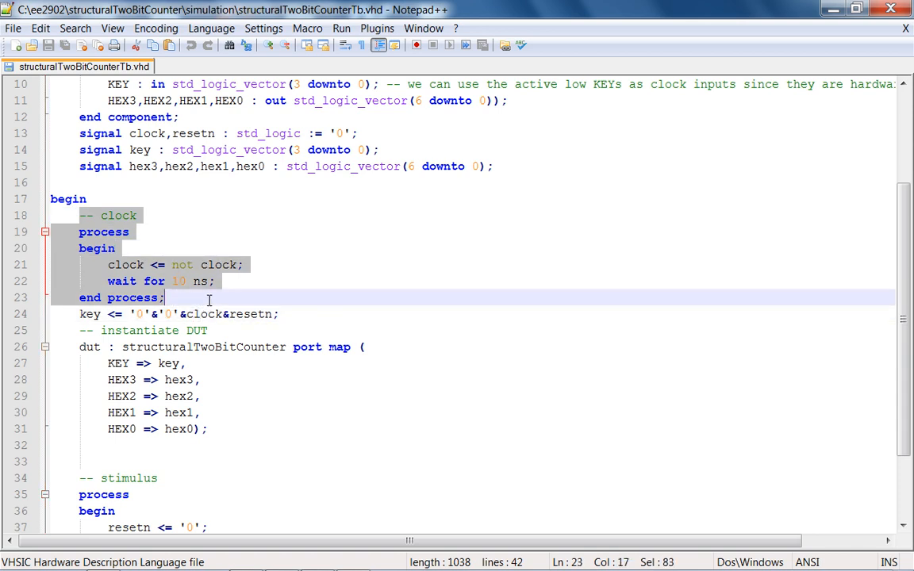
pyautogui.click(209, 300)
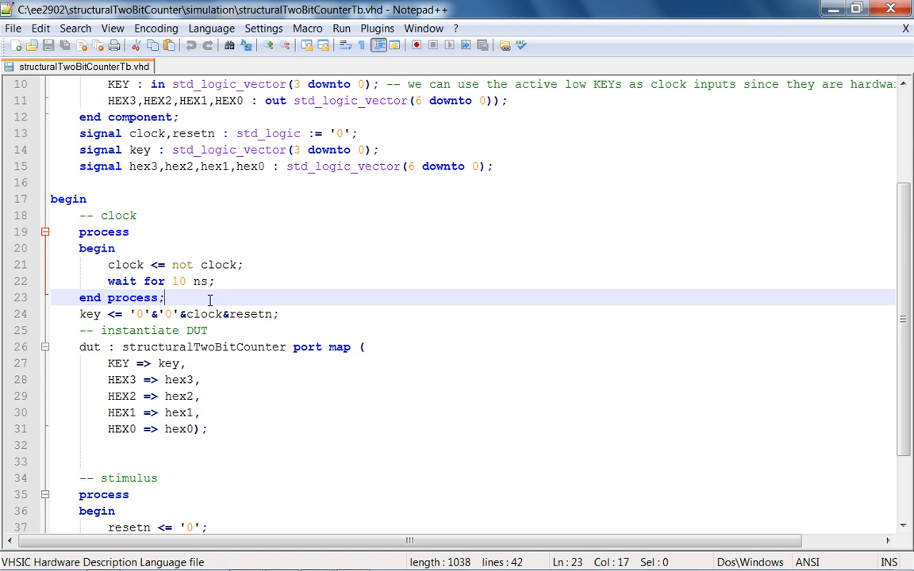
pyautogui.moveTo(211, 300)
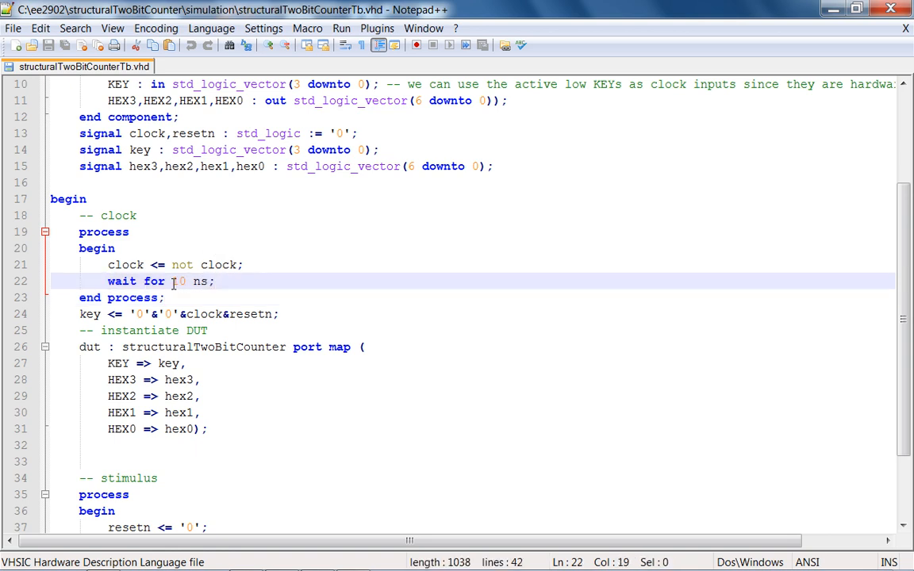
pyautogui.moveTo(171, 281); pyautogui.dragTo(209, 281)
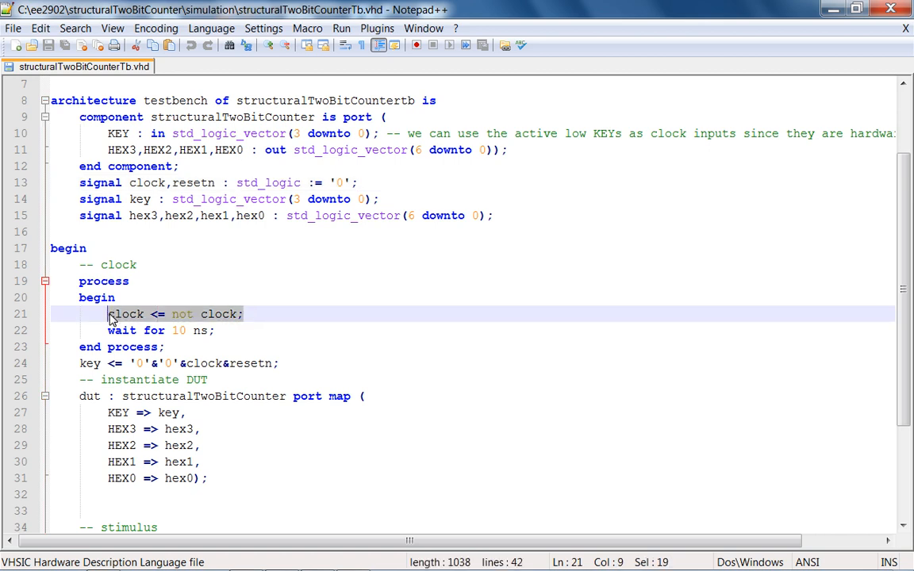
pyautogui.scroll(-3)
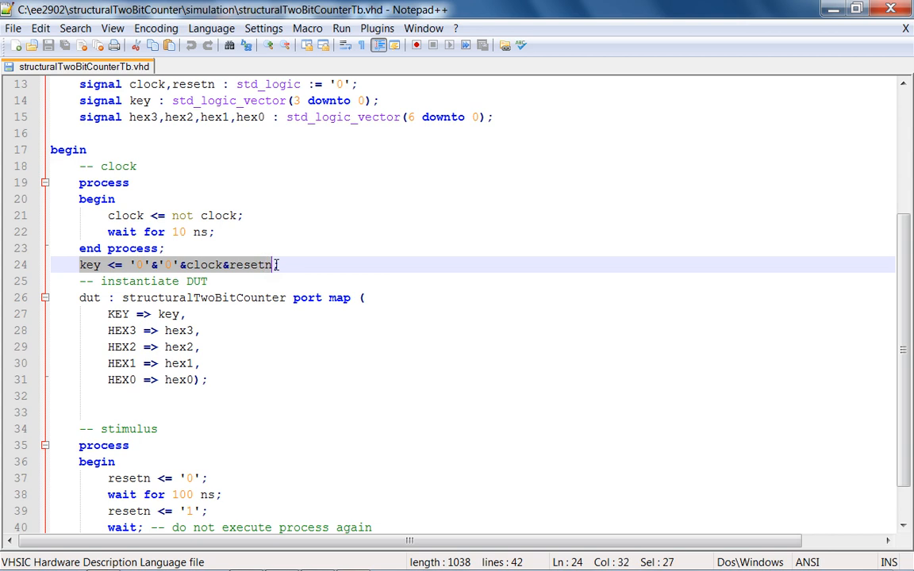
pyautogui.write(';')
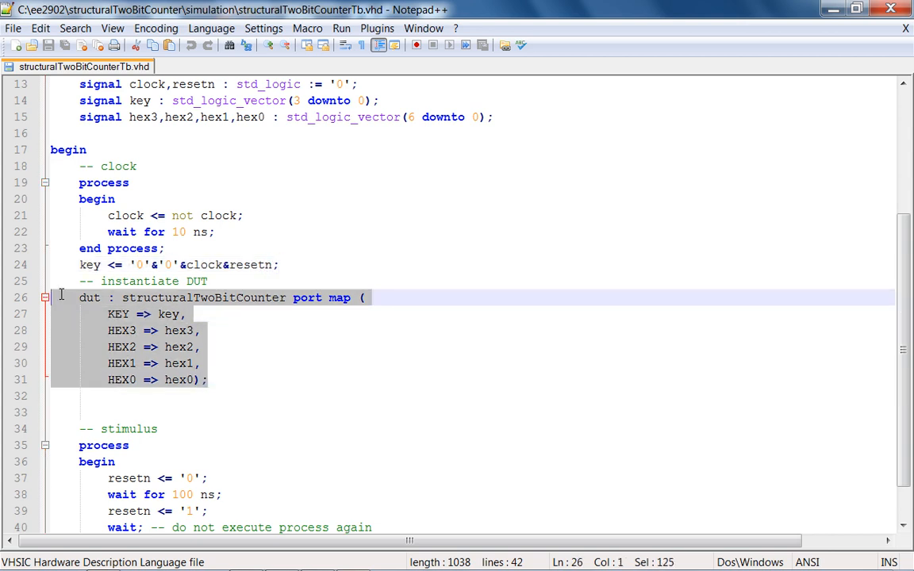
pyautogui.scroll(-3)
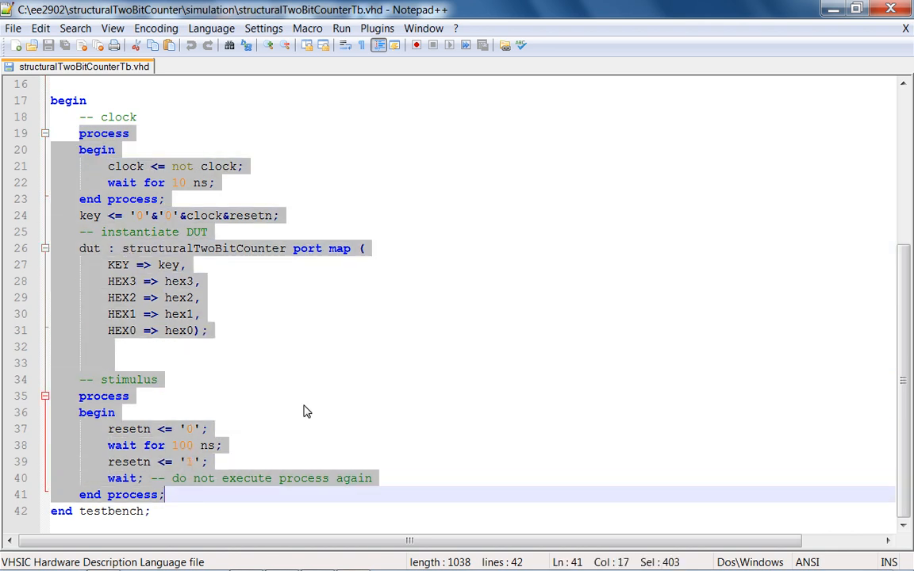
pyautogui.click(114, 413)
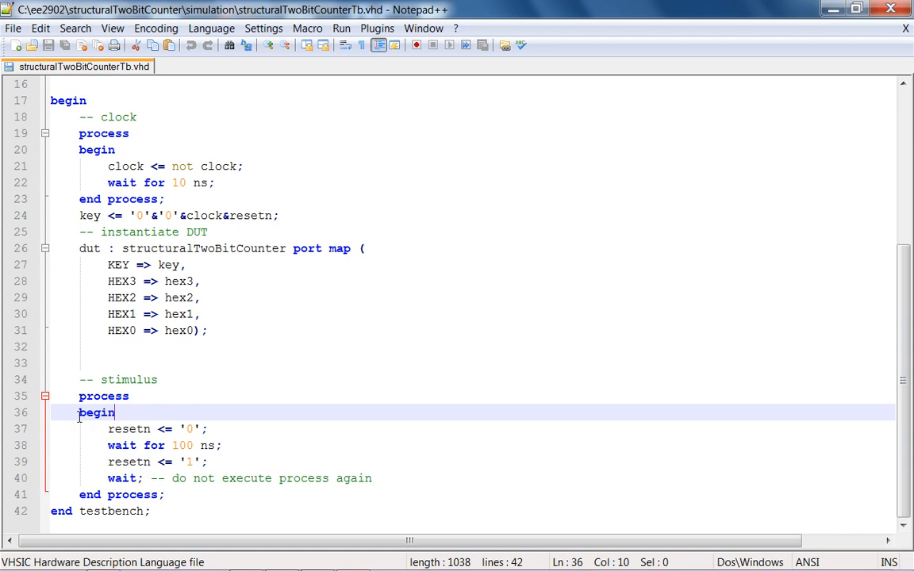
pyautogui.moveTo(75, 474)
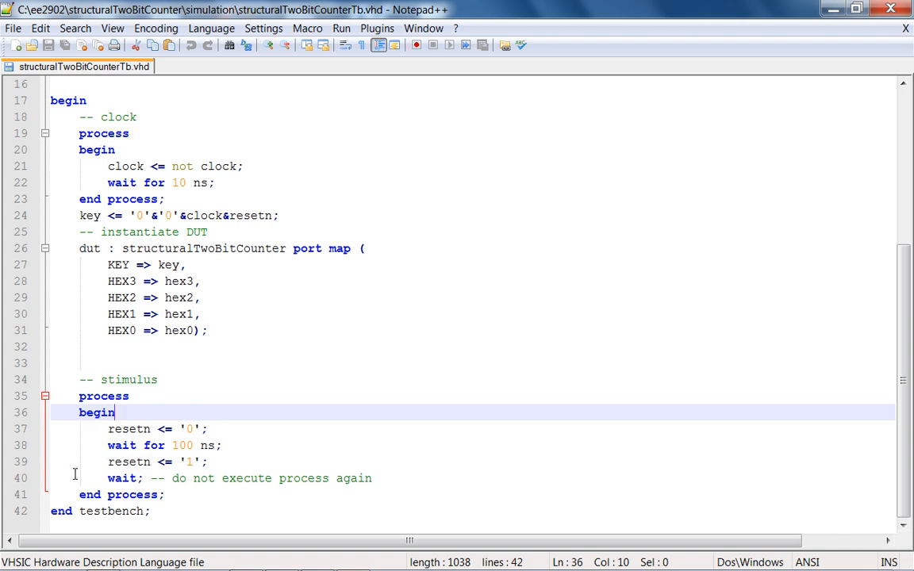
pyautogui.click(108, 429)
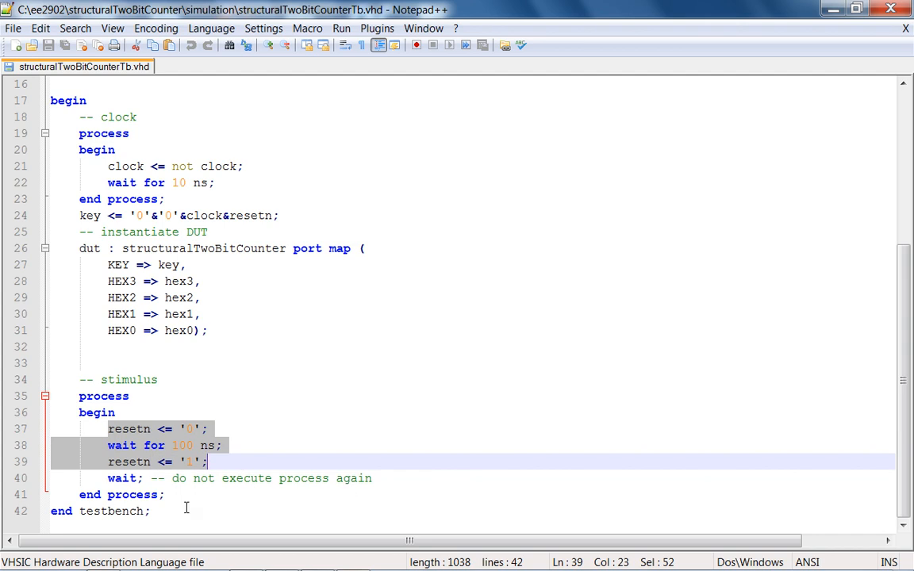
pyautogui.moveTo(178, 478)
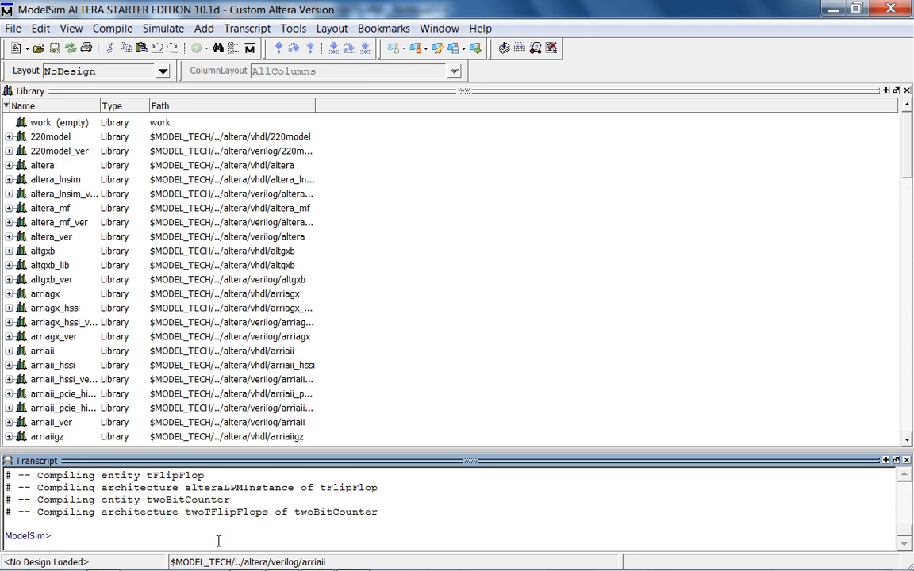
# Compile structuralTwoBitCounterTb.vhd with vcom and begin the vsim command
pyautogui.write('vcom')
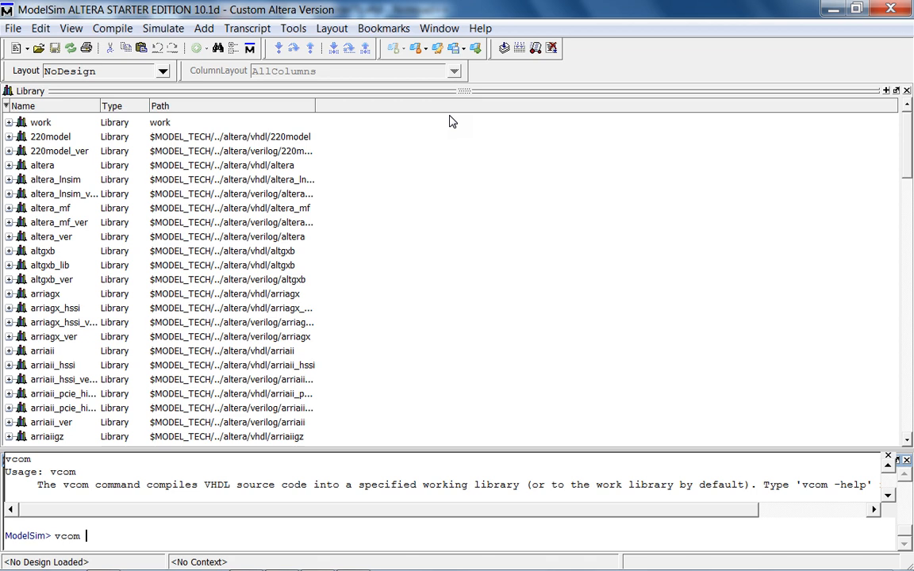
pyautogui.write('structuralTwoBitCounterTb.vhd')
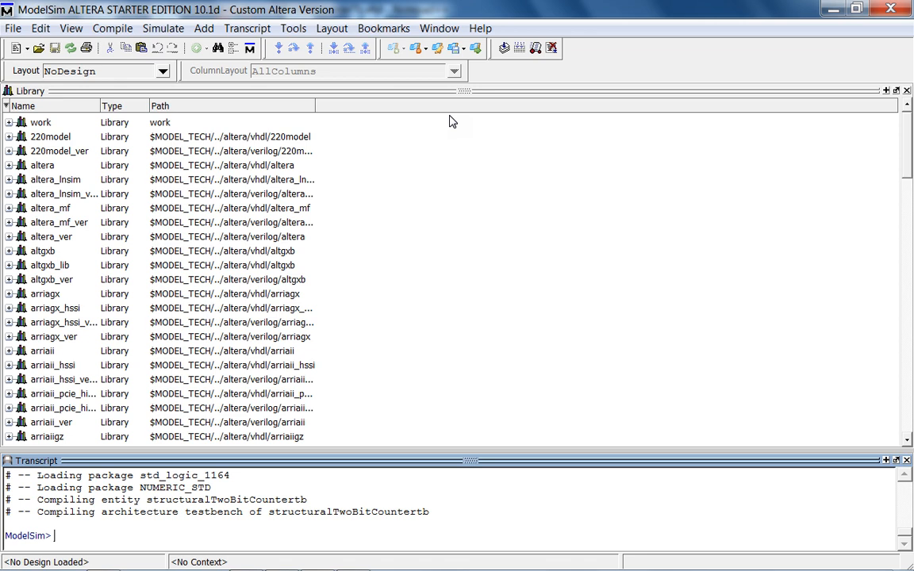
pyautogui.write('vsim')
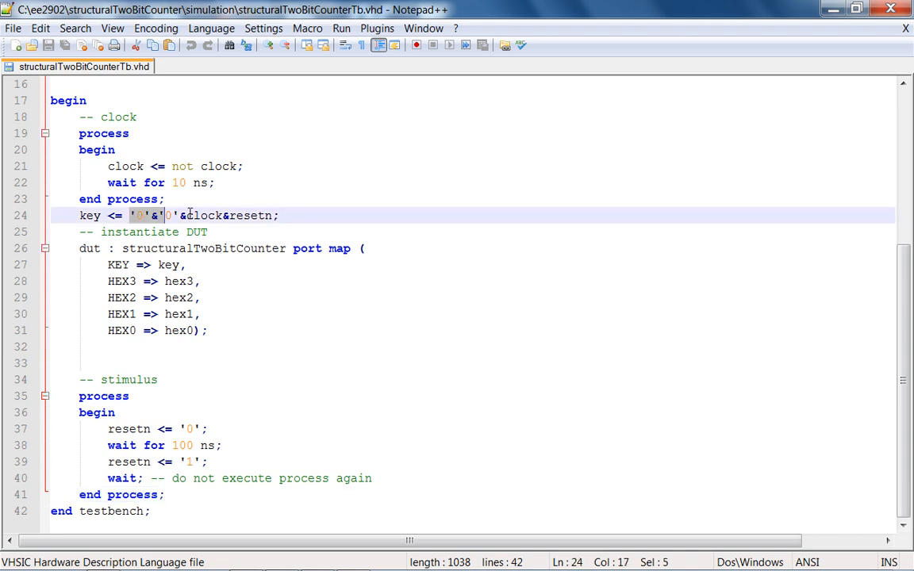
pyautogui.press('Delete')
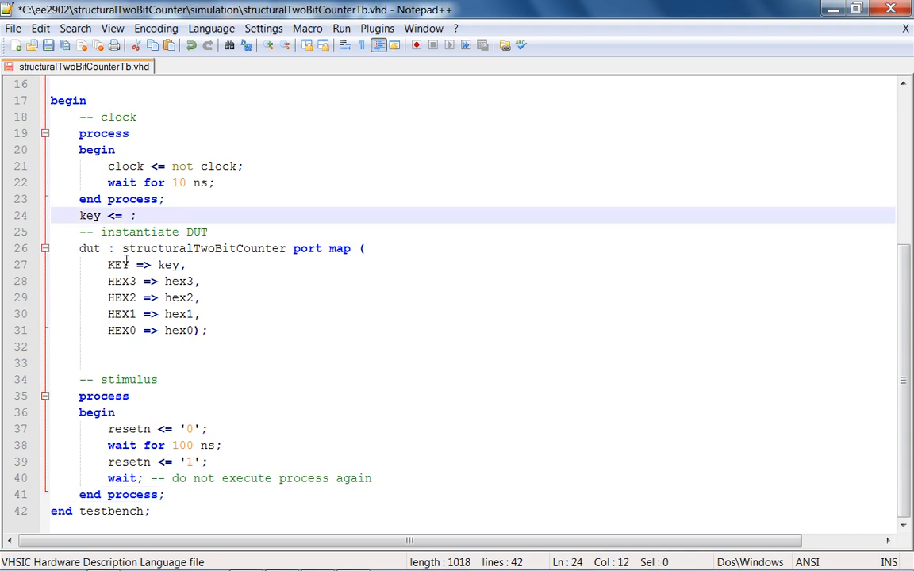
pyautogui.doubleClick(169, 265)
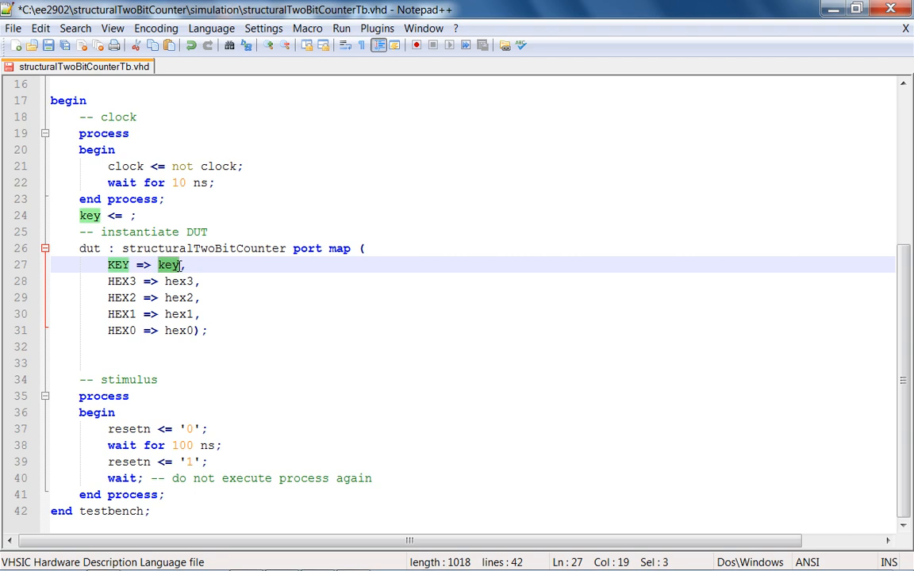
pyautogui.write("'0'&'0'&clock&resetn")
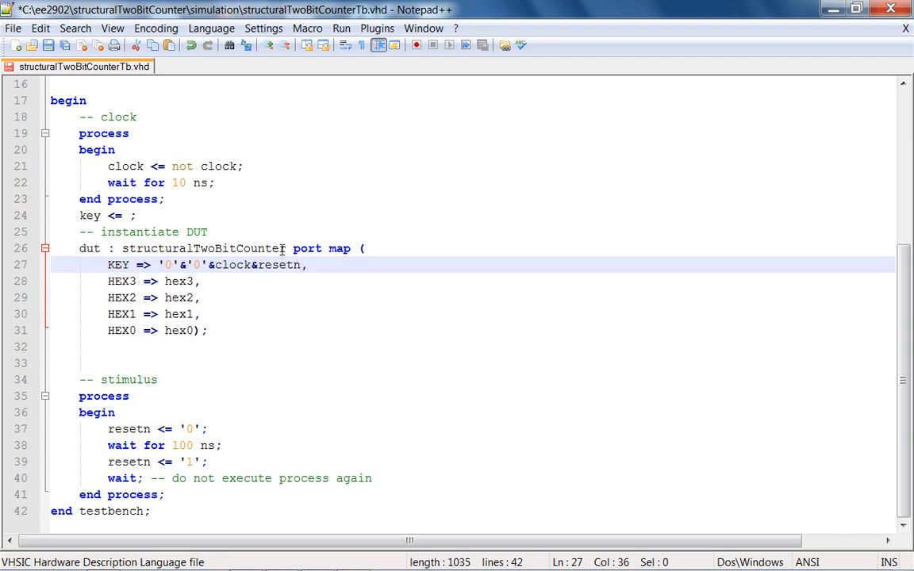
pyautogui.write('key,')
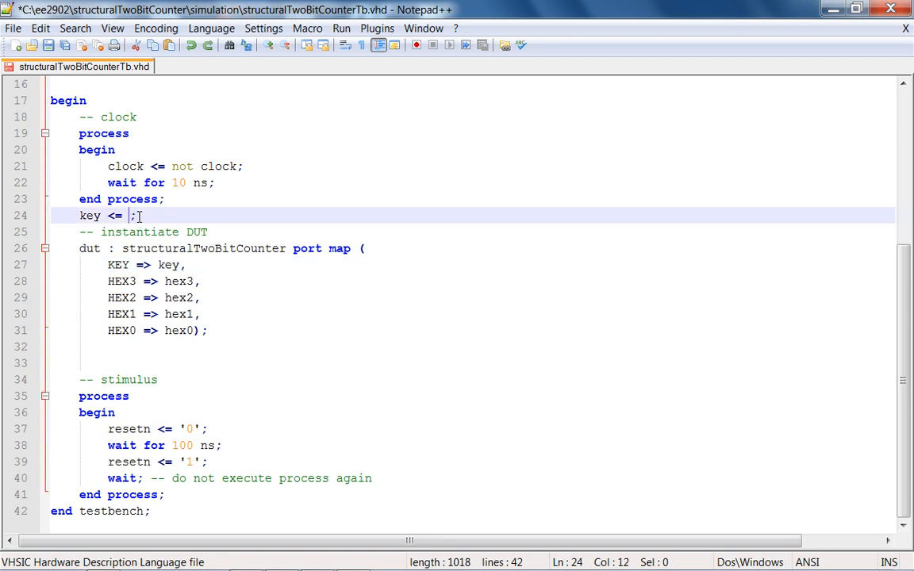
pyautogui.write("'0'&'0'&clock&resetn")
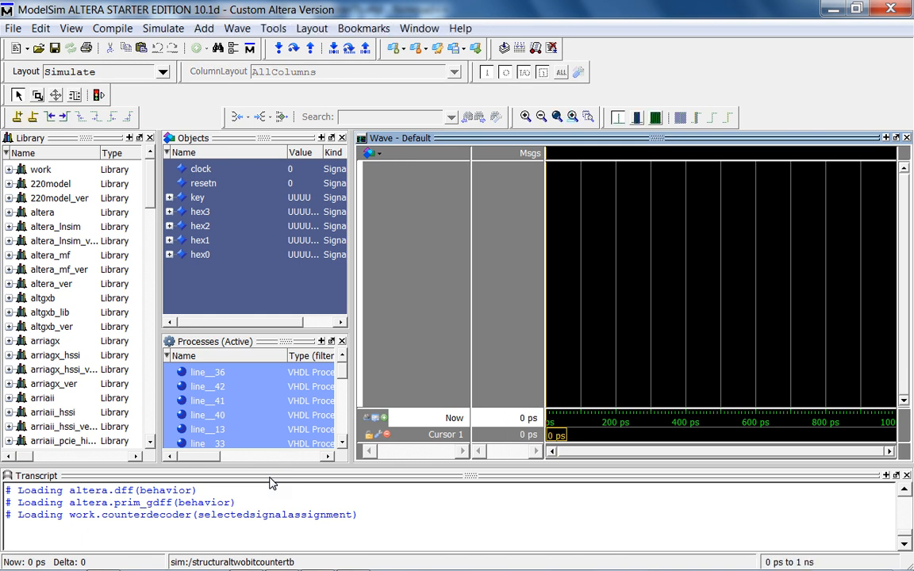
pyautogui.moveTo(272, 165)
pyautogui.write('add')
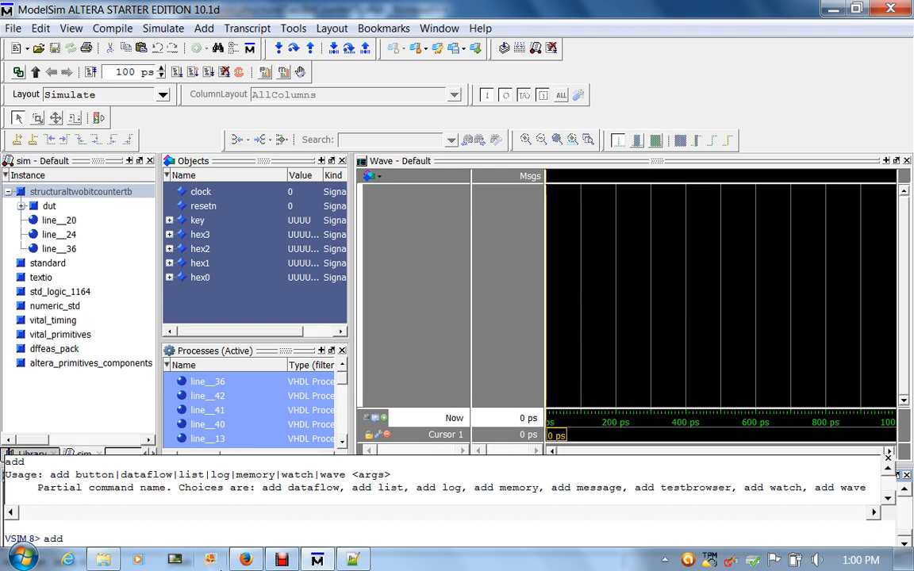
# Add a "Clock and Reset" wave divider, a clock wave labeled clock, and the resetn wave
pyautogui.write('wave')
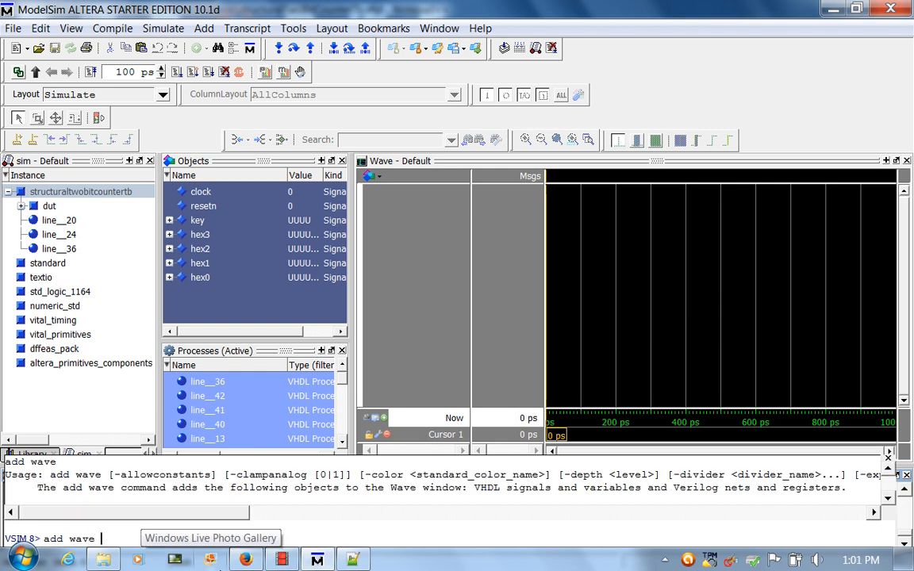
pyautogui.write('-divider "Clock and Reset')
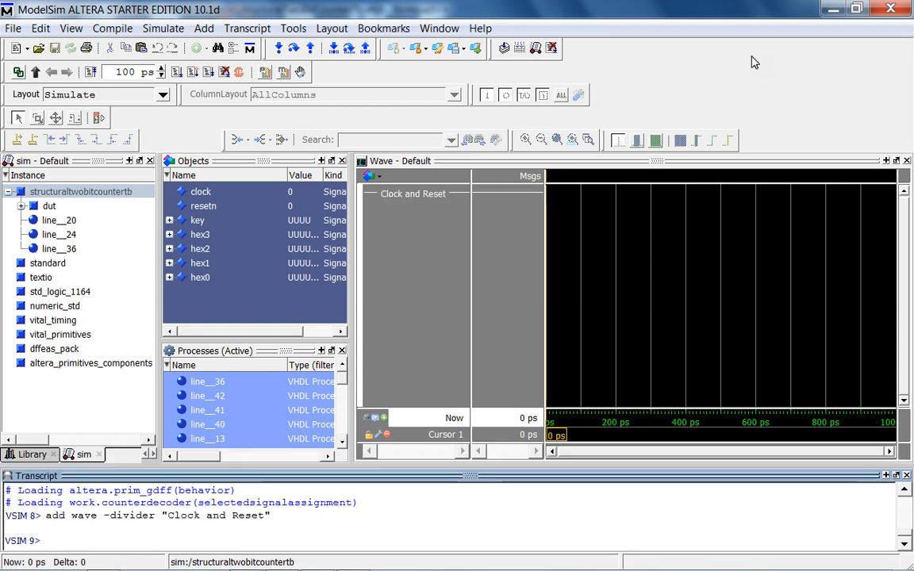
pyautogui.write('add wave -')
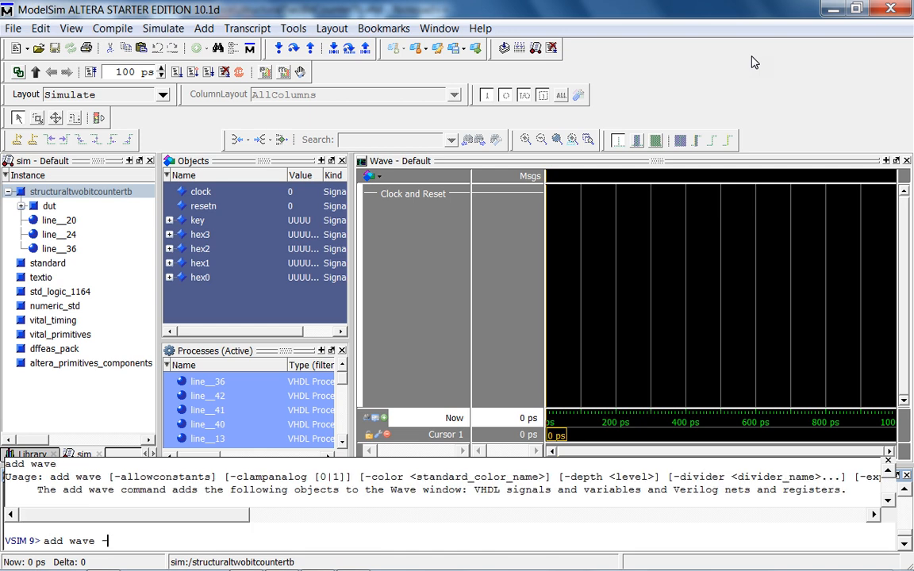
pyautogui.write('label')
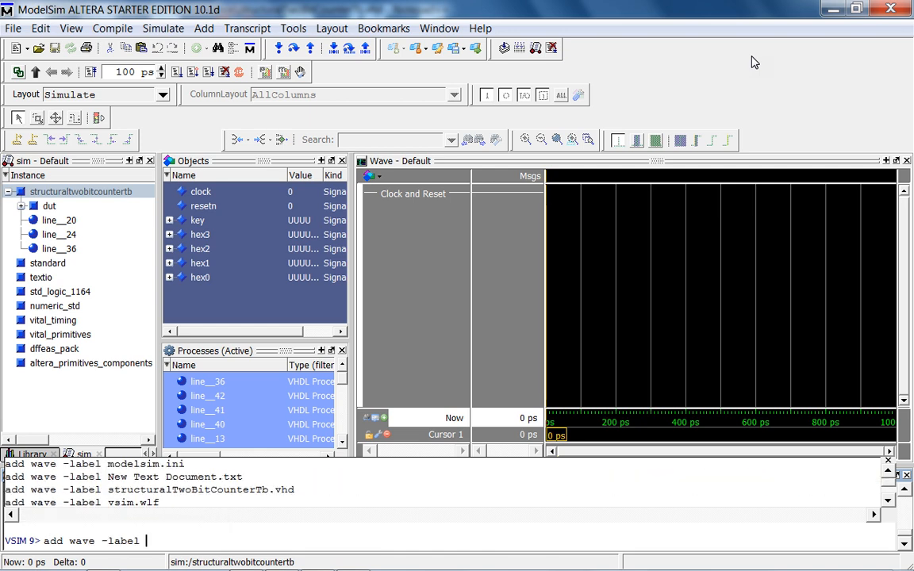
pyautogui.write('clock clock')
pyautogui.write('add')
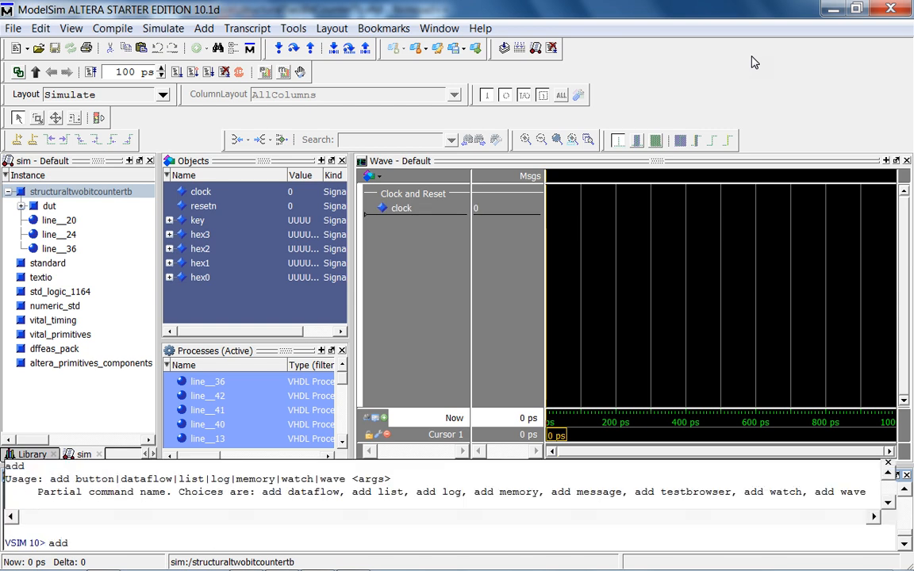
pyautogui.write('wave rese')
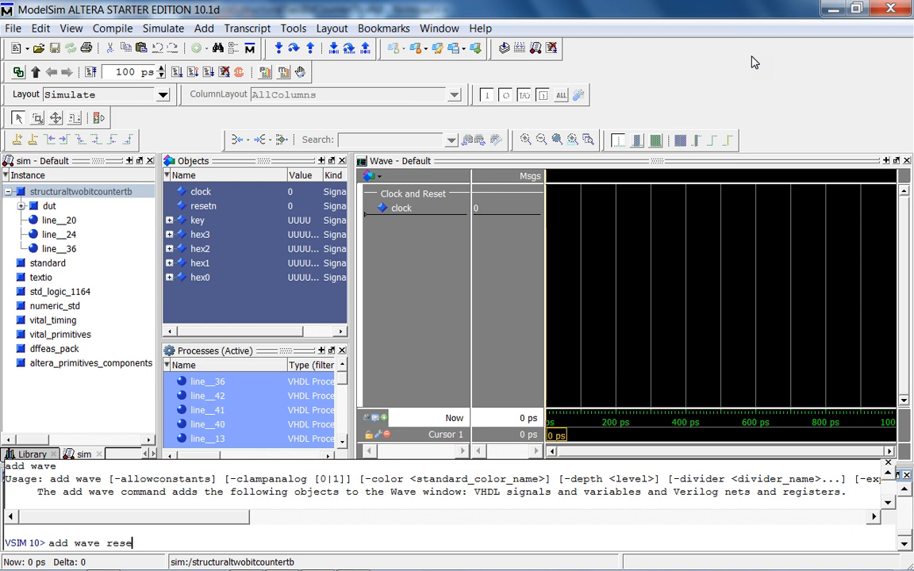
pyautogui.press('Return')
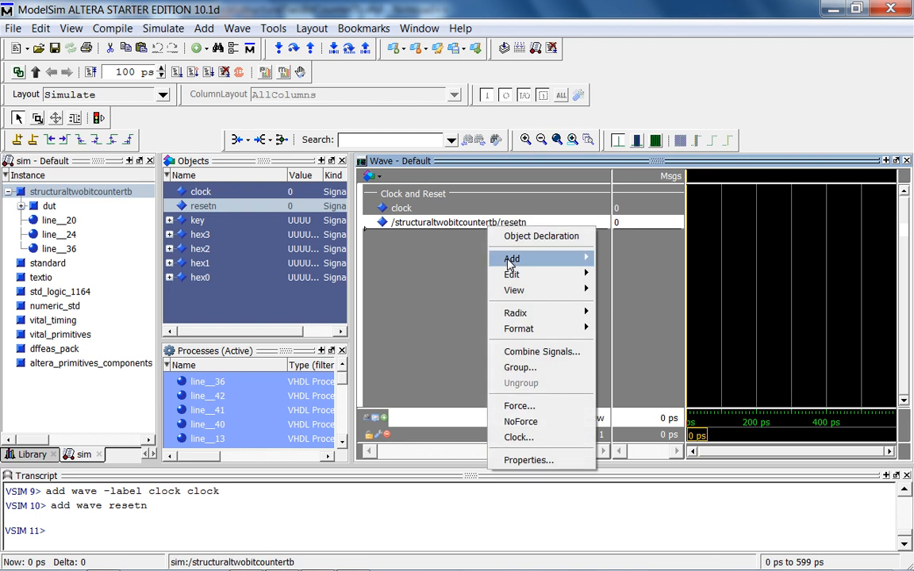
pyautogui.moveTo(511, 258)
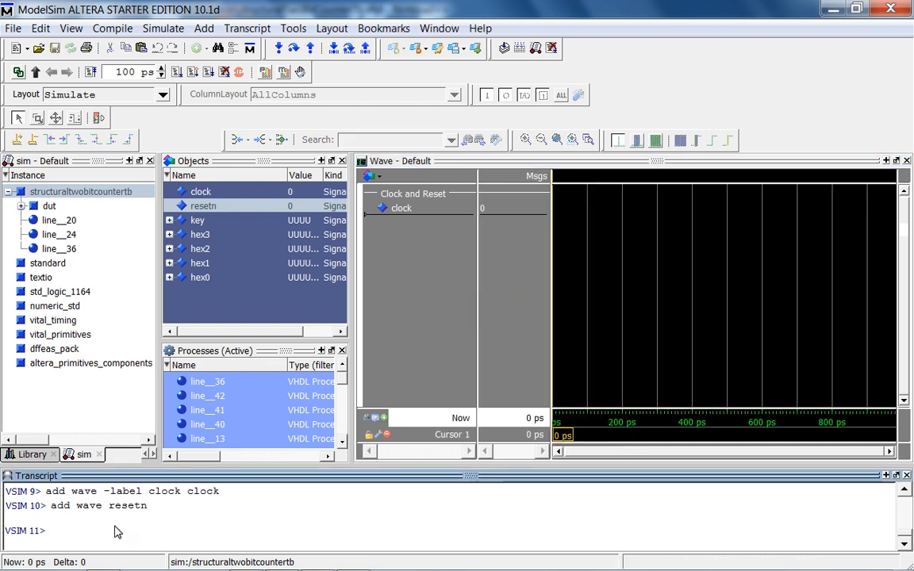
# Add a labeled resetn wave, an Outputs divider with hex0, and an Internal Signals divider
pyautogui.write('add wave resetn')
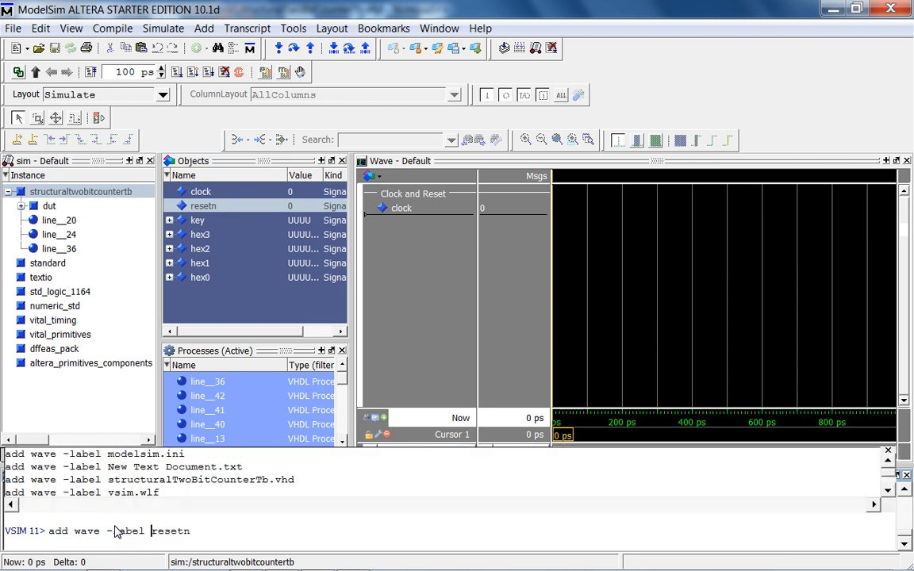
pyautogui.write('resetn')
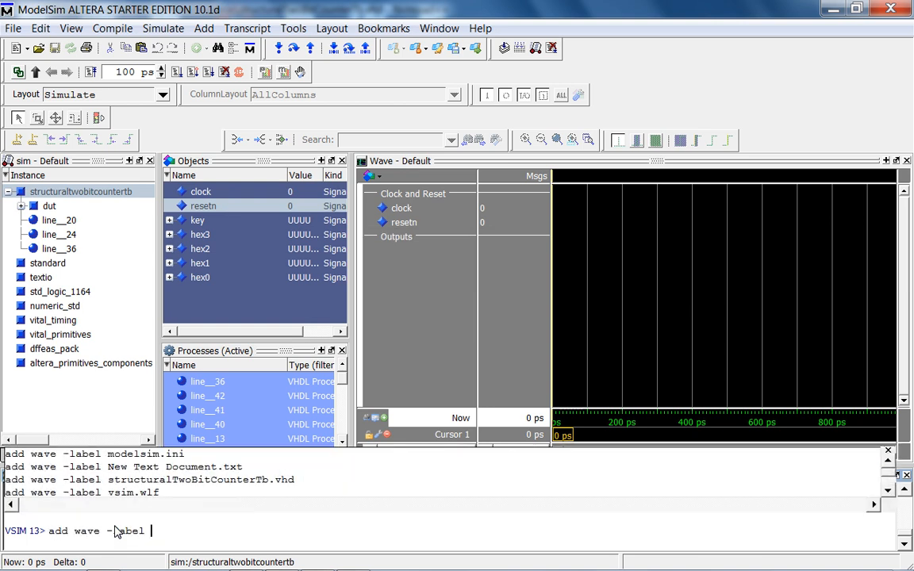
pyautogui.write('hex0 hex0')
pyautogui.write('add wave -divider "Internal Signals"')
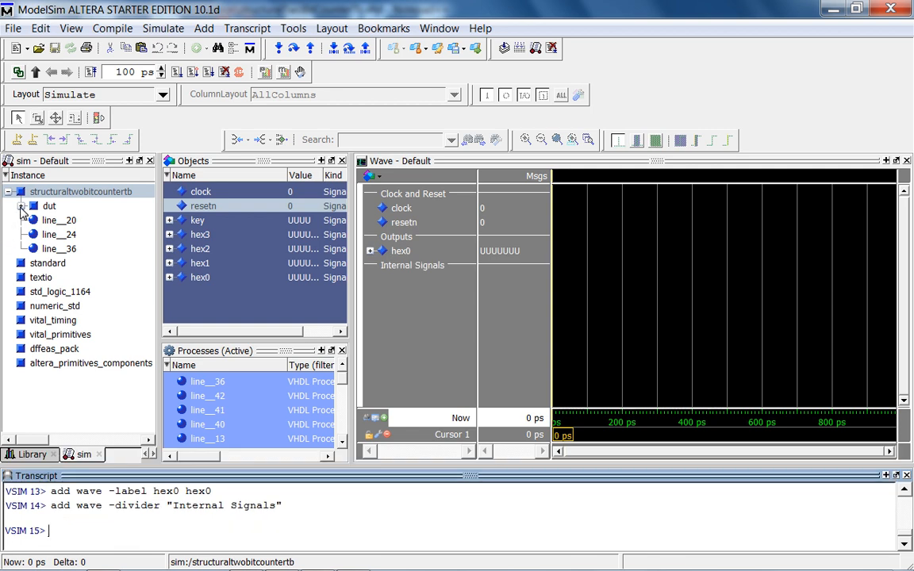
# Add flip-flop t0's q signal from dut > twoBitCounterInstance > t0 to the waves
pyautogui.click(21, 206)
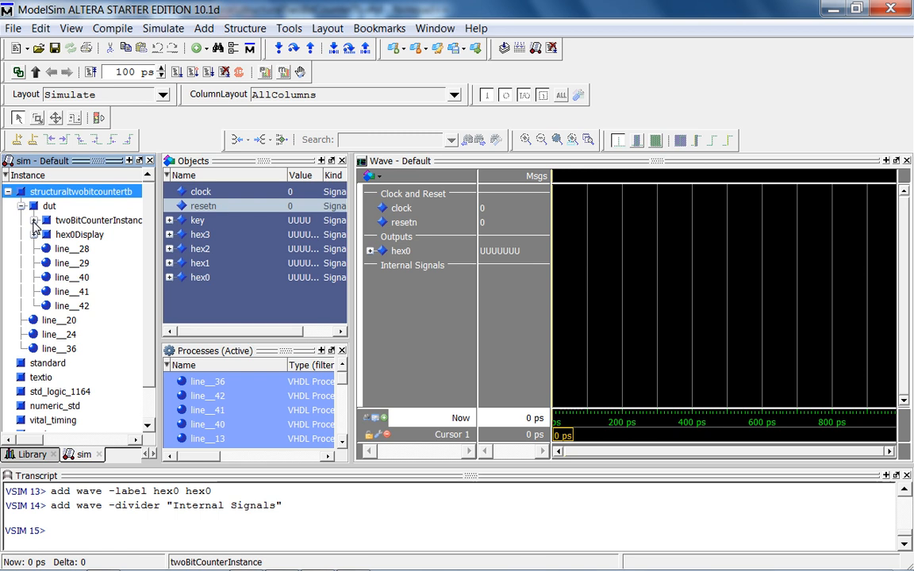
pyautogui.click(35, 220)
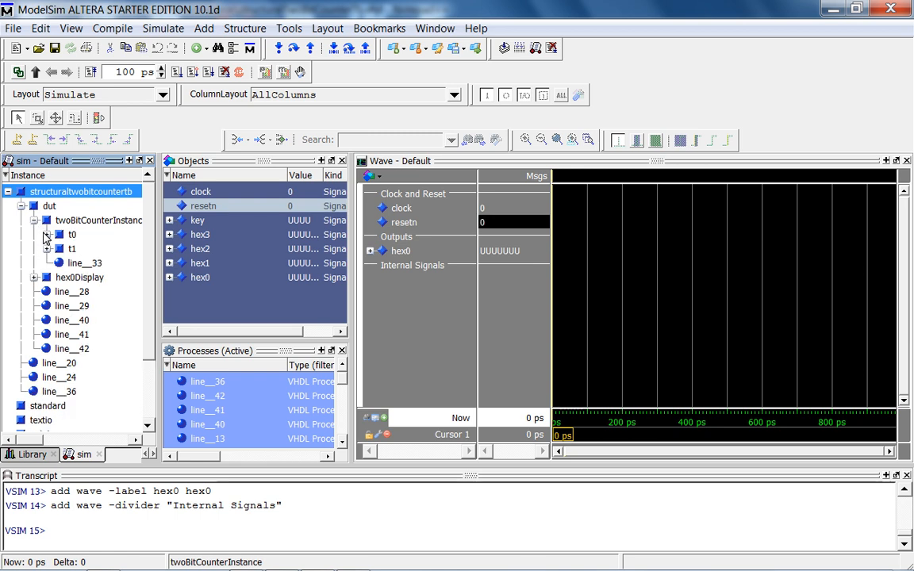
pyautogui.click(72, 234)
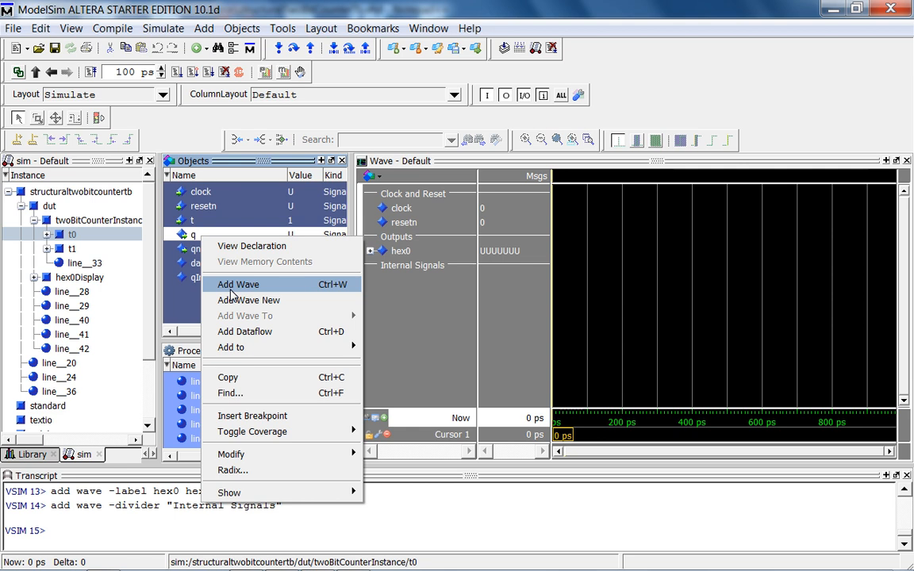
pyautogui.click(238, 284)
pyautogui.write('add wave -label t_q0 sim:/structuraltwobitcountertb/dut/twoBitCounterInstance/t0/q')
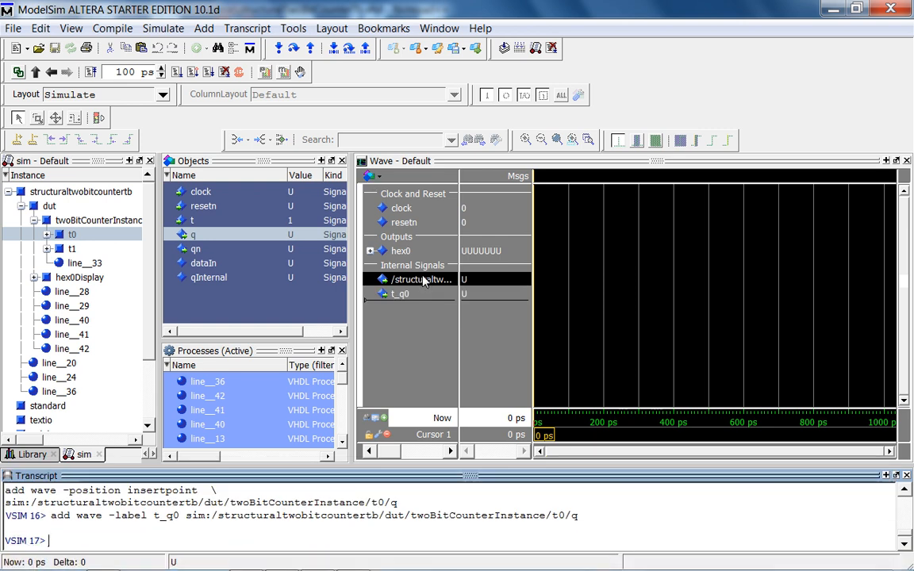
# Remove the unlabelled q waveform and fit the full 500 ns run in the wave window
pyautogui.rightClick(410, 279)
pyautogui.write('run 500ns')
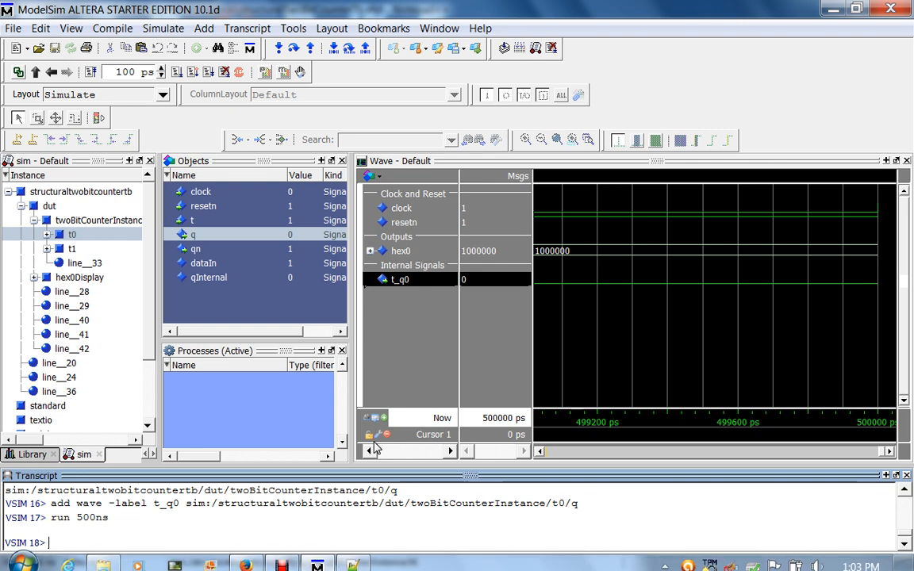
pyautogui.click(602, 270)
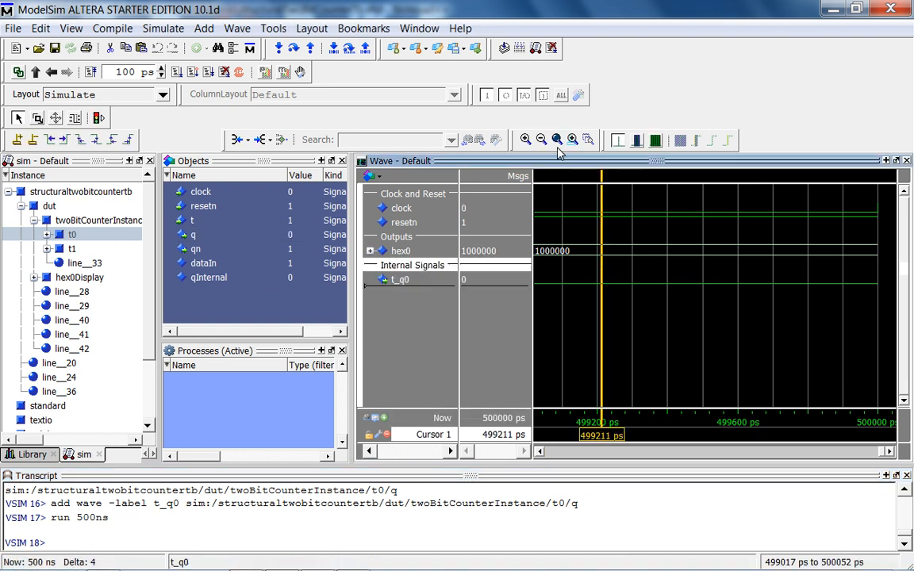
pyautogui.click(572, 139)
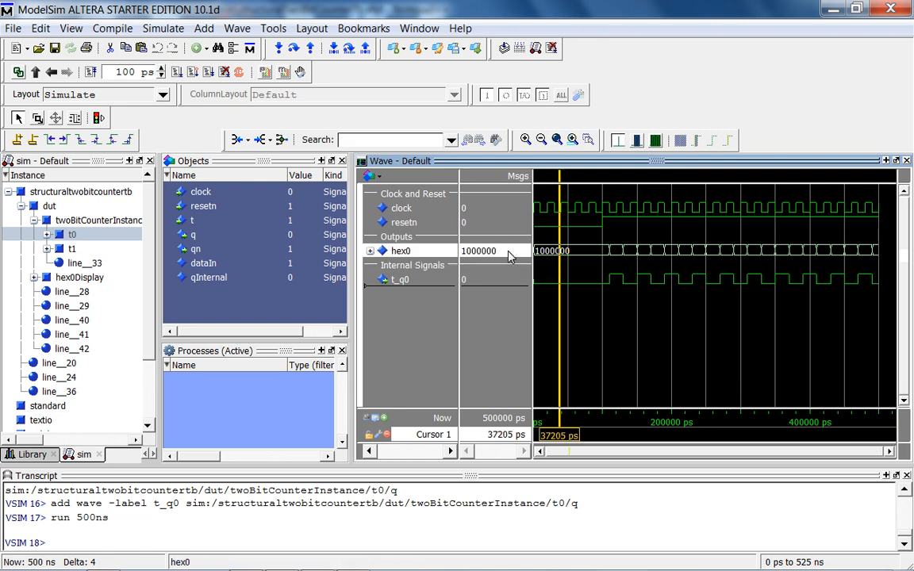
pyautogui.moveTo(621, 254)
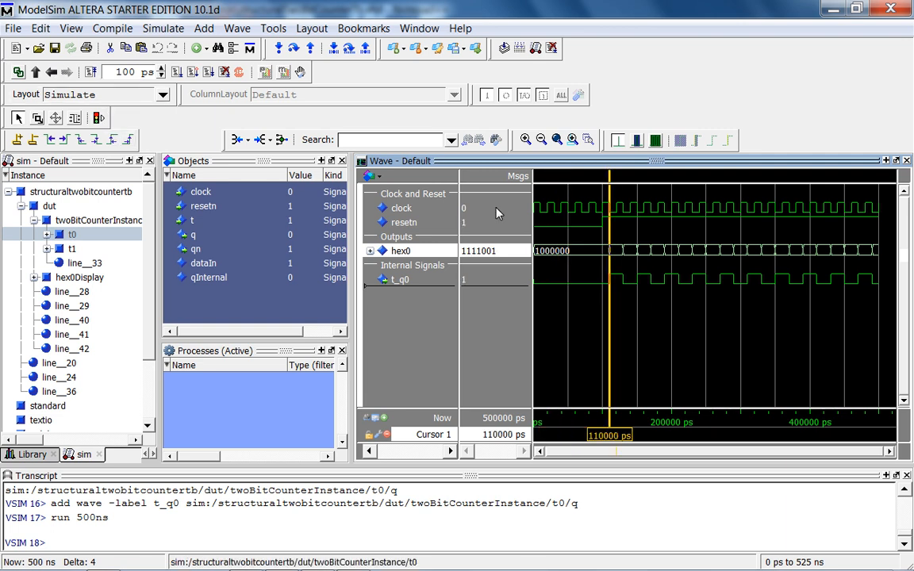
pyautogui.moveTo(421, 213)
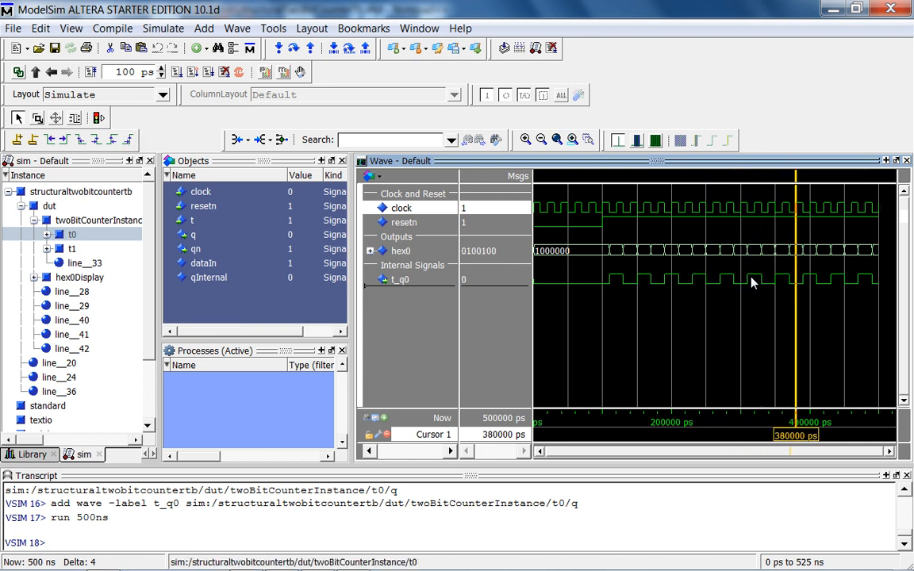
pyautogui.moveTo(643, 412)
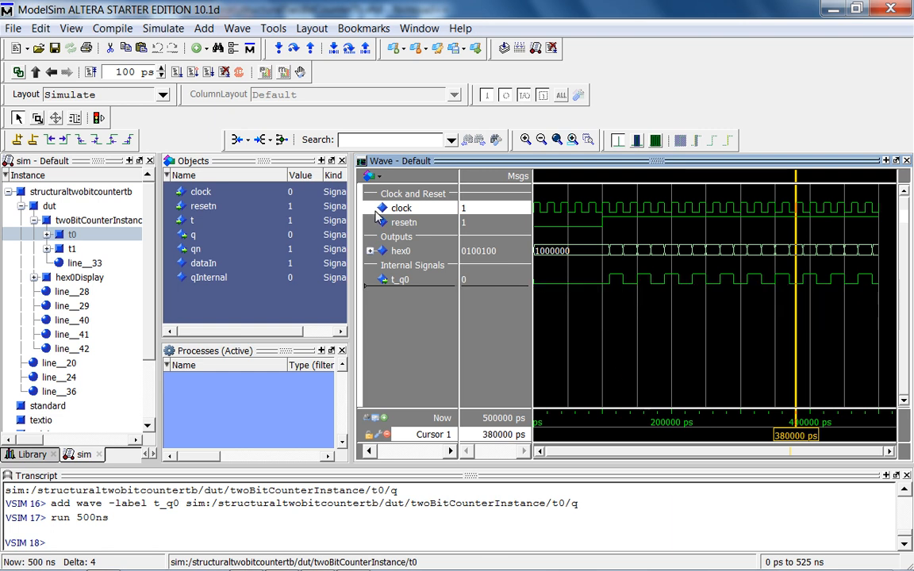
# Magnify the waves to about 131–394 ns so hex0's segment codes become readable
pyautogui.click(526, 140)
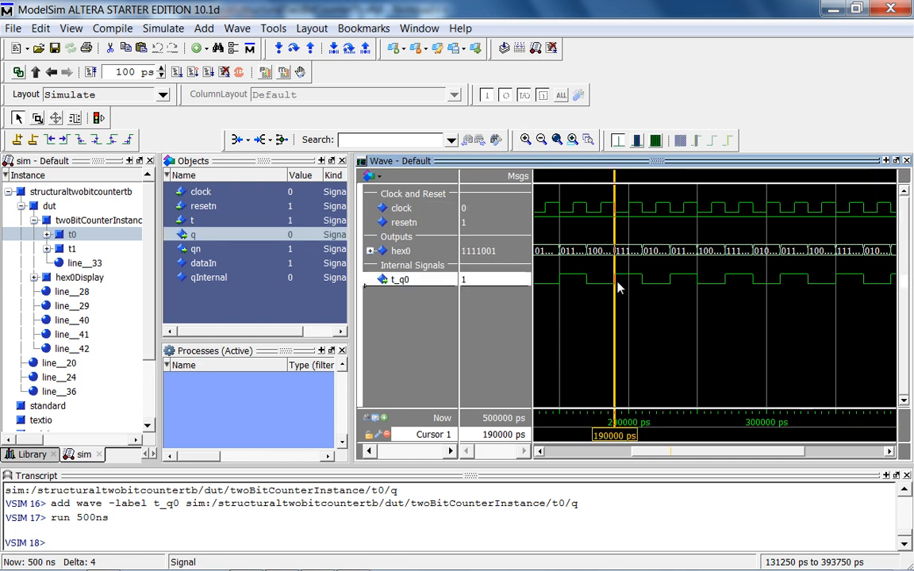
pyautogui.moveTo(643, 287)
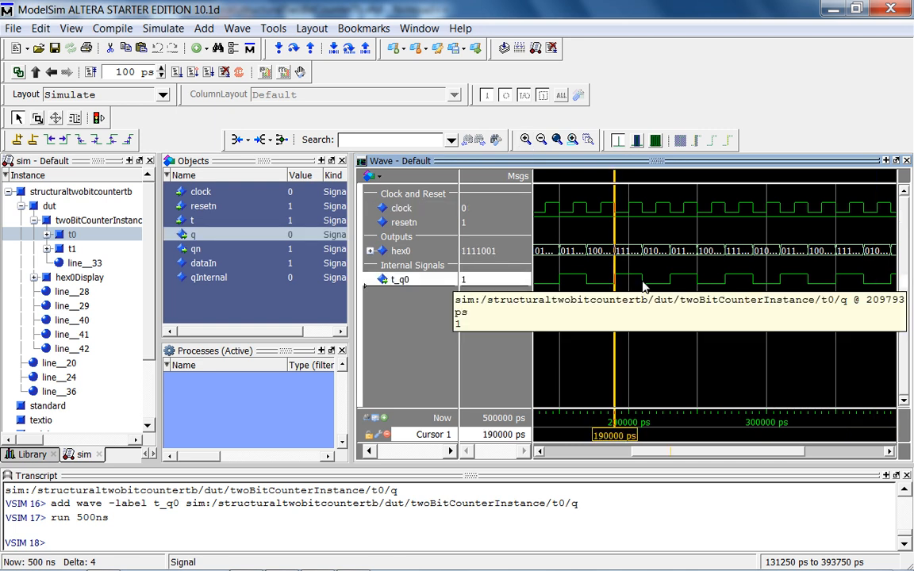
pyautogui.moveTo(480, 211)
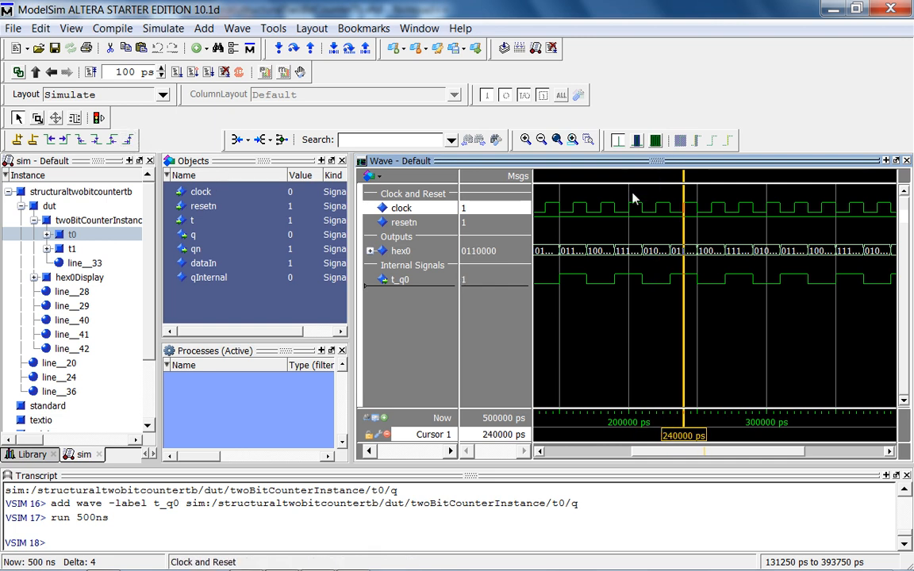
pyautogui.moveTo(647, 210)
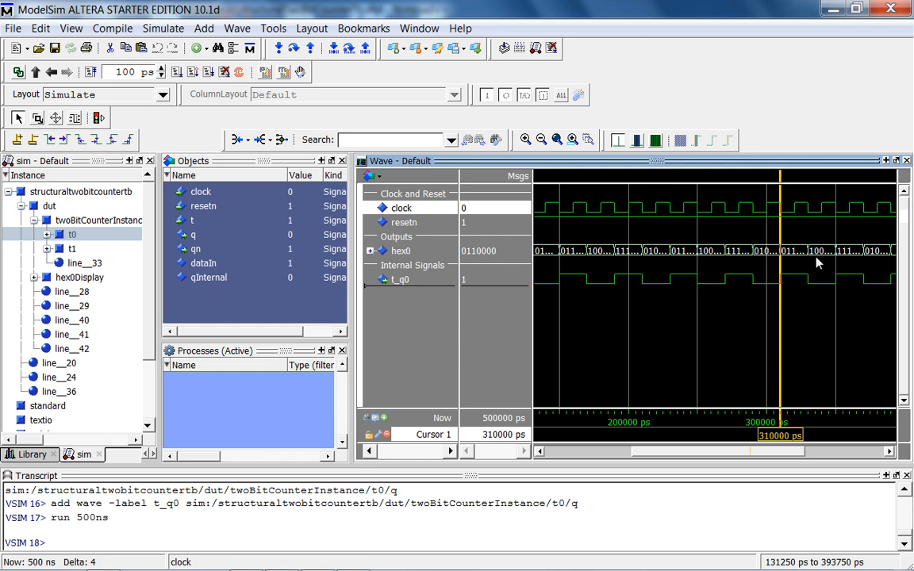
pyautogui.moveTo(829, 262)
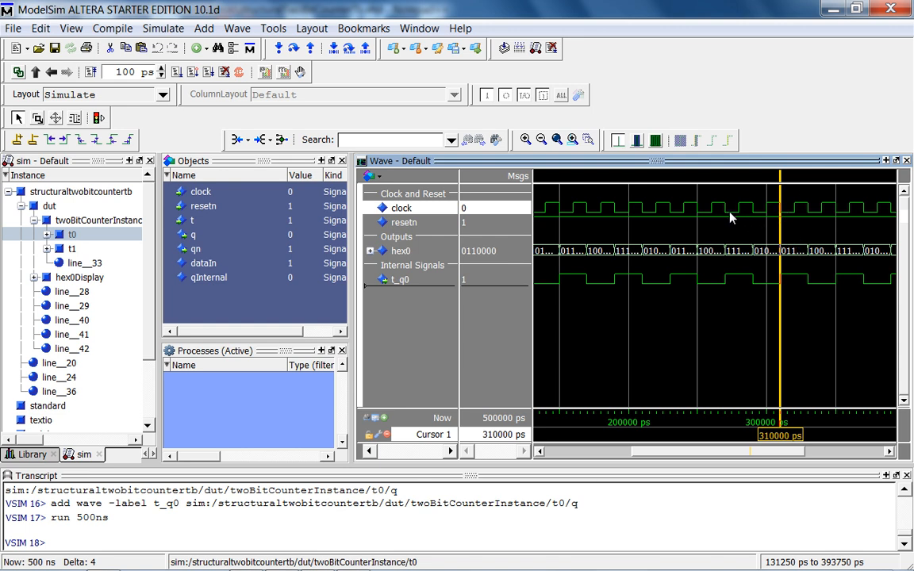
pyautogui.moveTo(688, 265)
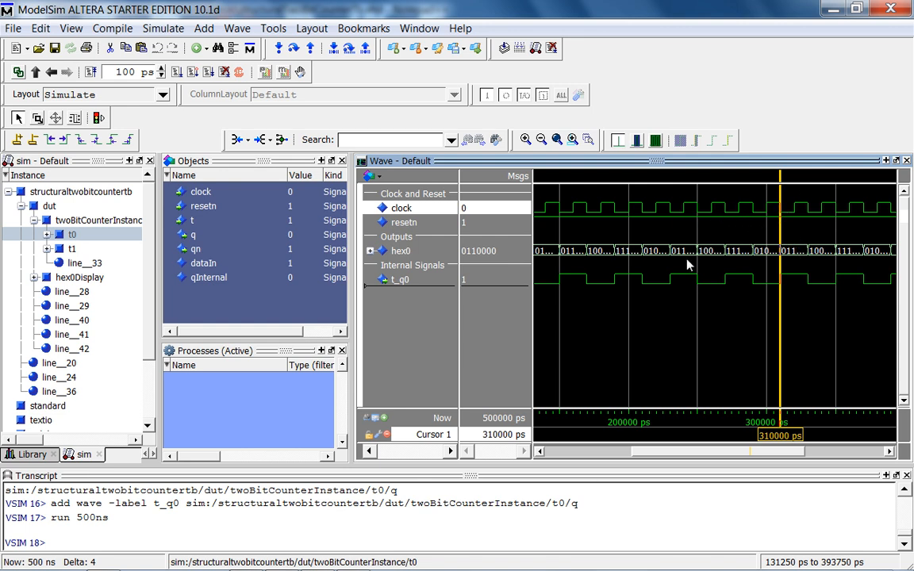
pyautogui.moveTo(734, 286)
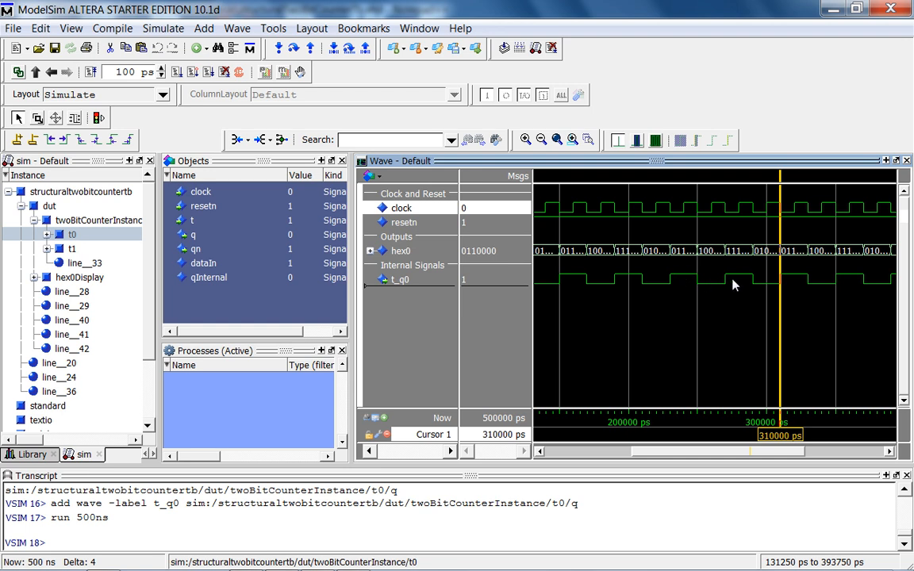
pyautogui.moveTo(745, 281)
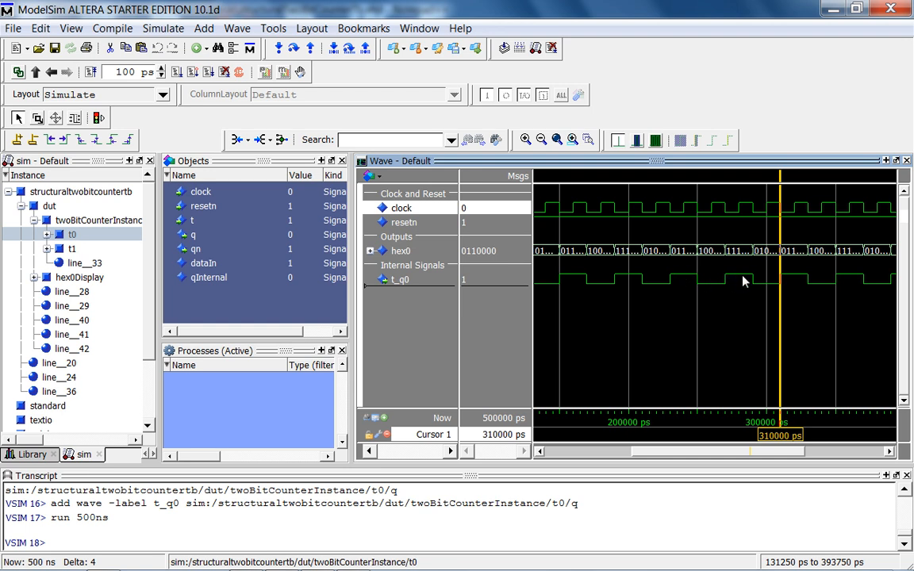
pyautogui.moveTo(776, 284)
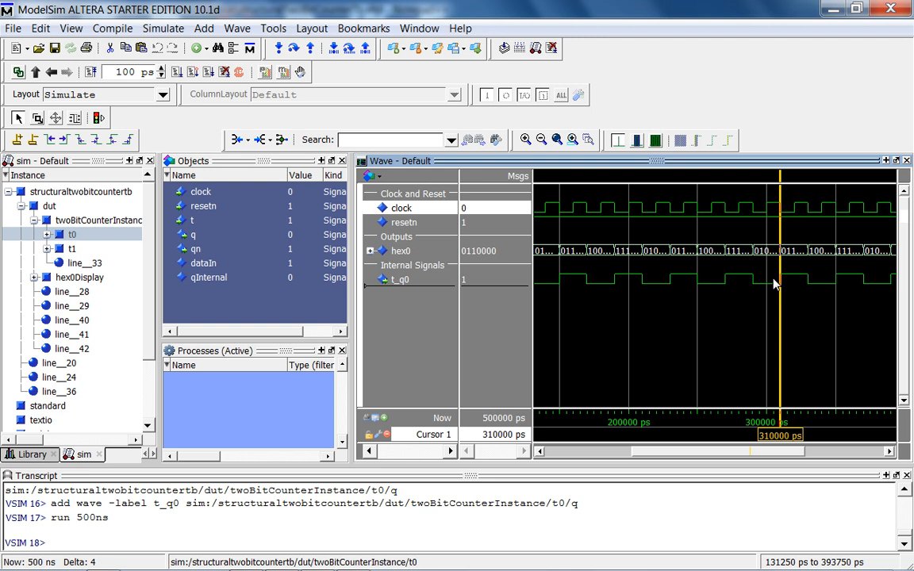
pyautogui.moveTo(825, 198)
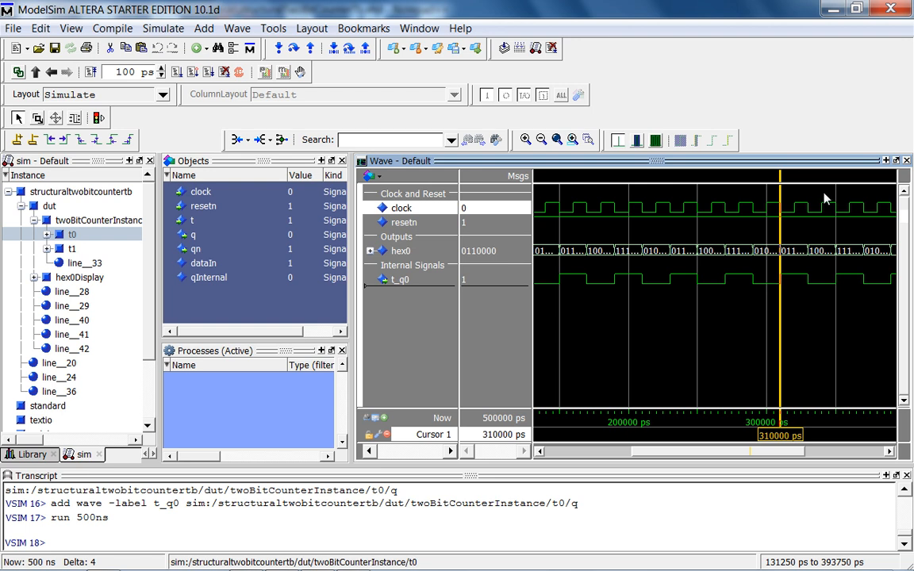
pyautogui.moveTo(822, 200)
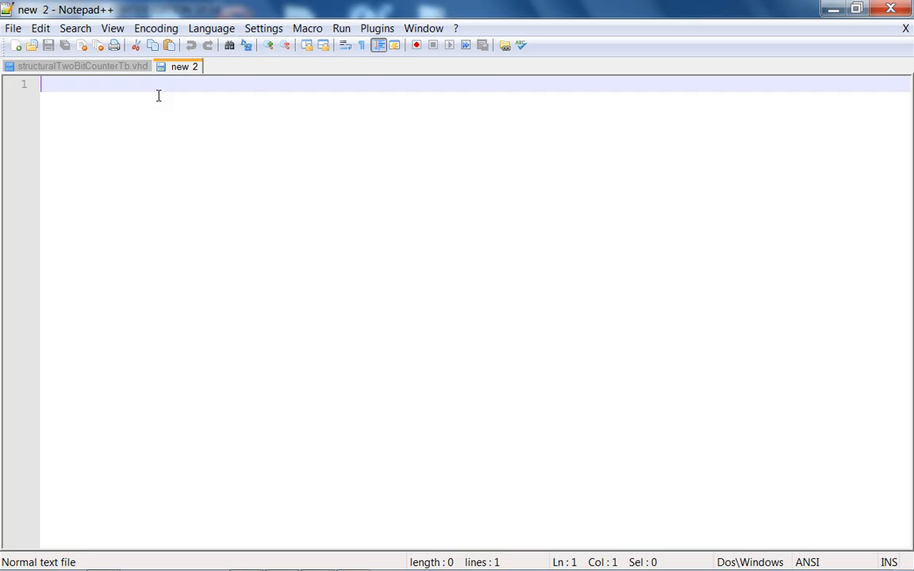
# Write the script lines '# vlib work # do this only once', 'vmap work work' and 'vcom ../*.vhd'
pyautogui.write('# vlib')
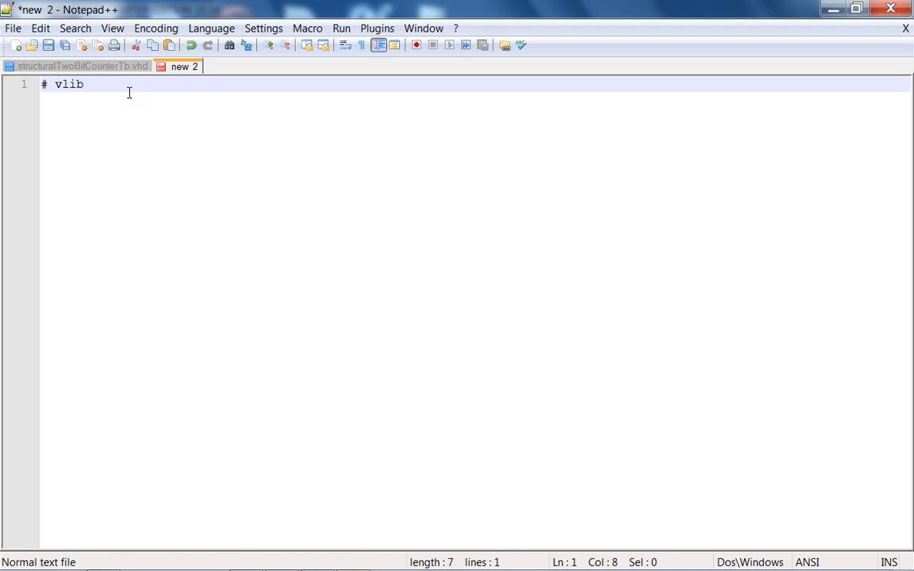
pyautogui.write('work # do')
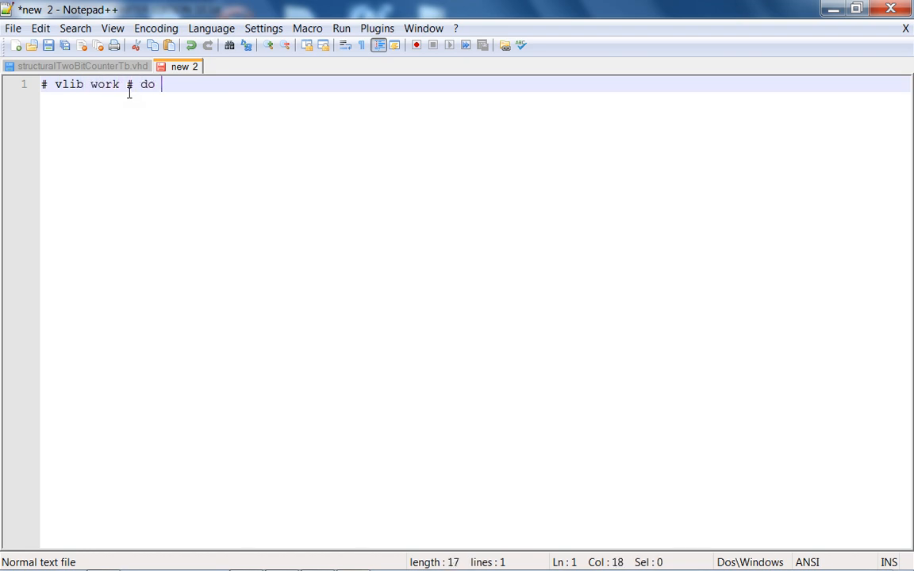
pyautogui.write('this only once')
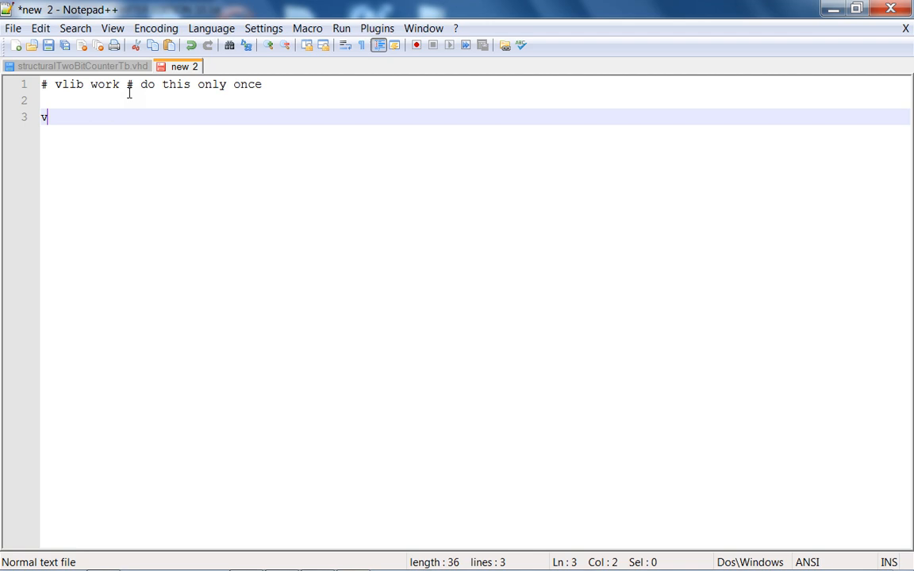
pyautogui.write('map work work')
pyautogui.write('vcom ')
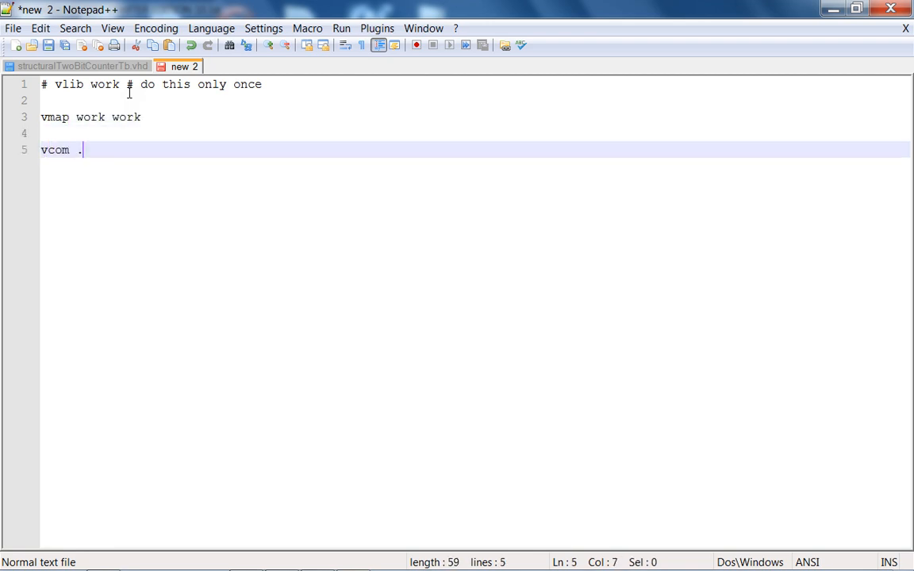
pyautogui.write('./*.vhd')
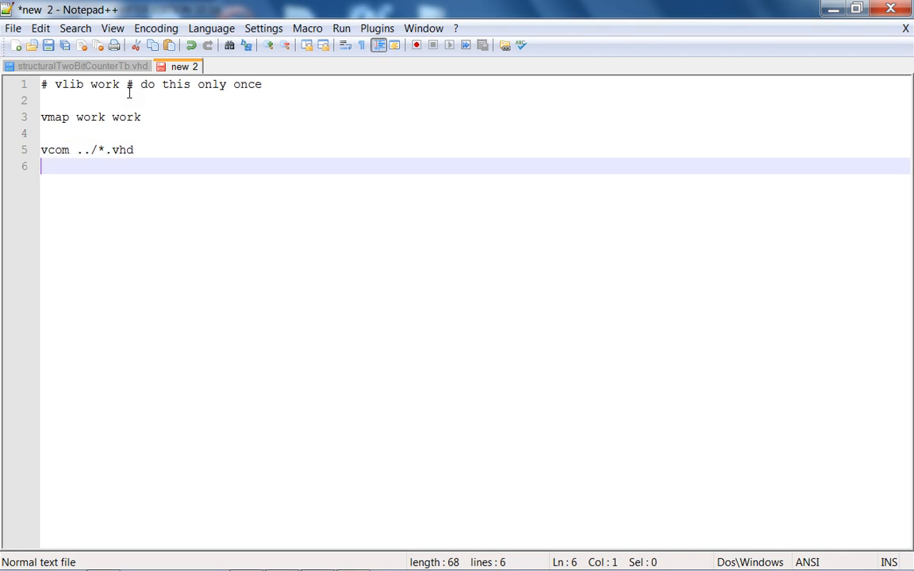
pyautogui.press('Enter')
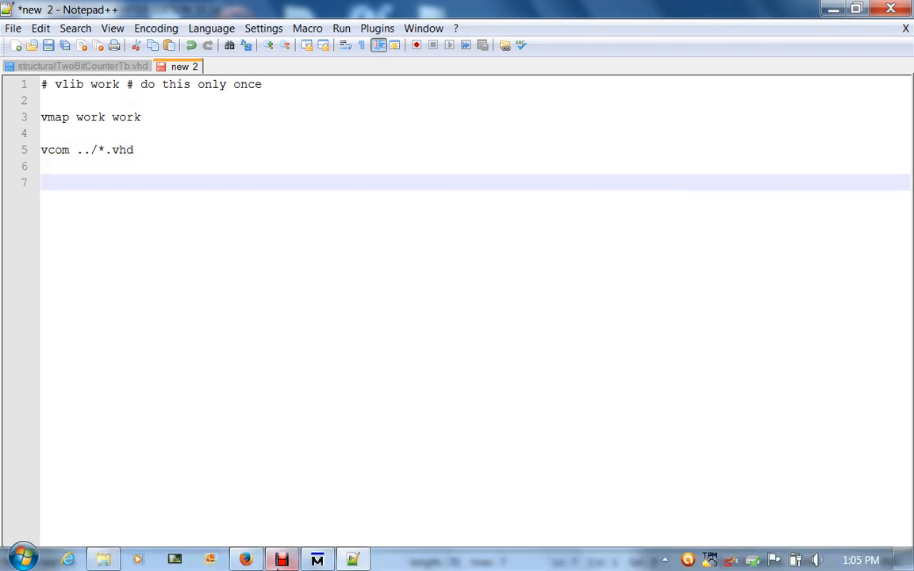
pyautogui.click(317, 560)
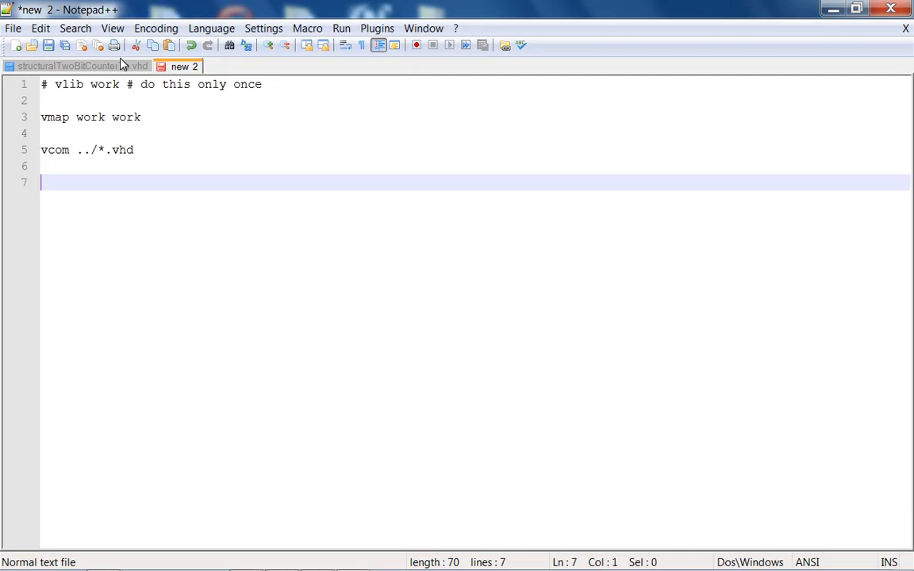
# Return to the structuralTwoBitCounterTb.vhd testbench file
pyautogui.click(71, 66)
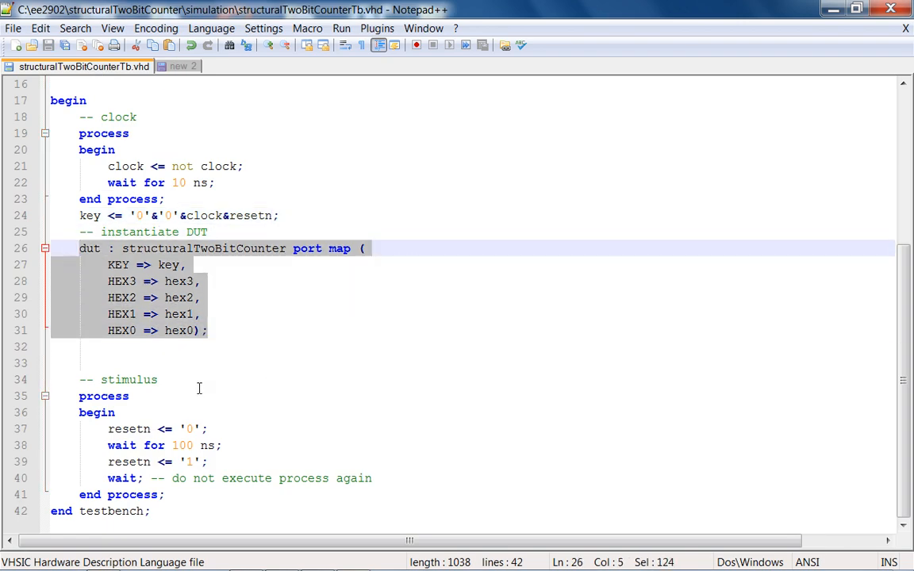
pyautogui.moveTo(200, 398)
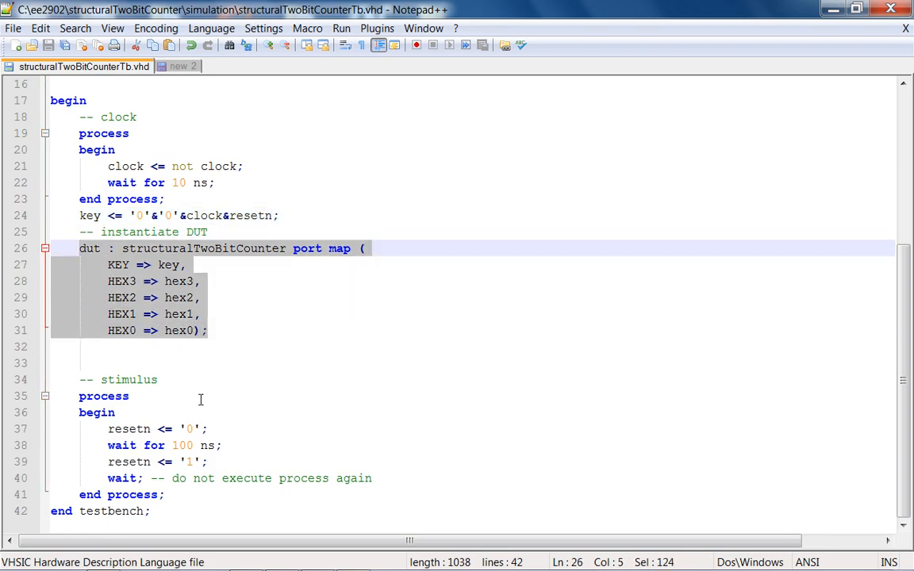